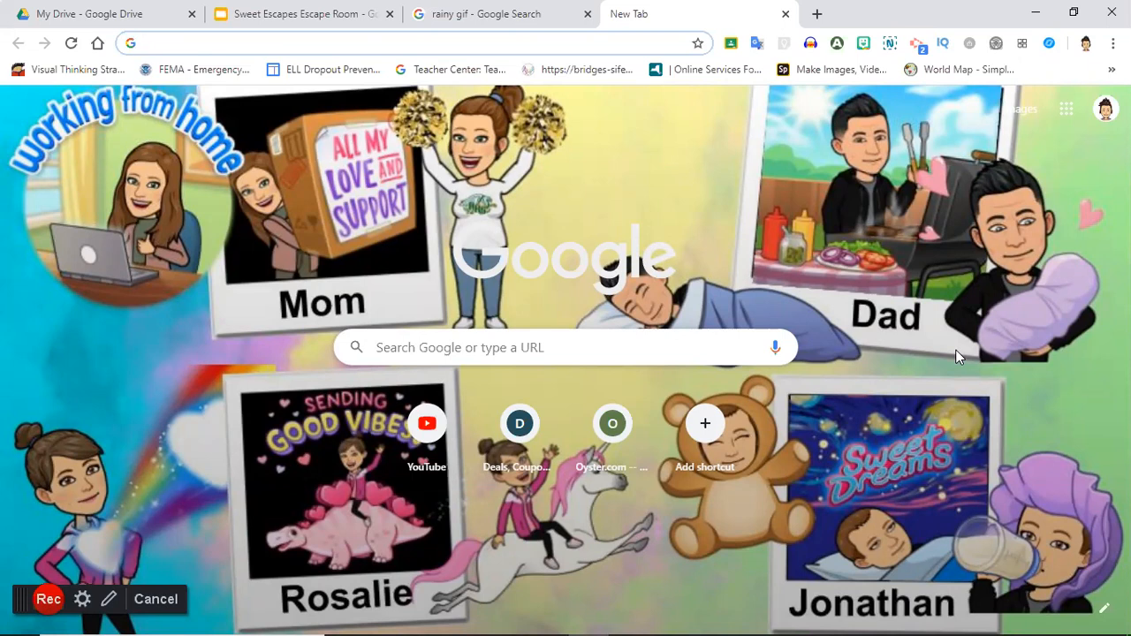
Step: Switch Chrome to the Sweet Escapes Escape Room presentation
click(291, 14)
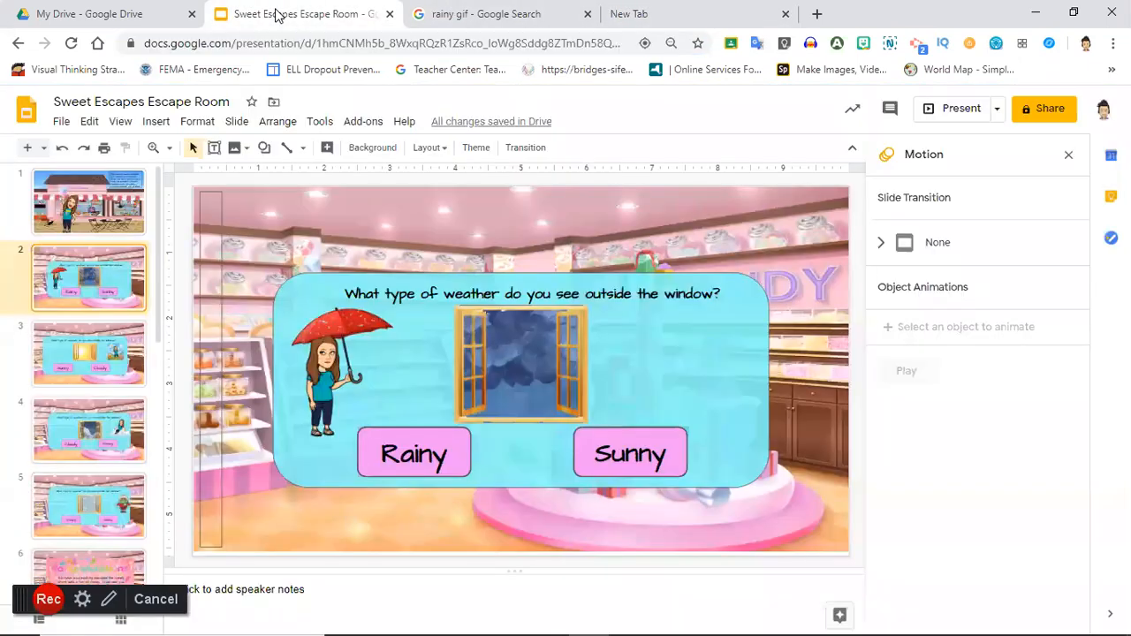
Step: Show slide 1, the Sweet Escapes storefront welcome slide
click(88, 201)
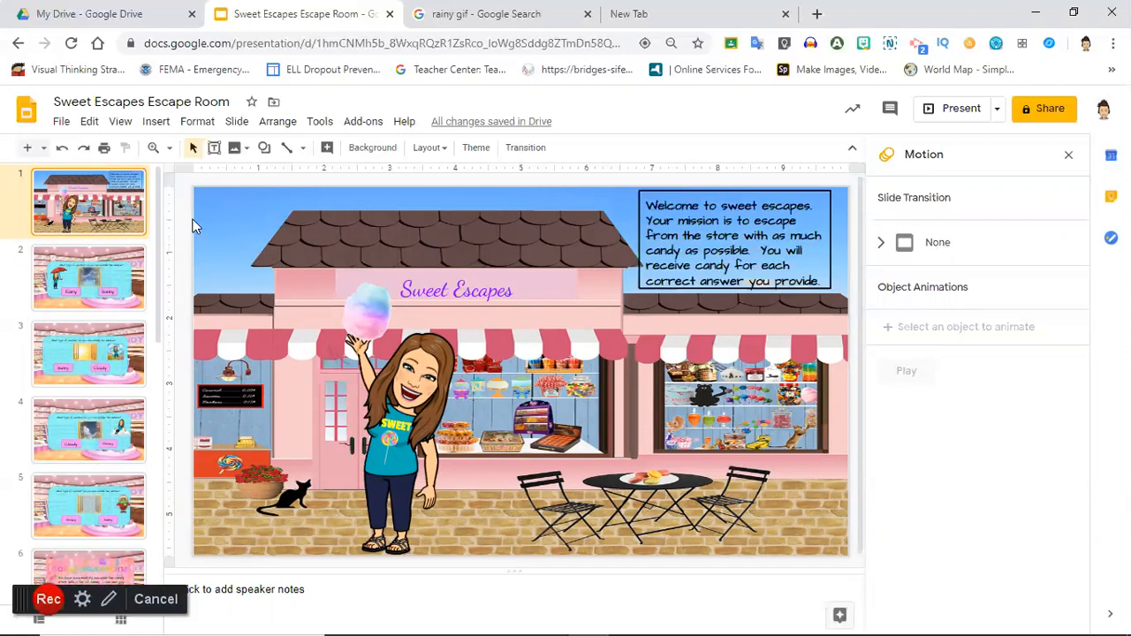
mouse_move(330, 219)
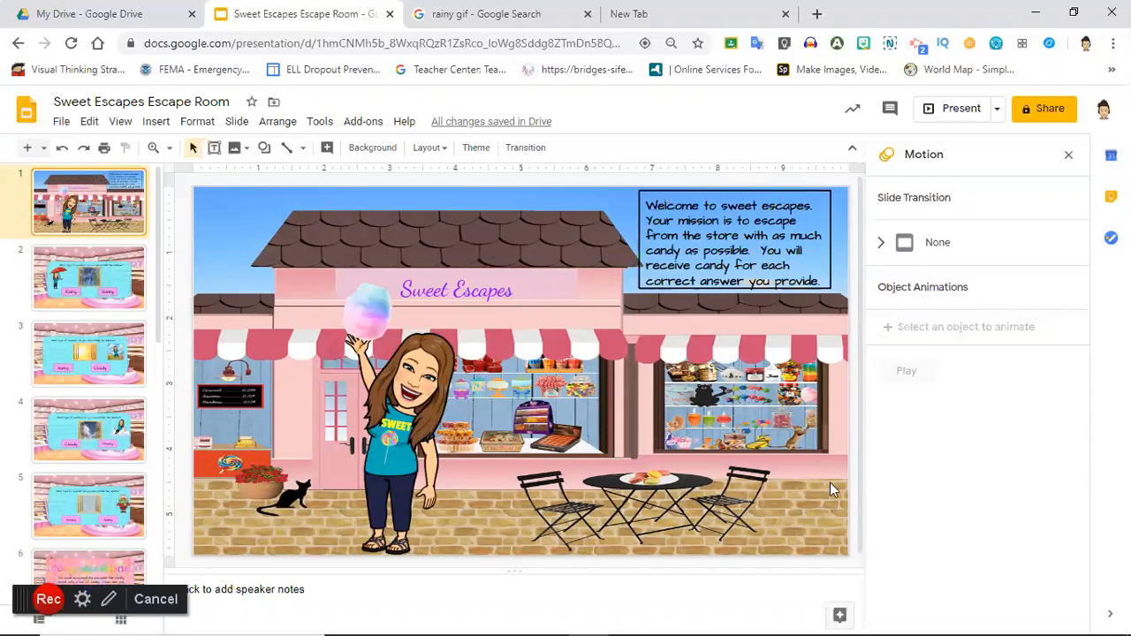
mouse_move(868, 380)
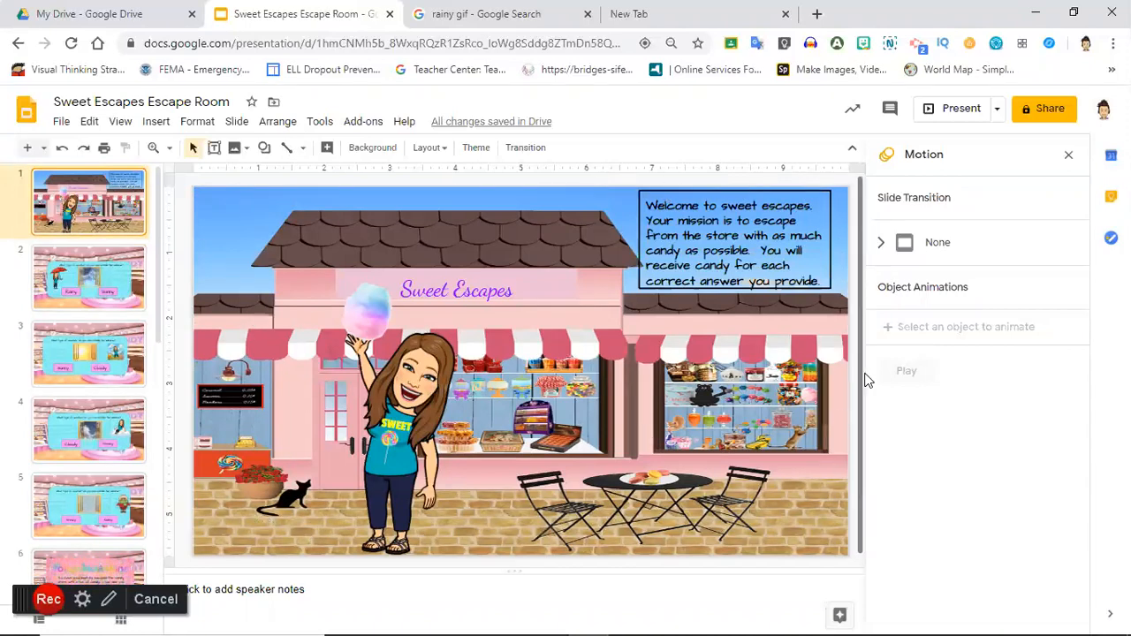
mouse_move(232, 484)
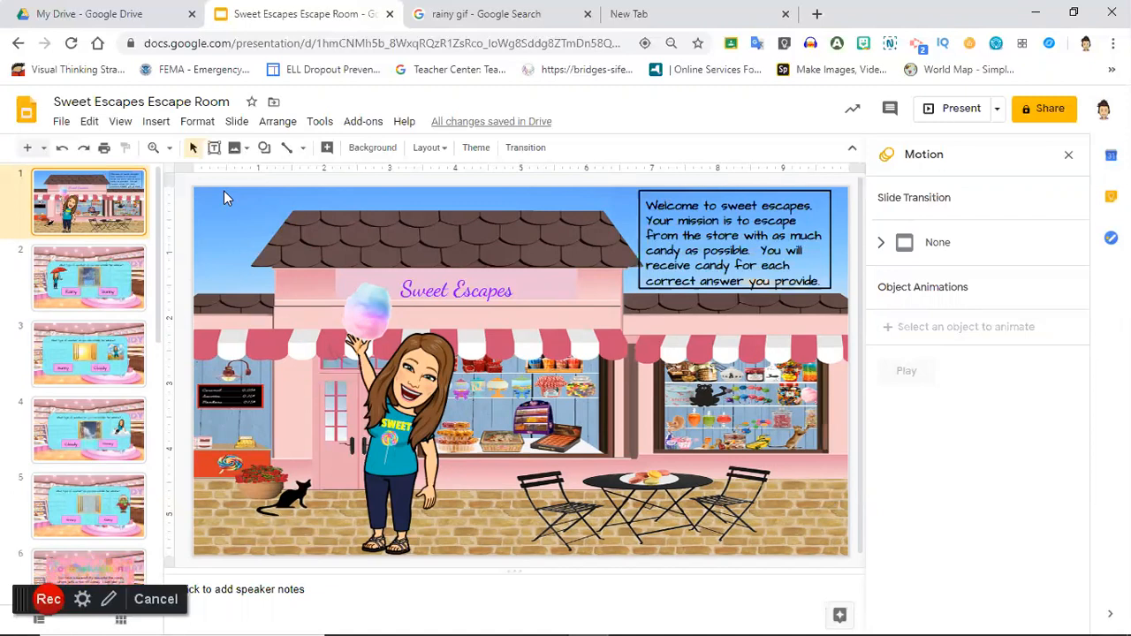
mouse_move(956, 108)
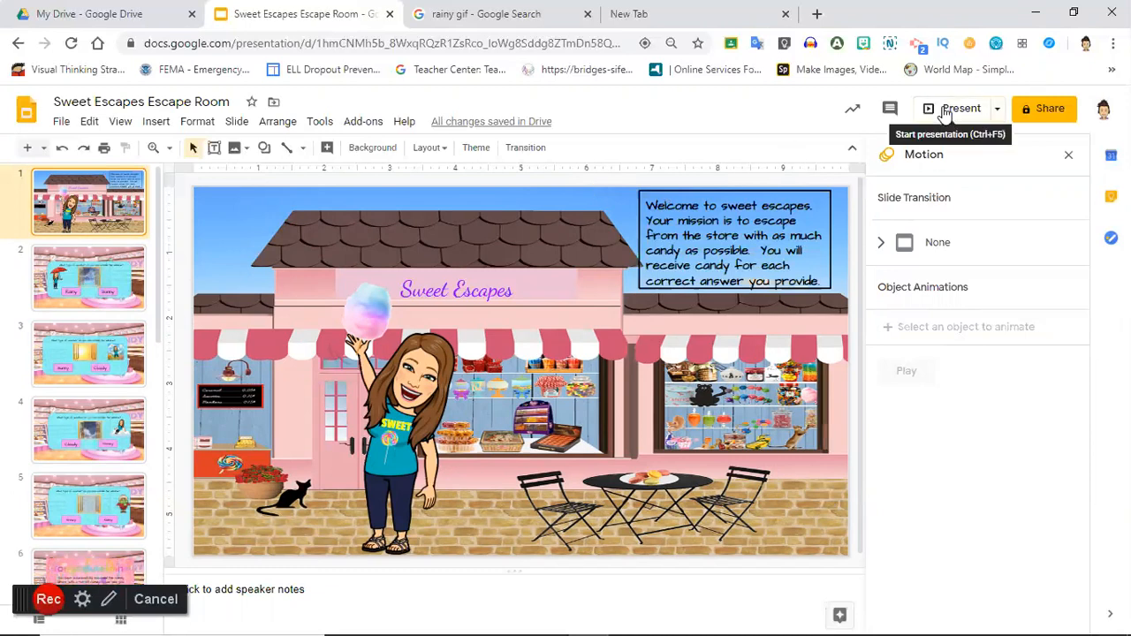
Step: Present from the welcome slide and answer Rainy, Sunny, Cloudy, Snowy to reach Congratulations
click(960, 108)
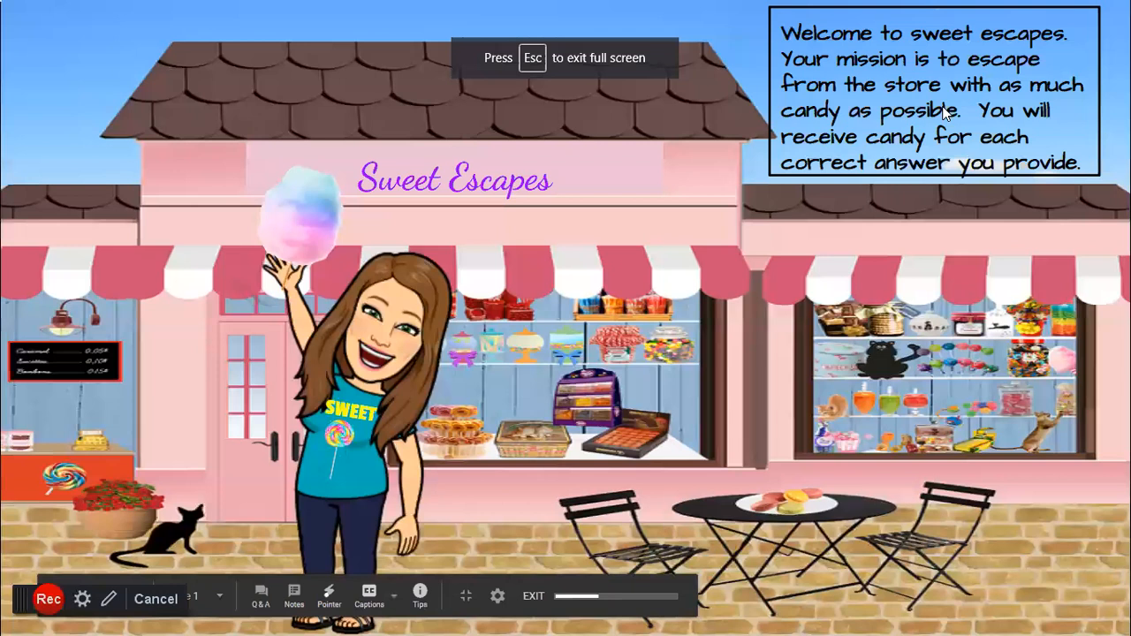
mouse_move(681, 414)
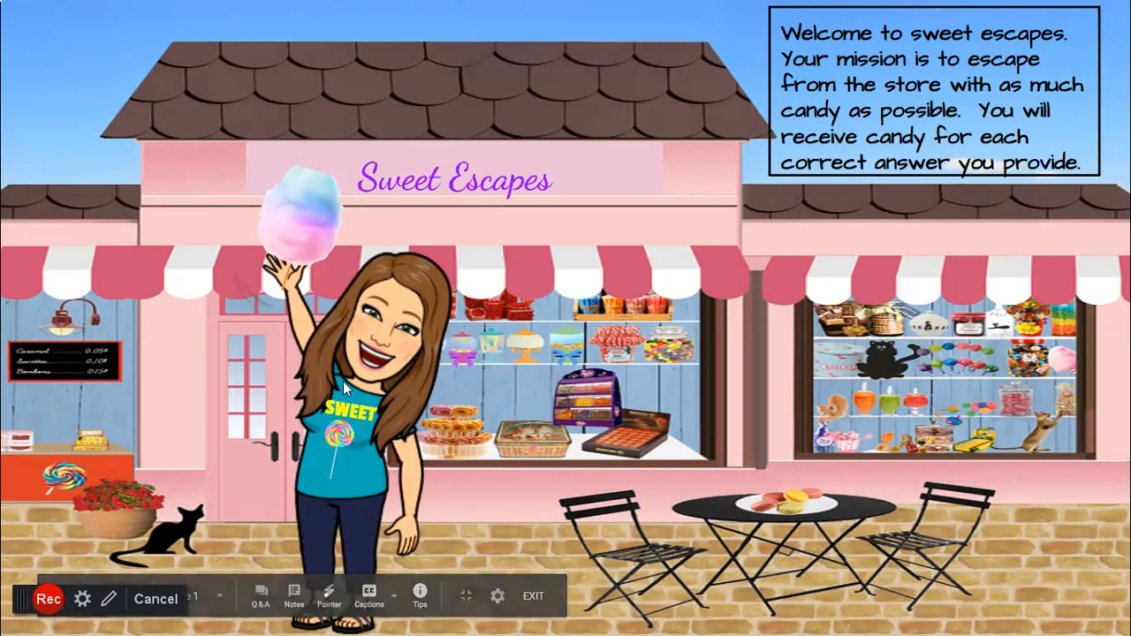
mouse_move(651, 613)
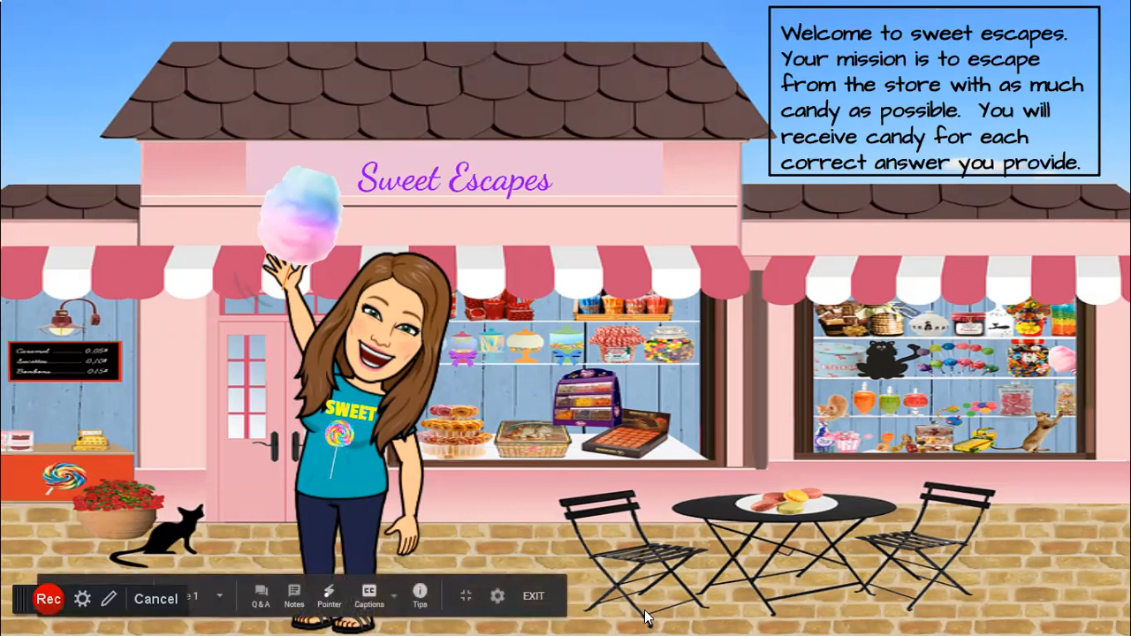
mouse_move(999, 498)
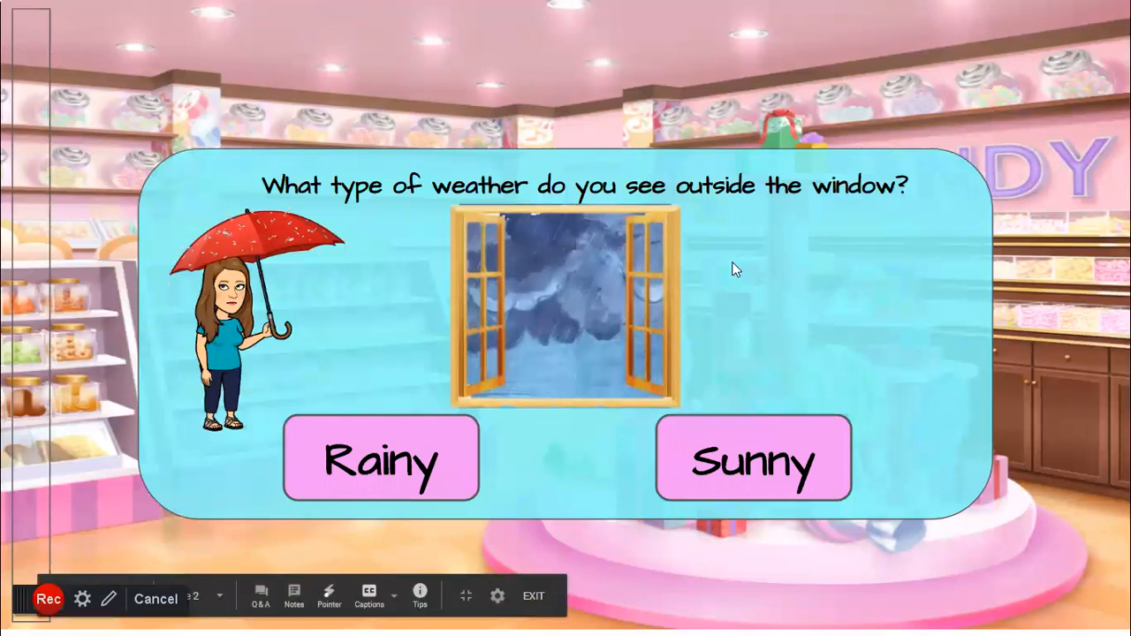
mouse_move(856, 163)
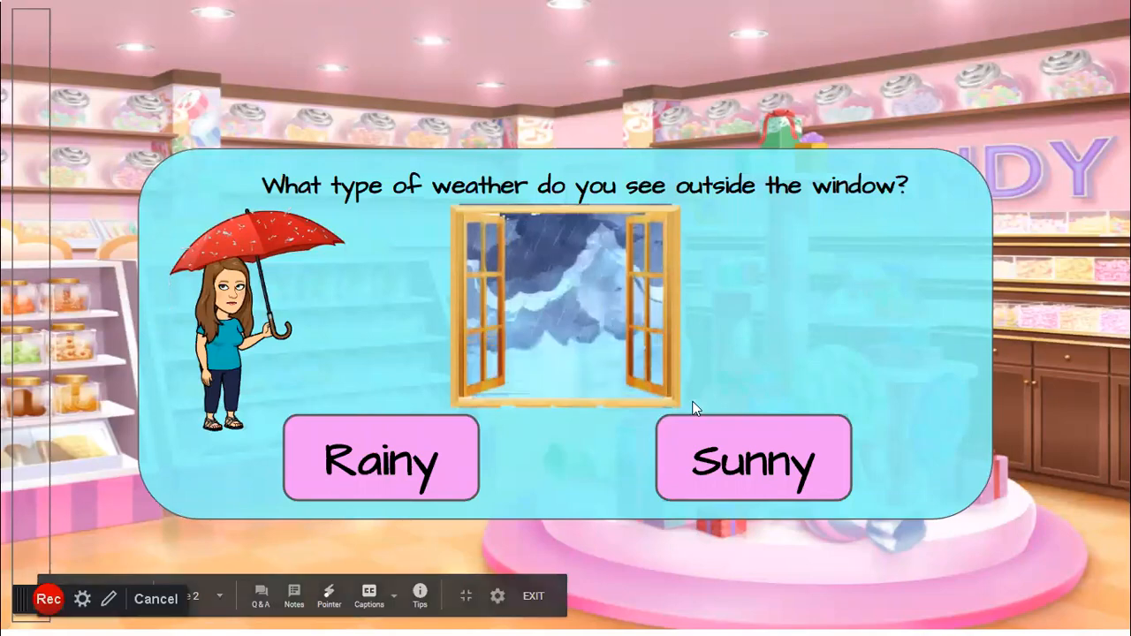
click(753, 457)
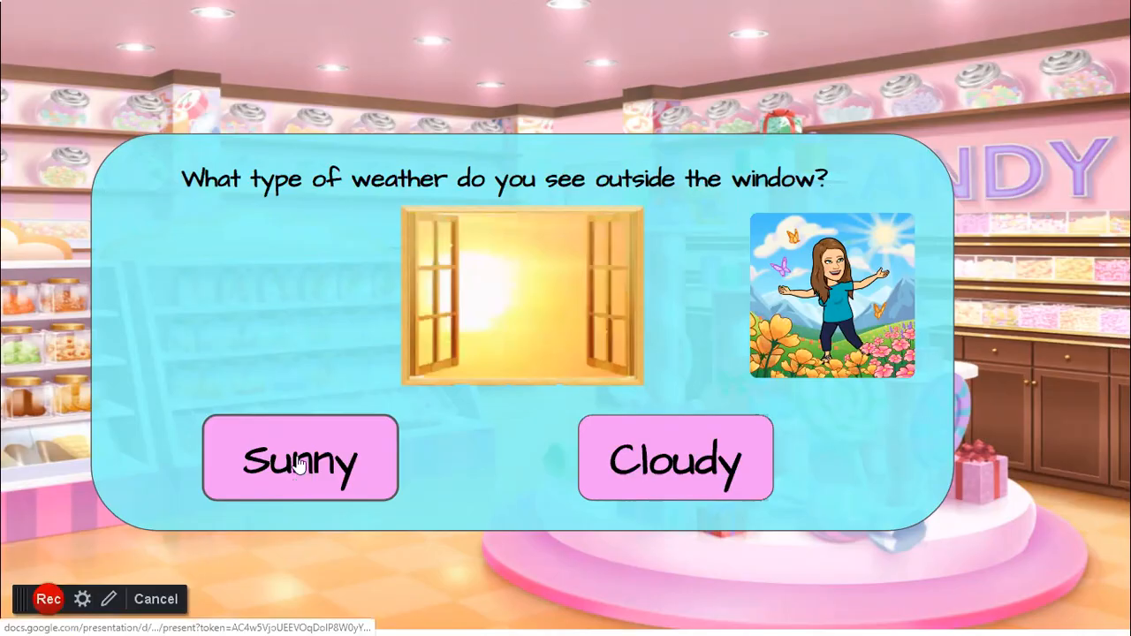
click(300, 458)
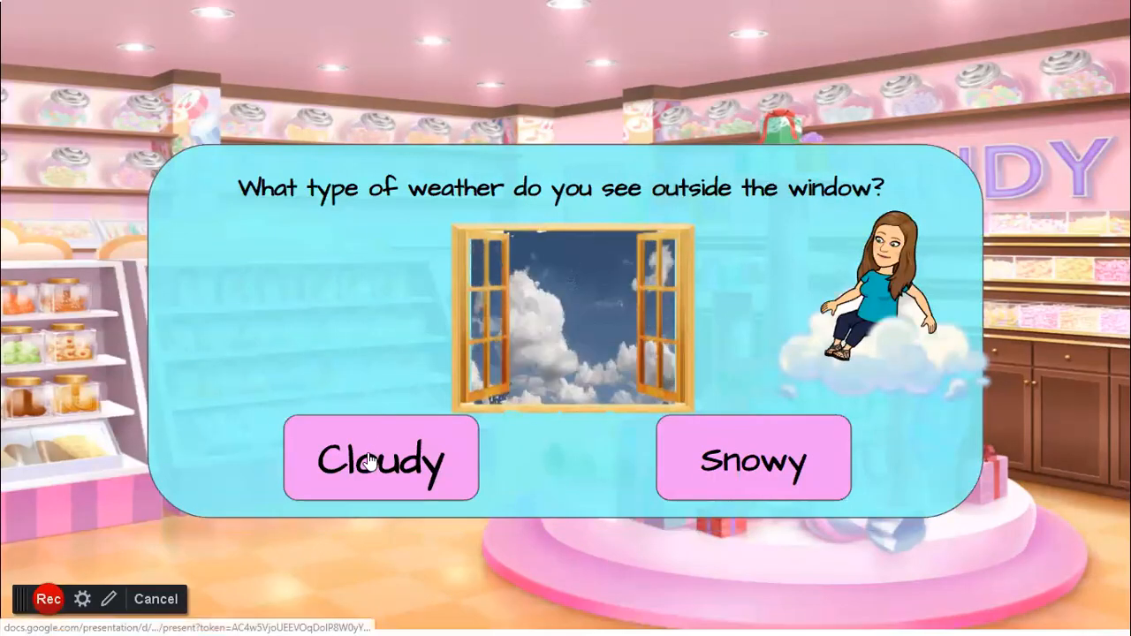
click(382, 460)
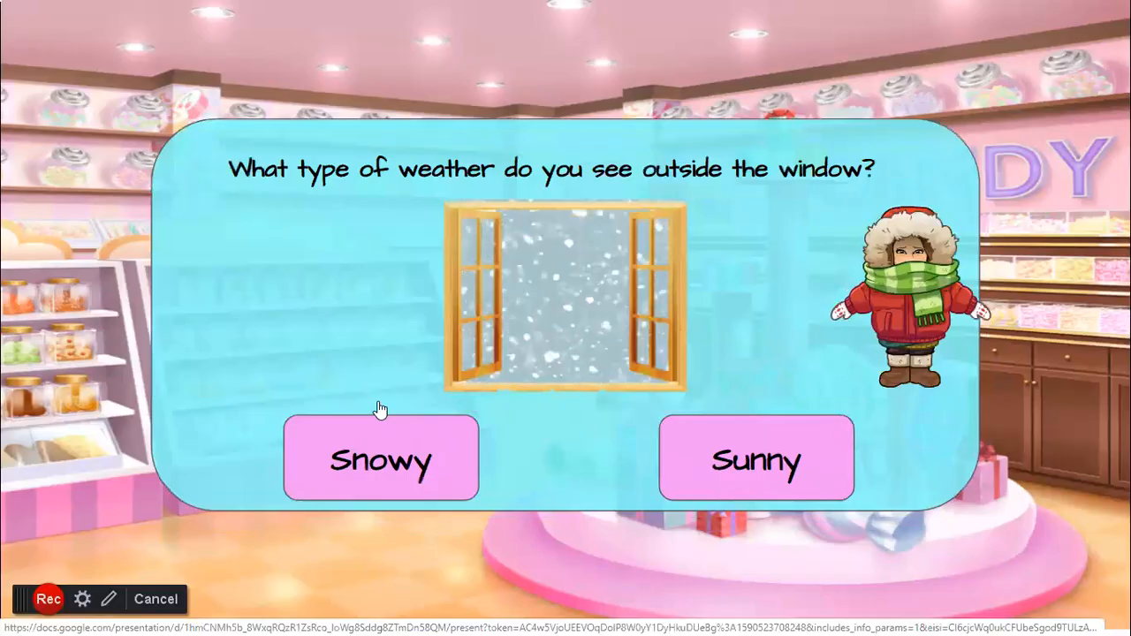
click(382, 460)
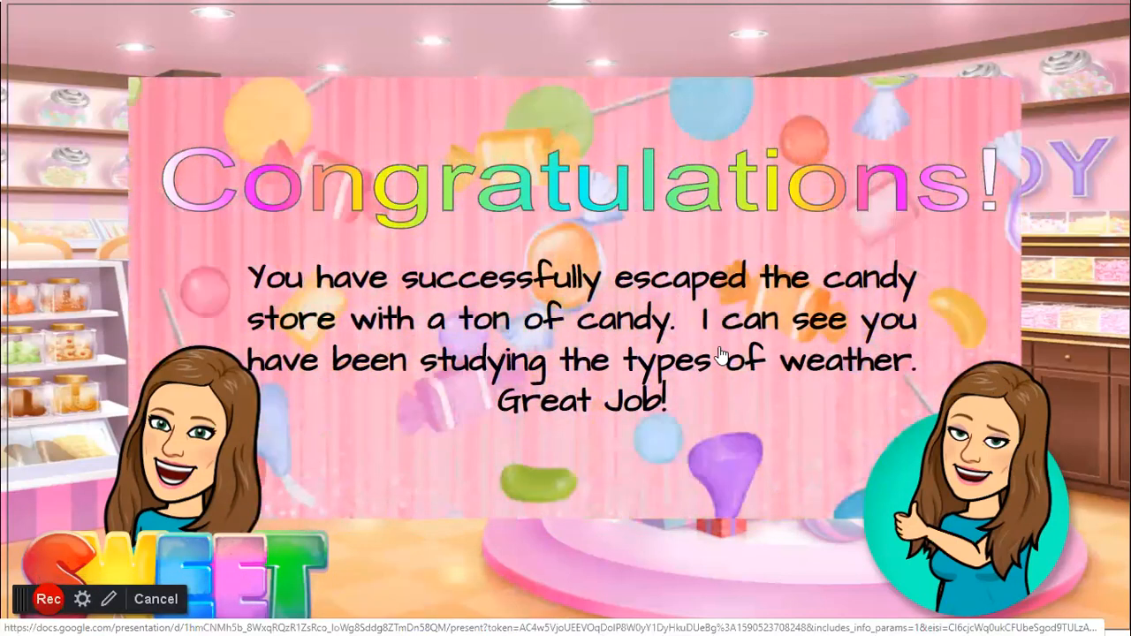
mouse_move(559, 421)
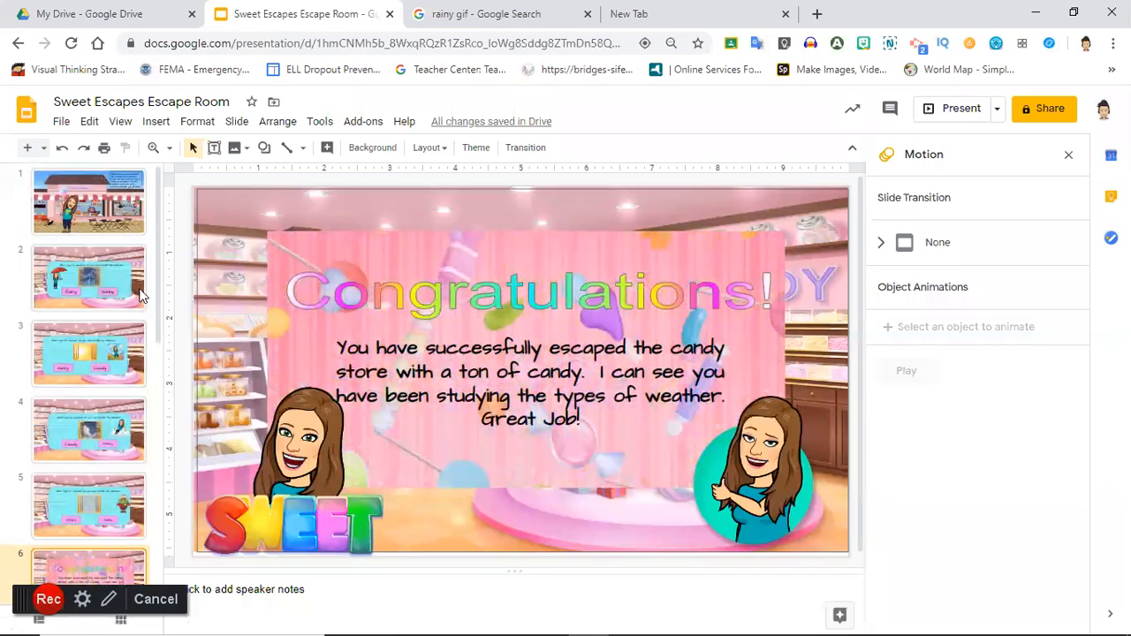
Step: Visit the Rainy or Sunny question slide, then return to the welcome slide
click(88, 279)
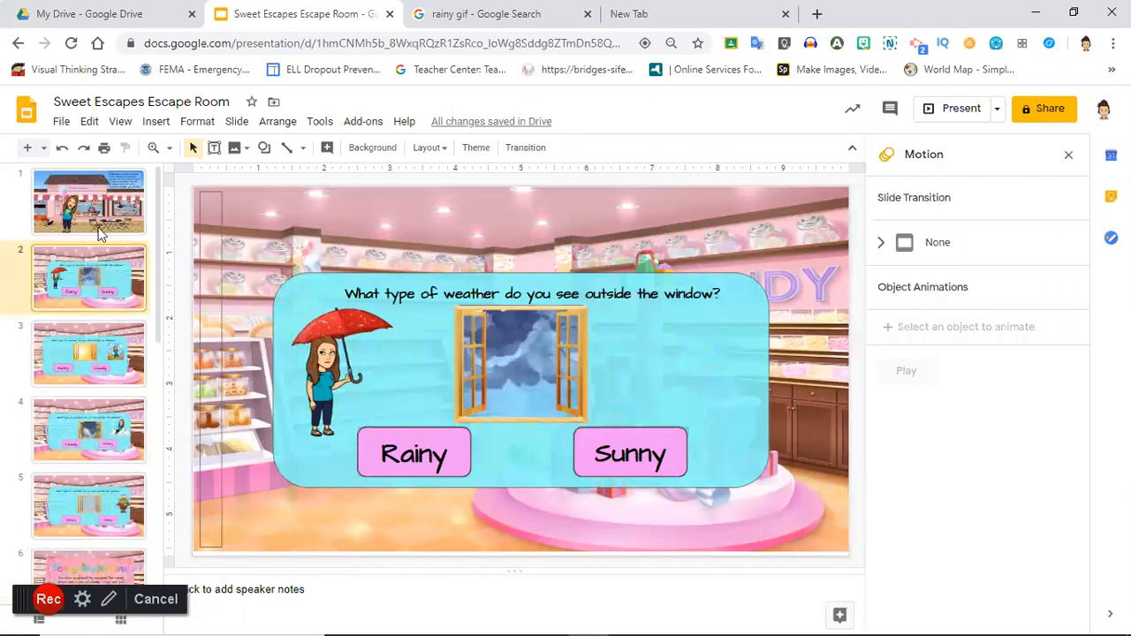
click(89, 201)
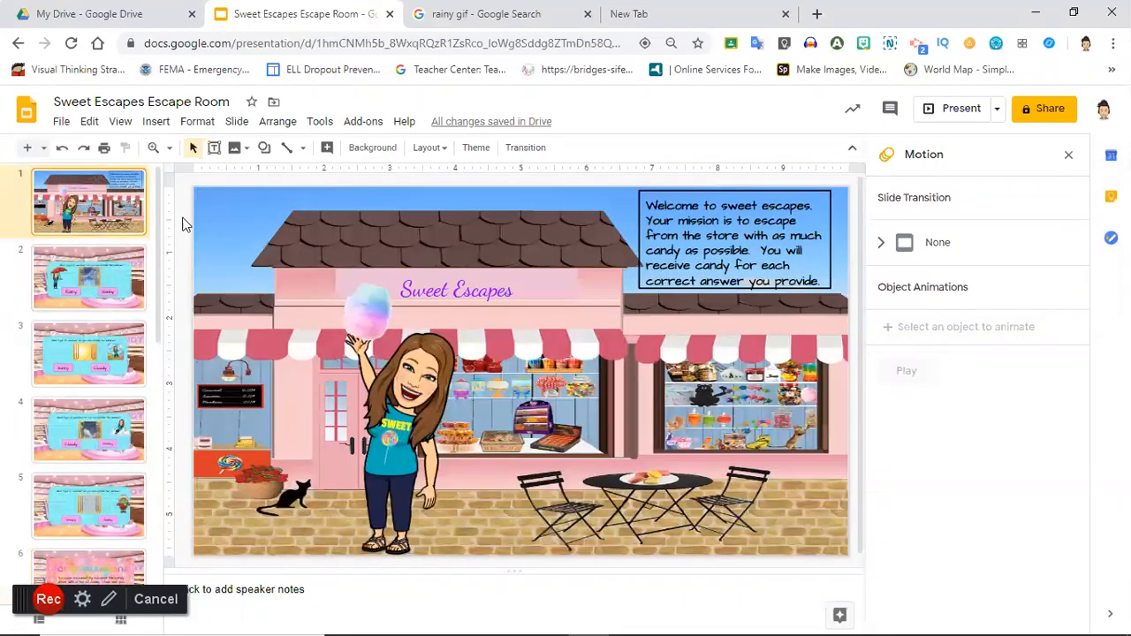
mouse_move(198, 149)
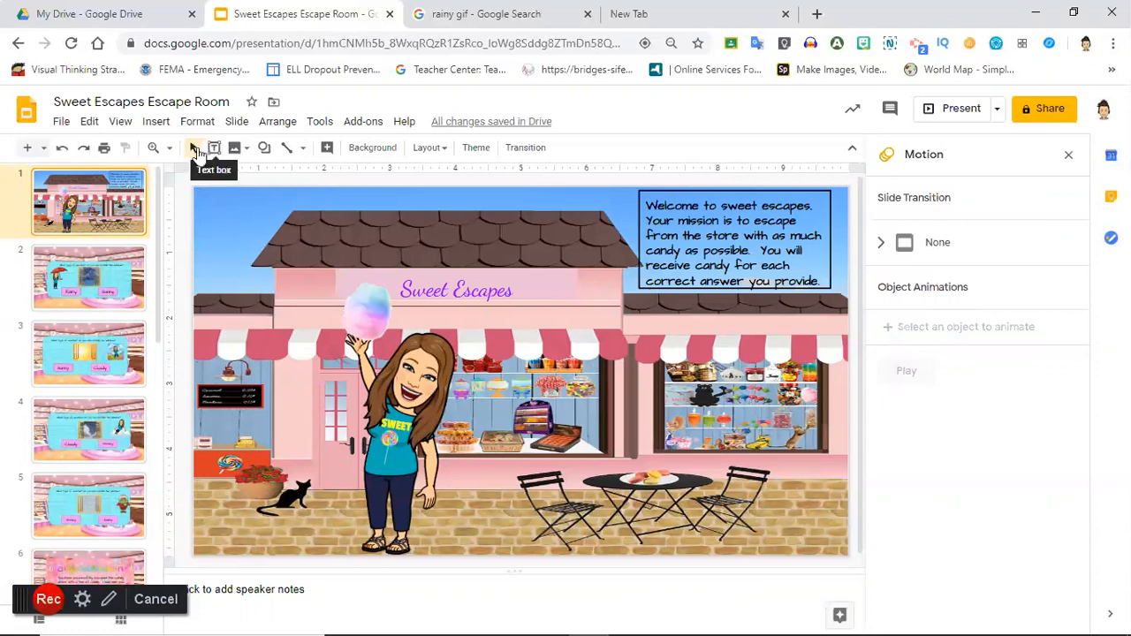
mouse_move(34, 159)
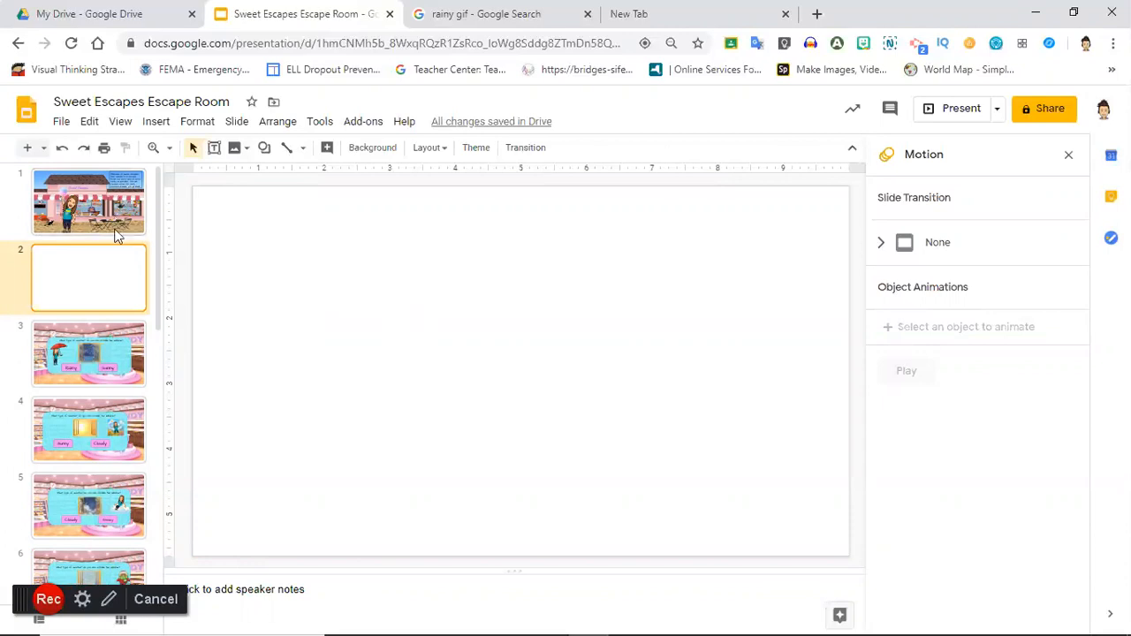
mouse_move(99, 524)
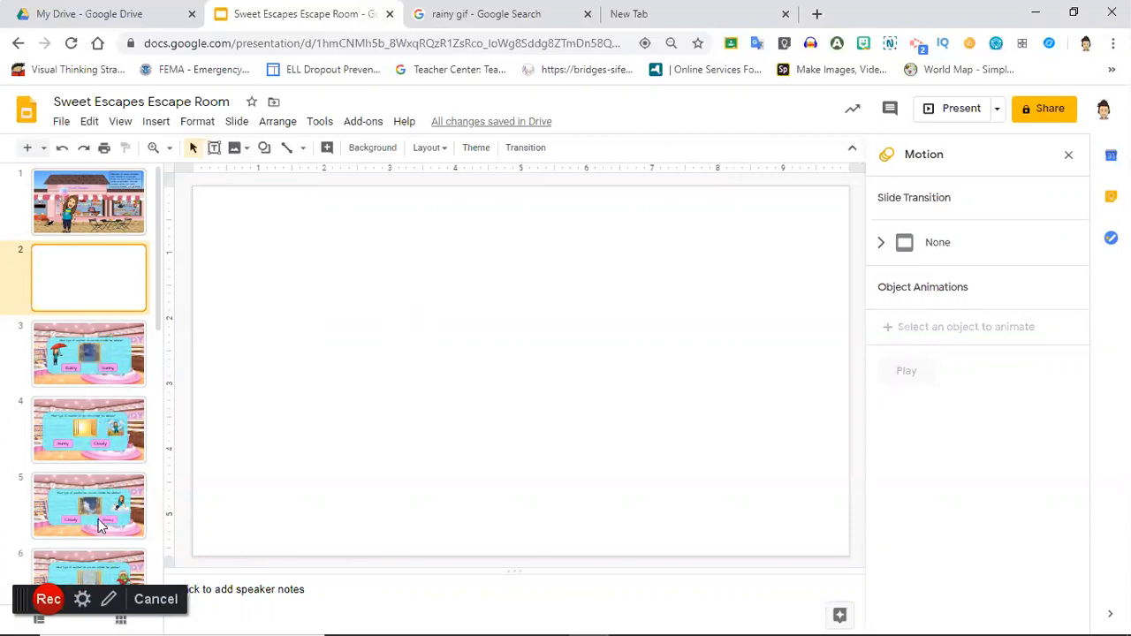
mouse_move(106, 385)
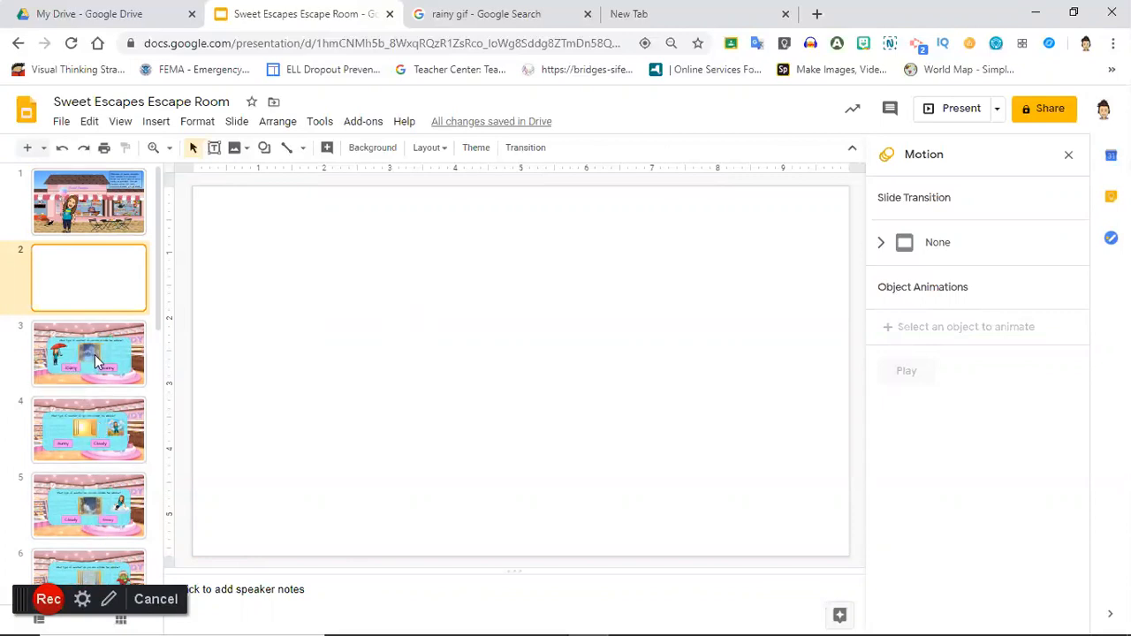
mouse_move(124, 431)
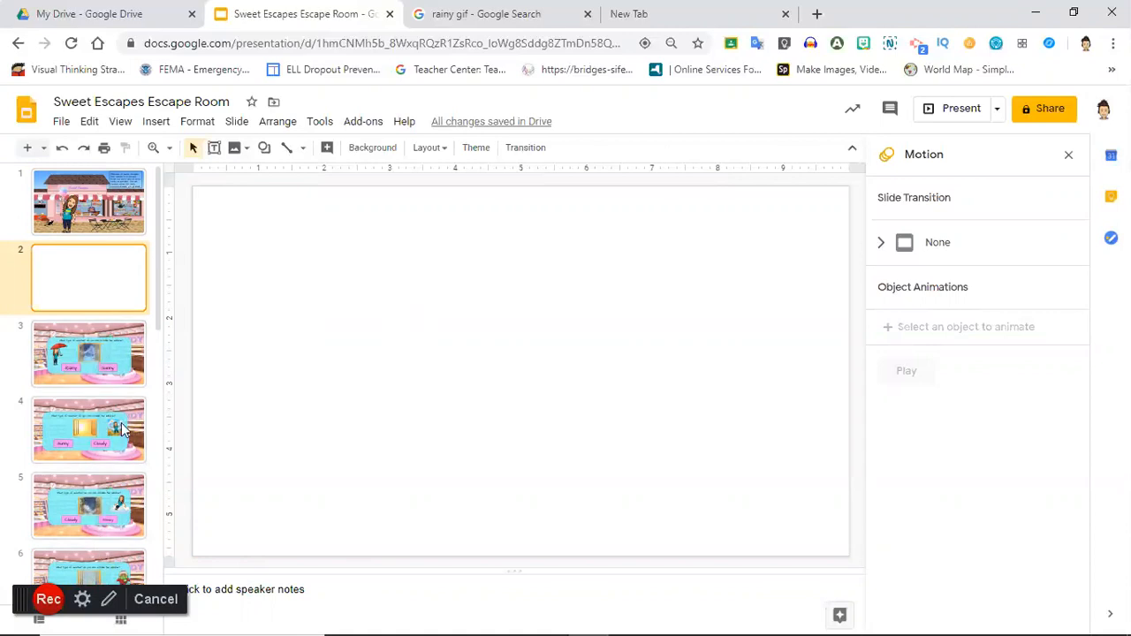
mouse_move(375, 159)
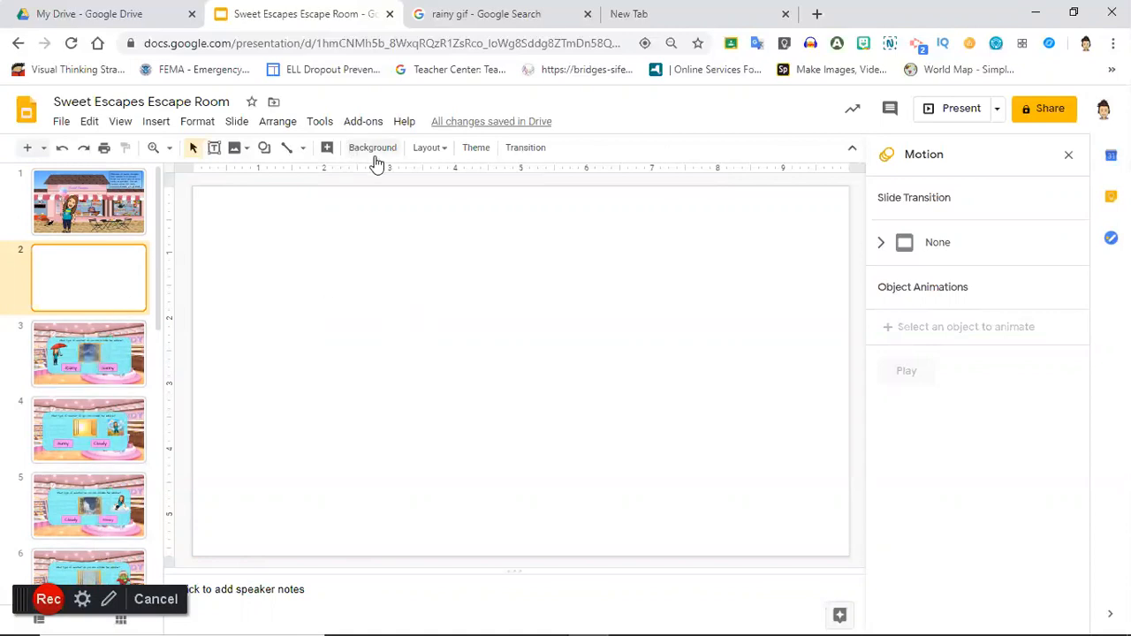
Step: Search Google Images for 'candy store background' as the blank slide's background and browse results
click(372, 148)
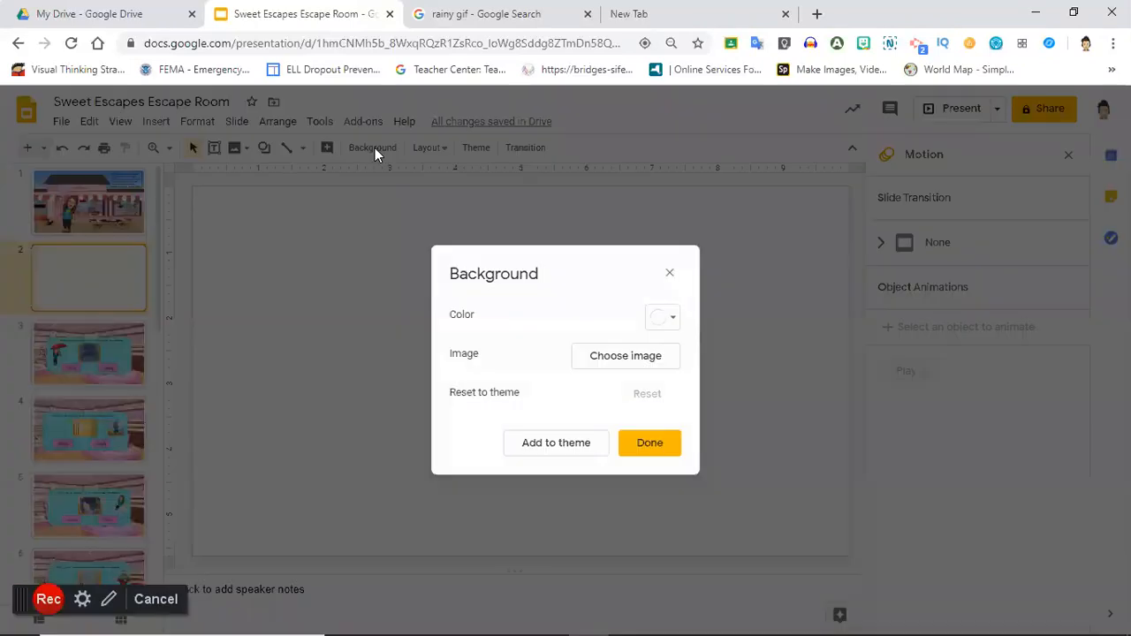
click(626, 357)
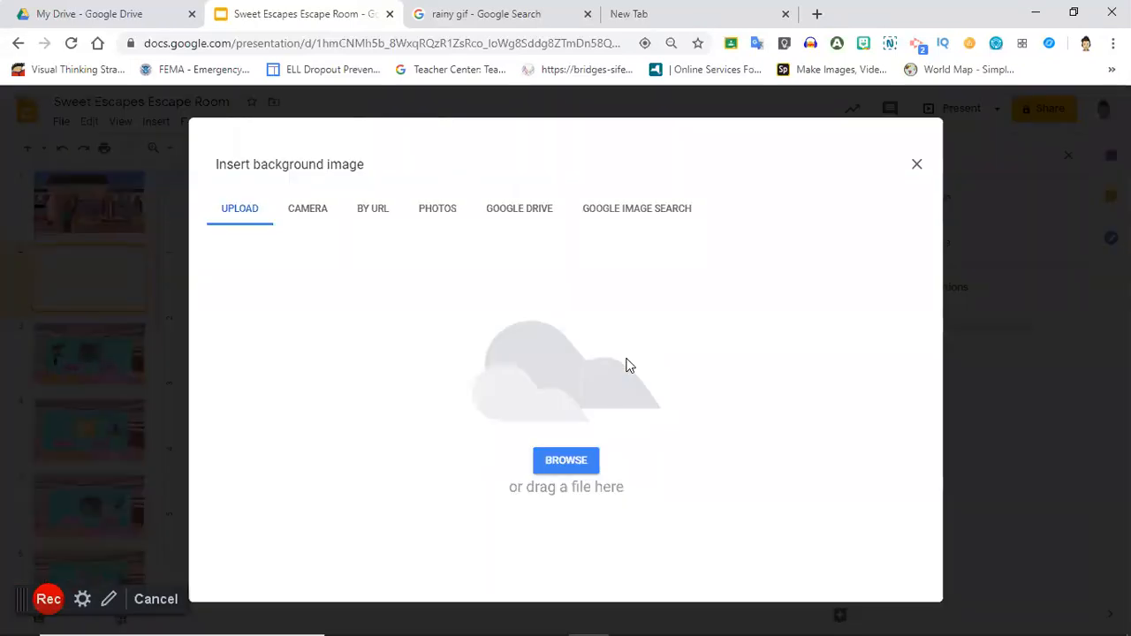
mouse_move(619, 219)
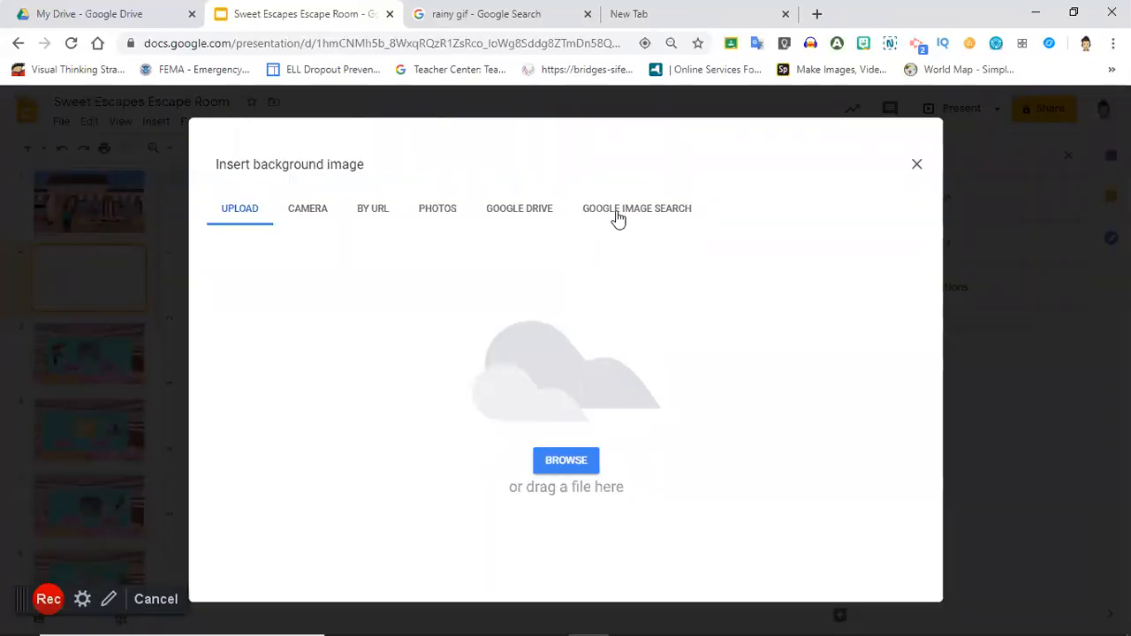
click(637, 209)
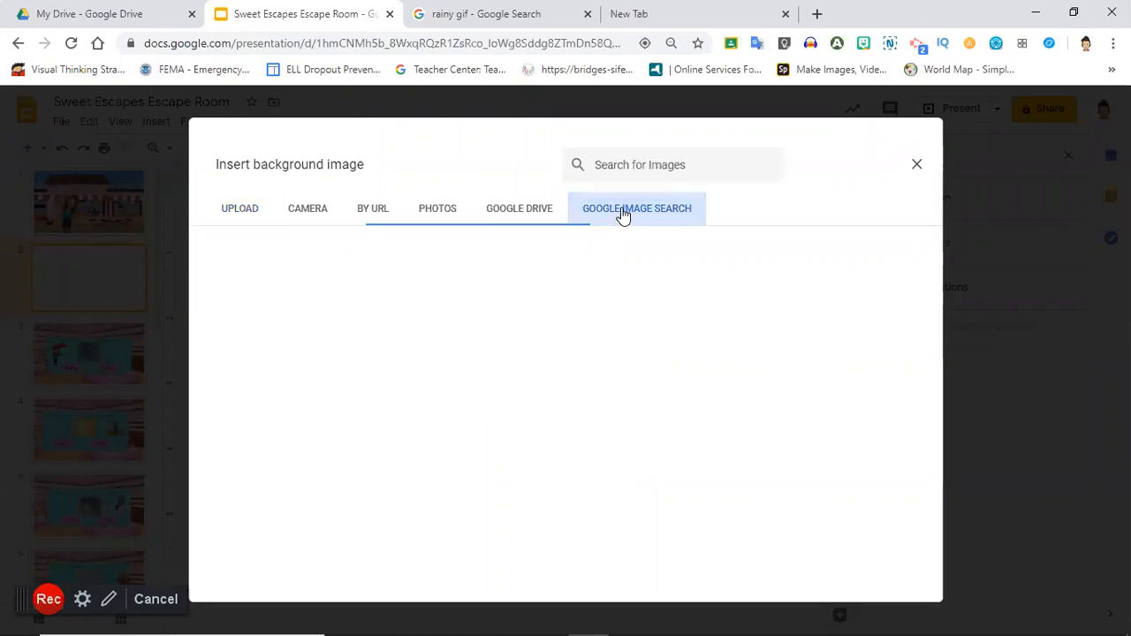
click(637, 208)
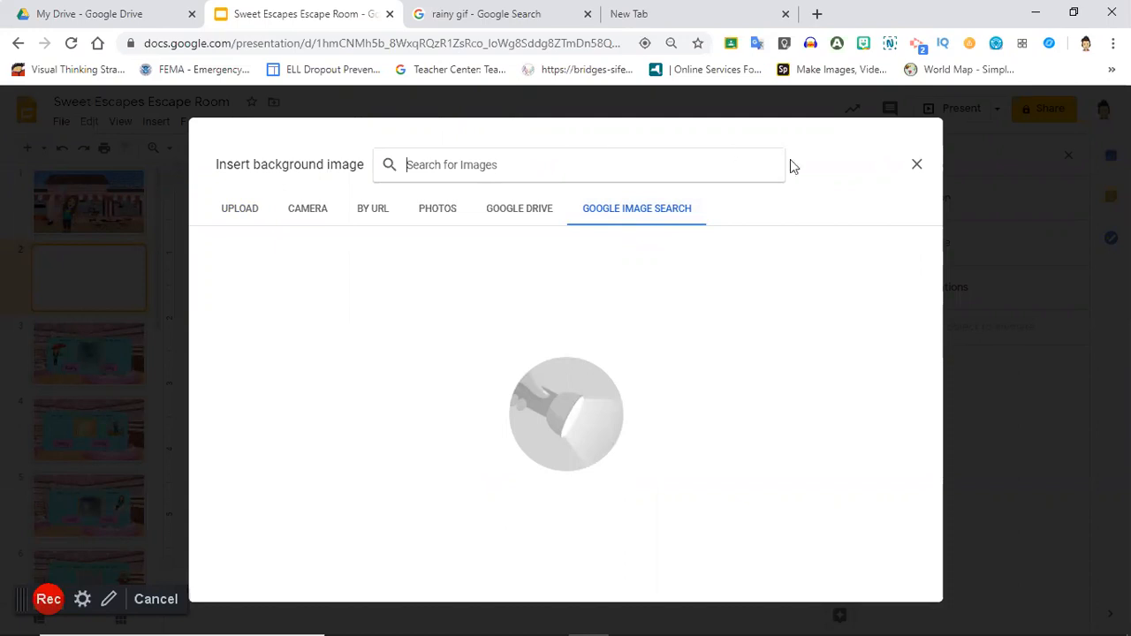
text(candy stor)
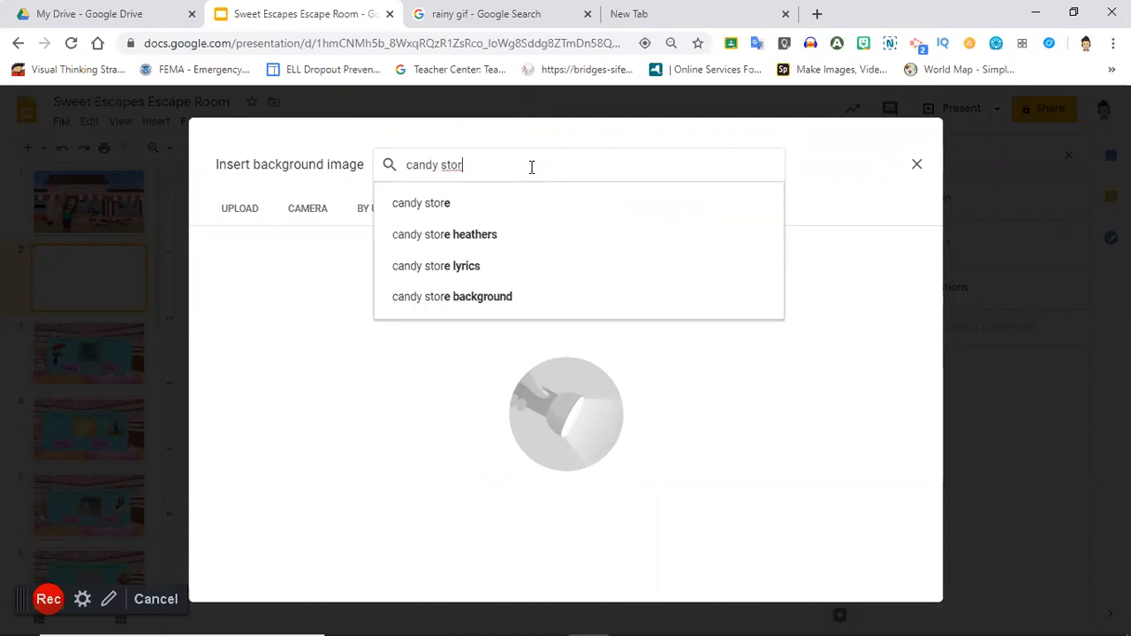
text(e)
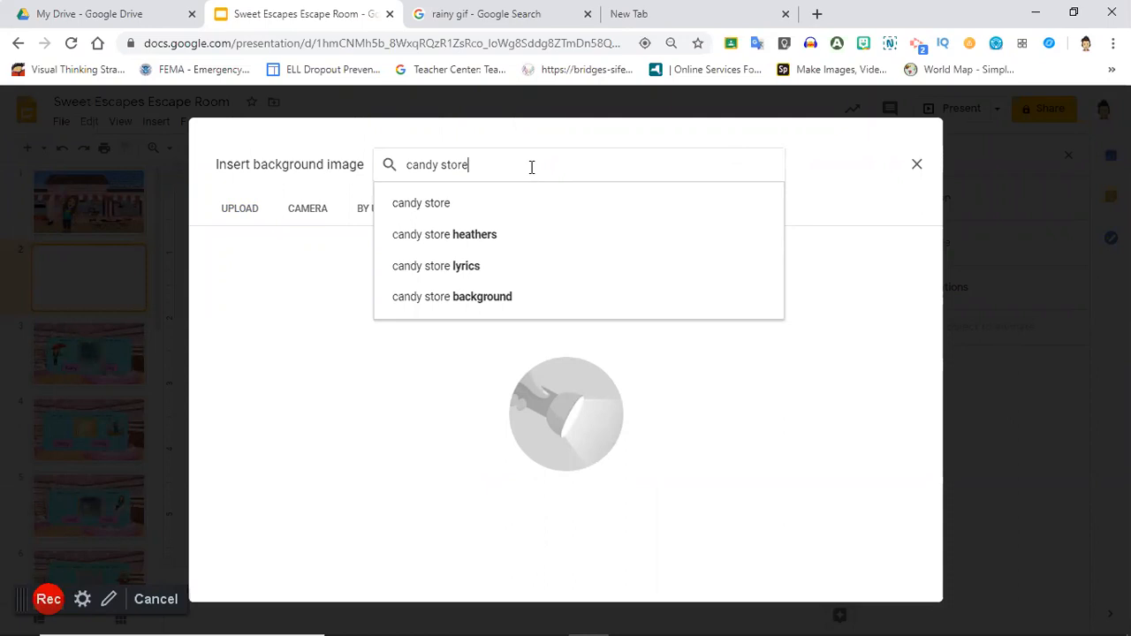
click(453, 297)
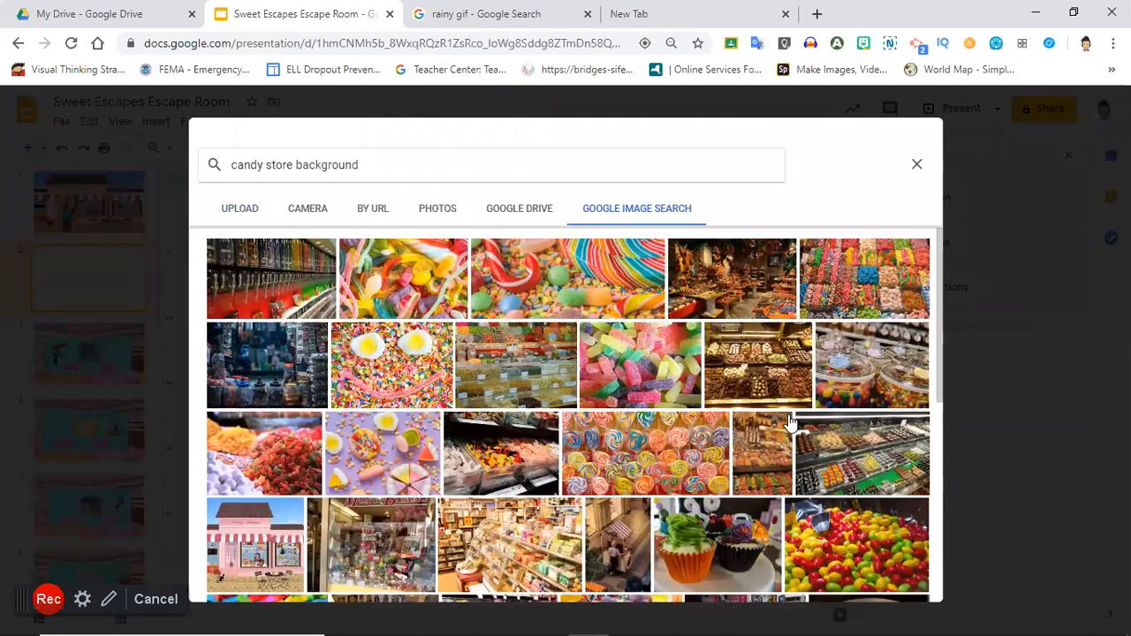
scroll(down, 3)
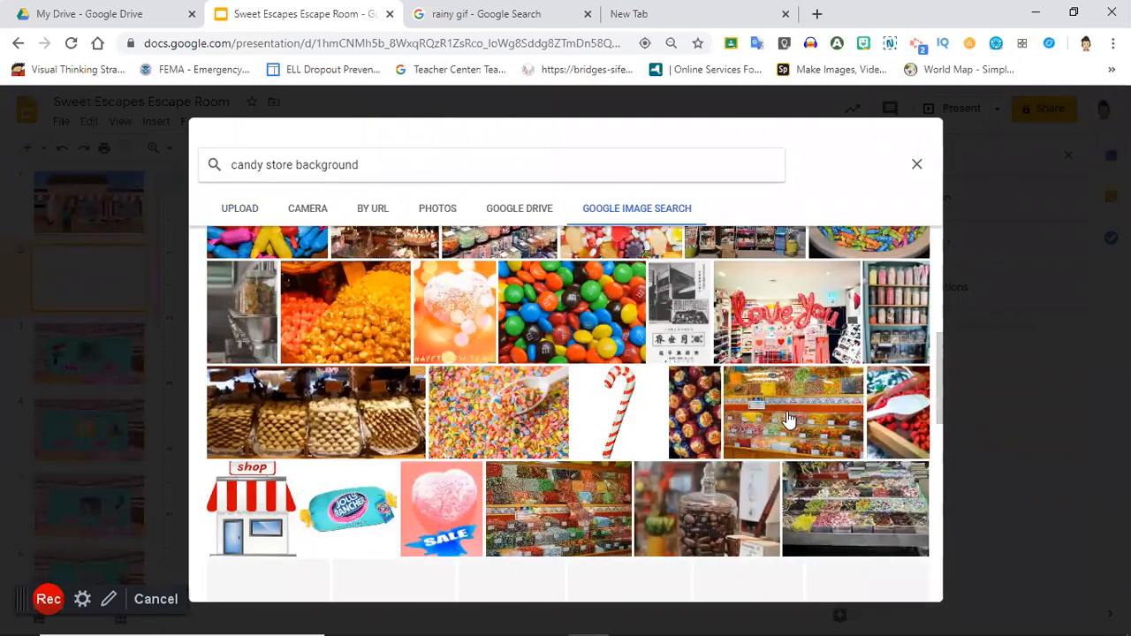
scroll(down, 3)
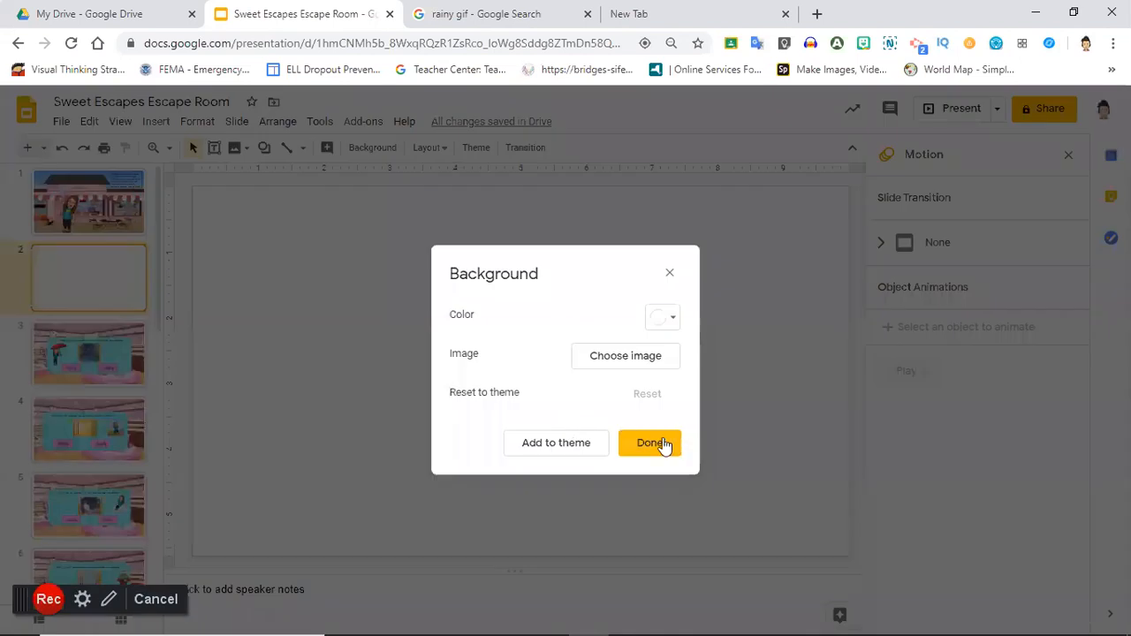
Step: Apply the candy-store photo background and bring up slide 2's options menu
click(651, 442)
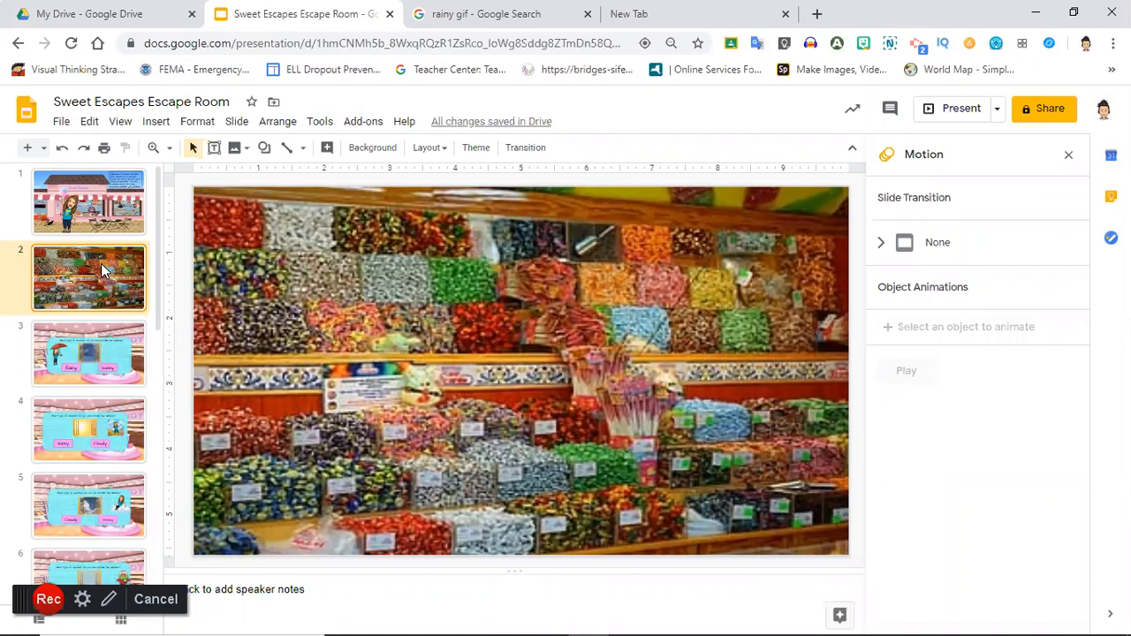
right_click(103, 269)
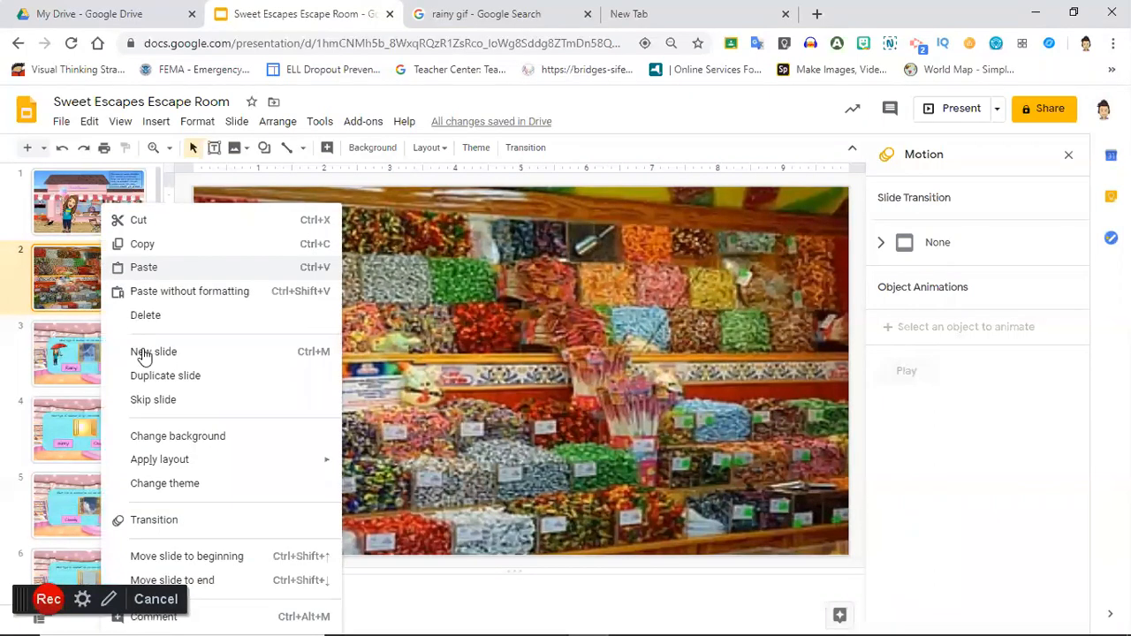
mouse_move(158, 371)
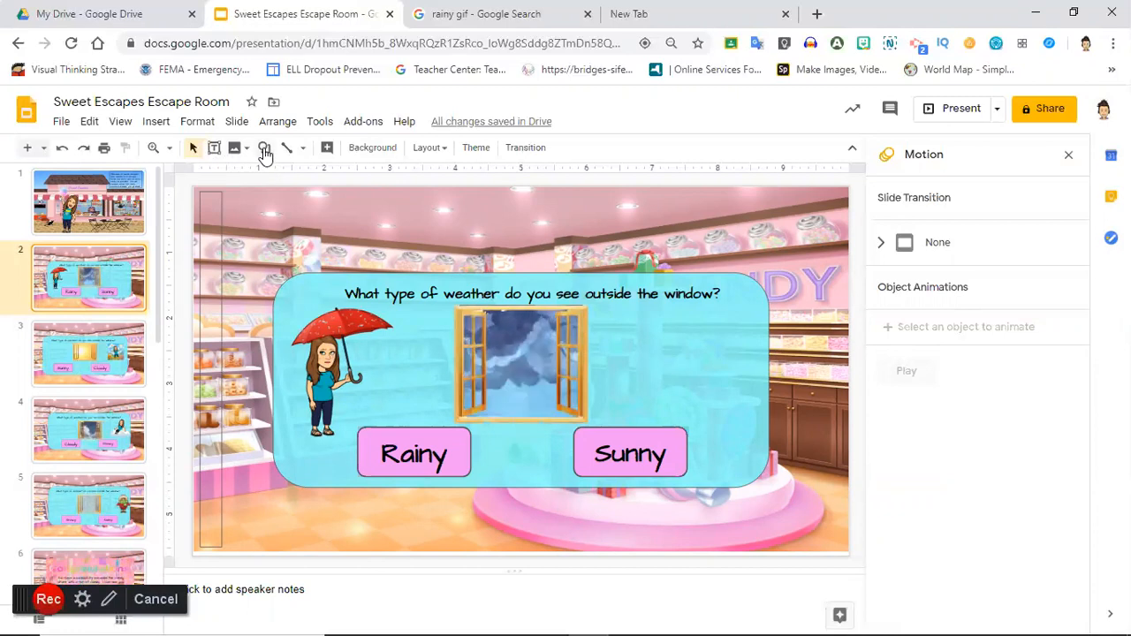
Step: Show the basic shapes gallery to pick a rounded rectangle
click(262, 149)
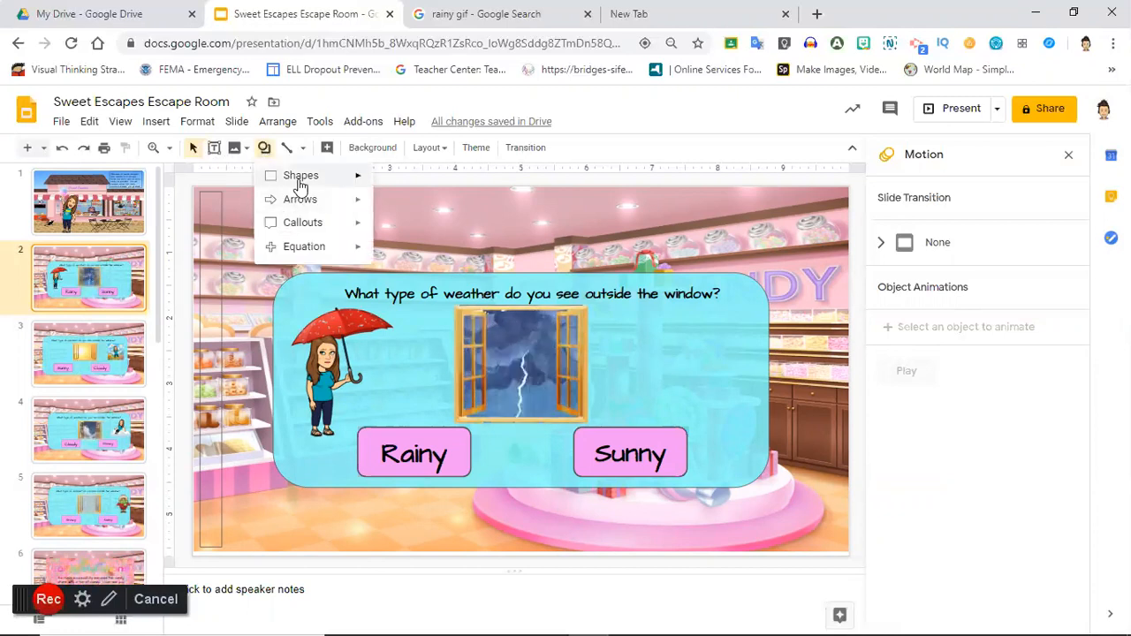
click(300, 175)
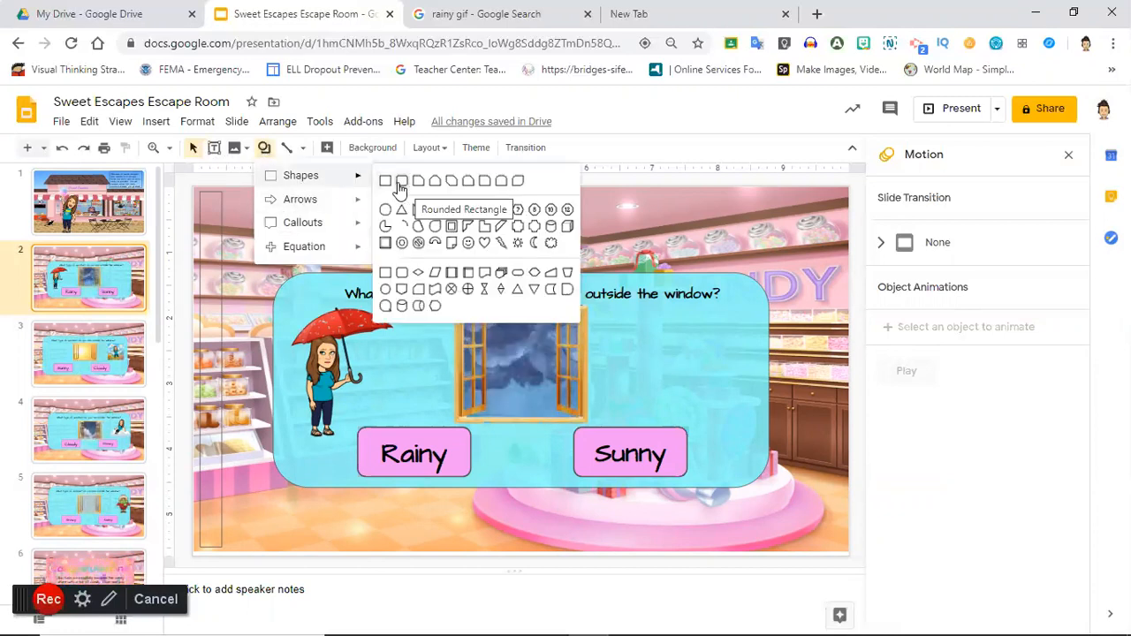
mouse_move(403, 186)
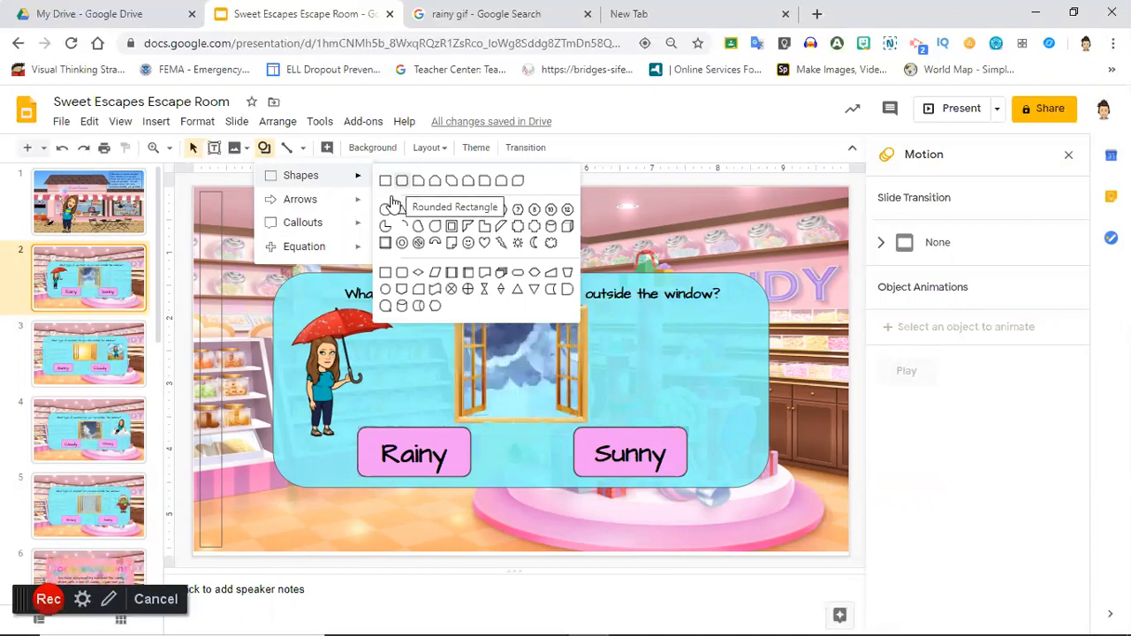
mouse_move(301, 198)
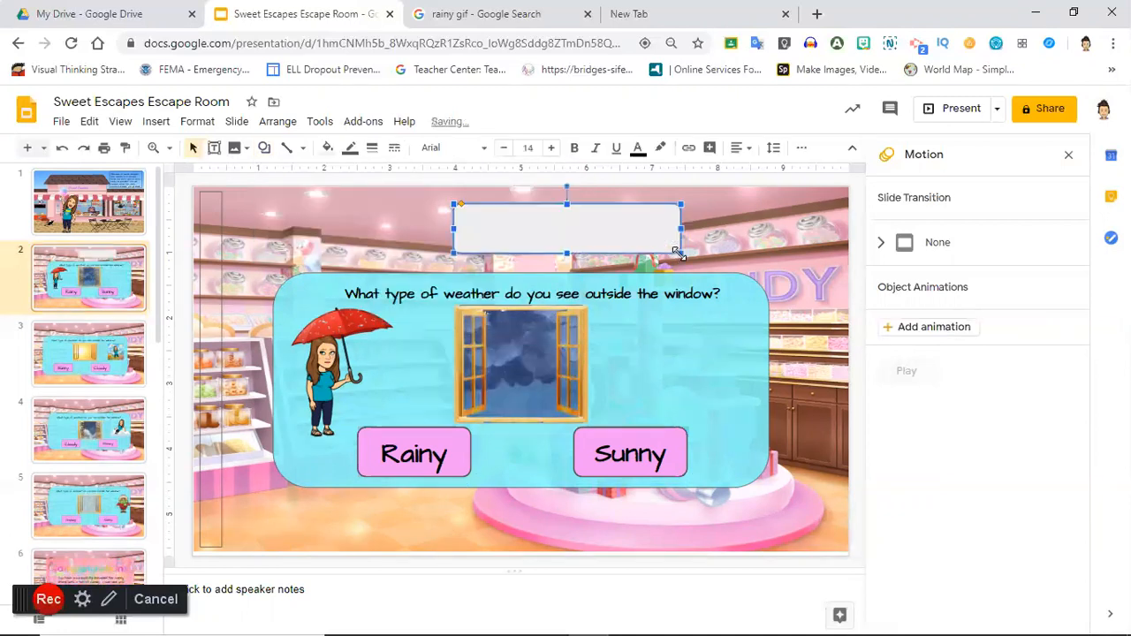
mouse_move(528, 226)
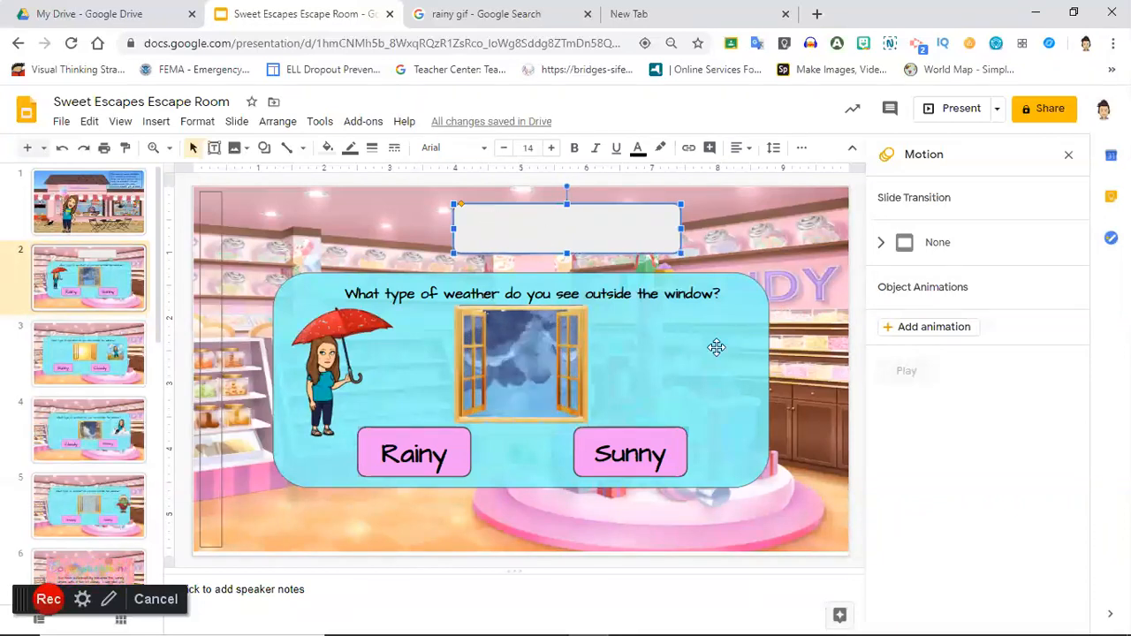
mouse_move(741, 387)
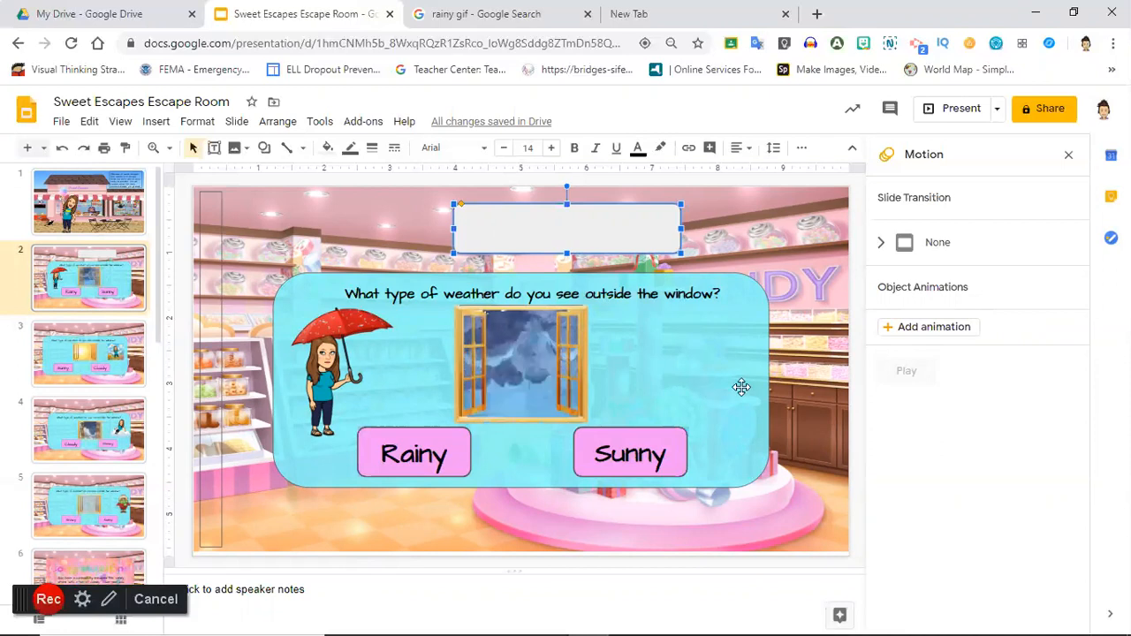
mouse_move(336, 148)
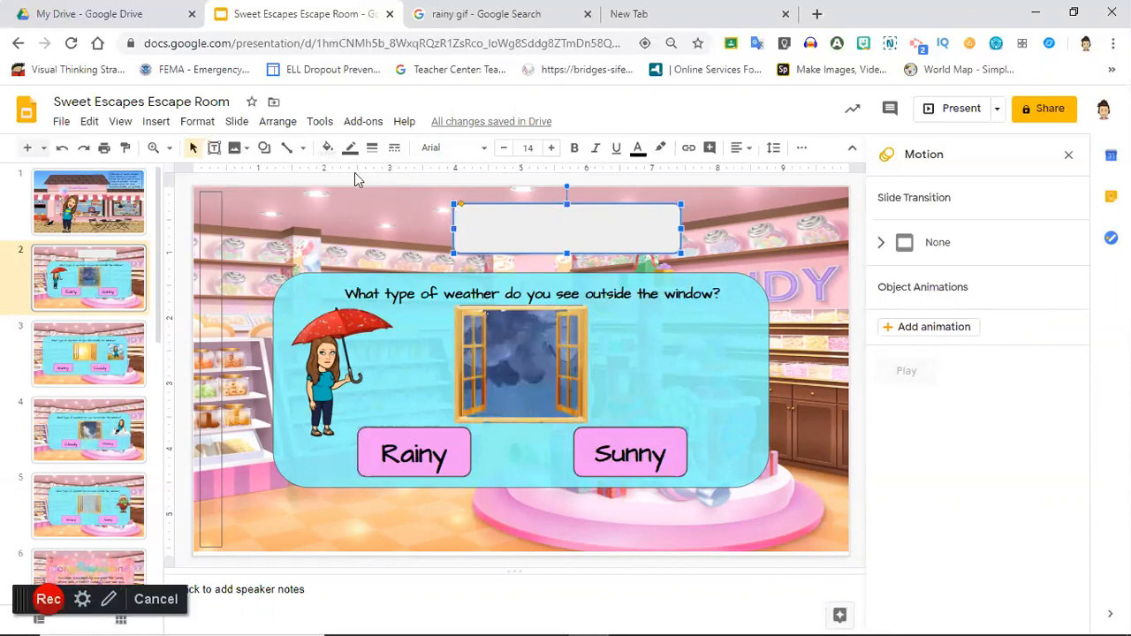
Step: Give the rectangle a custom light mint teal-green fill with raised transparency
click(327, 148)
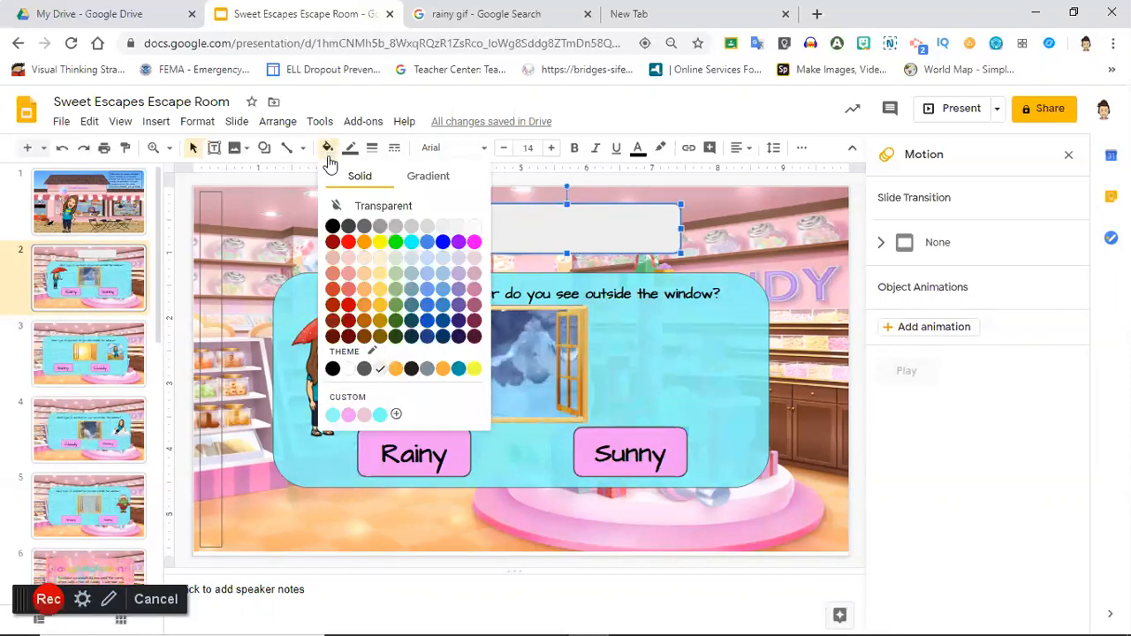
mouse_move(382, 185)
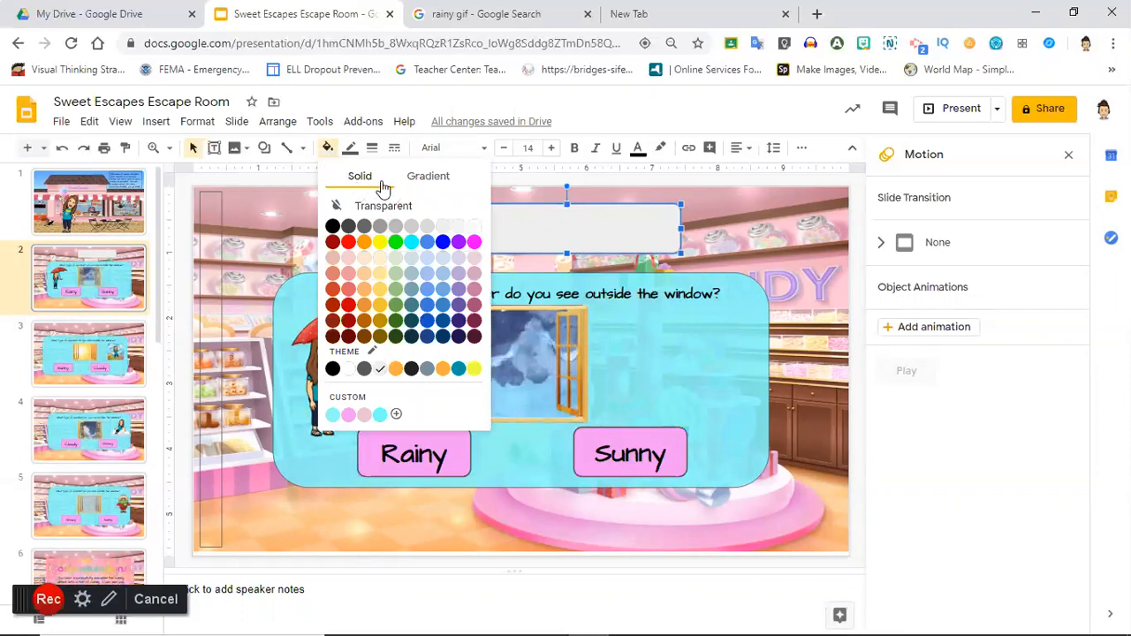
click(428, 175)
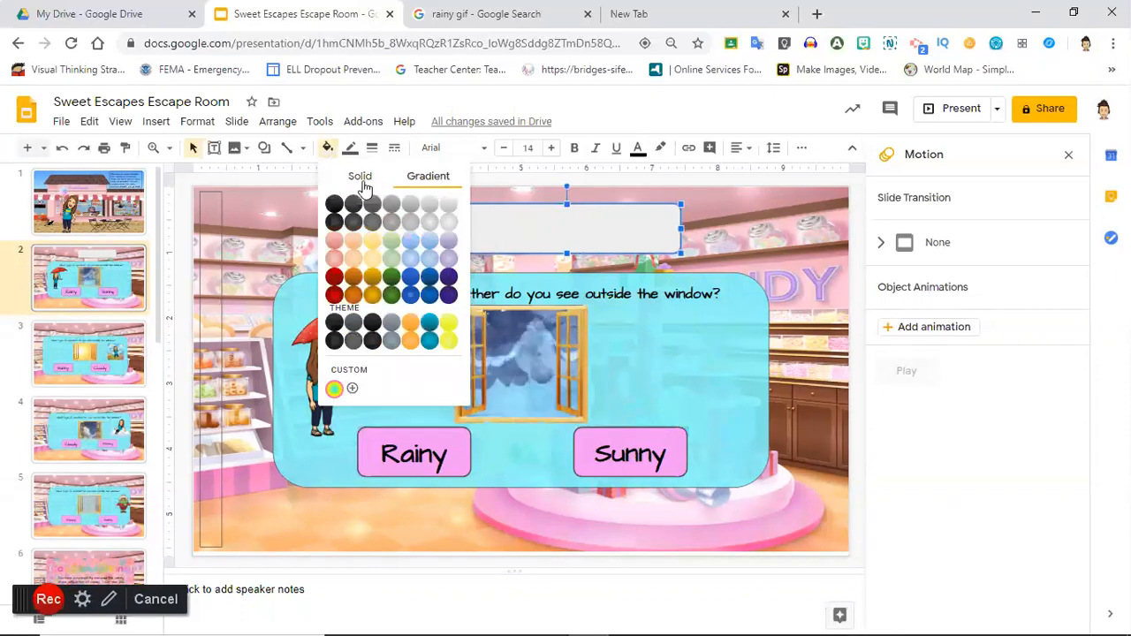
click(358, 176)
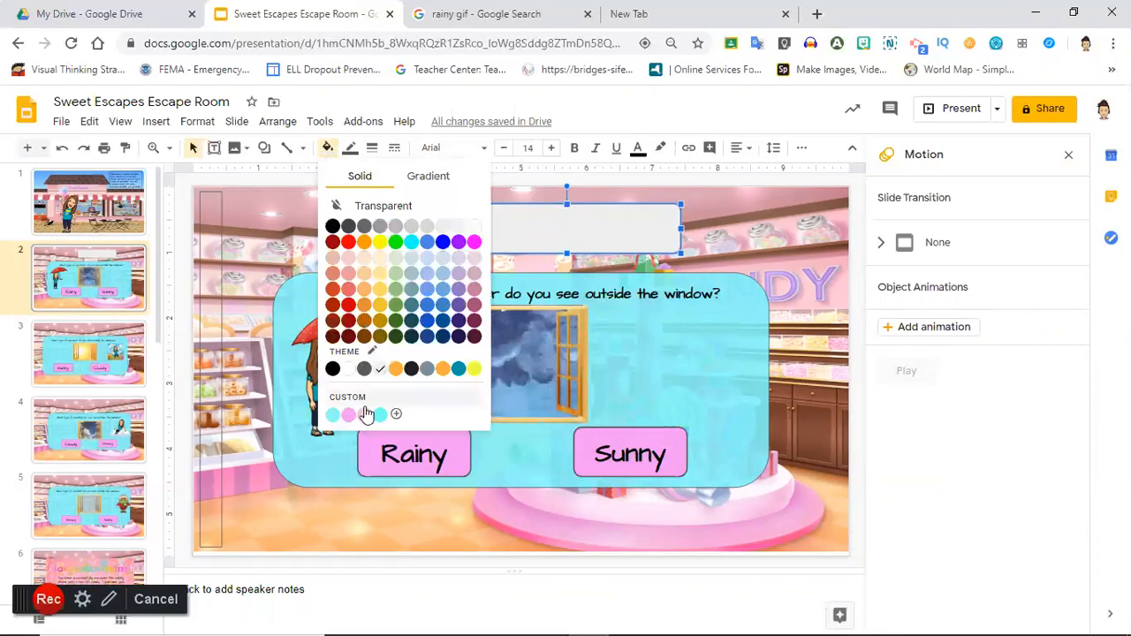
mouse_move(348, 368)
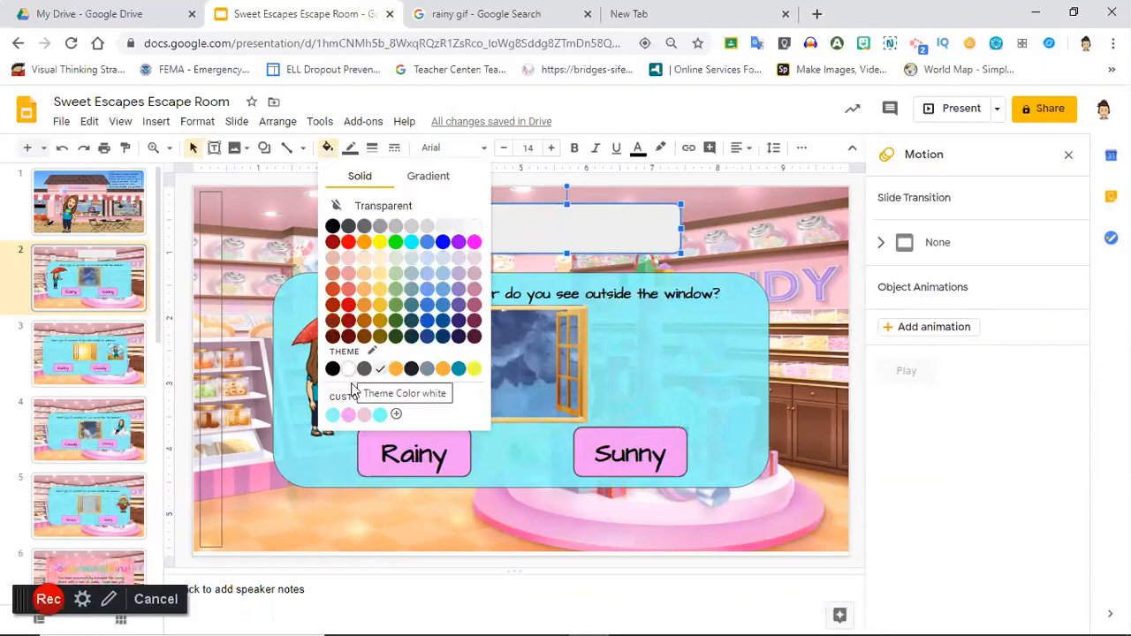
click(396, 413)
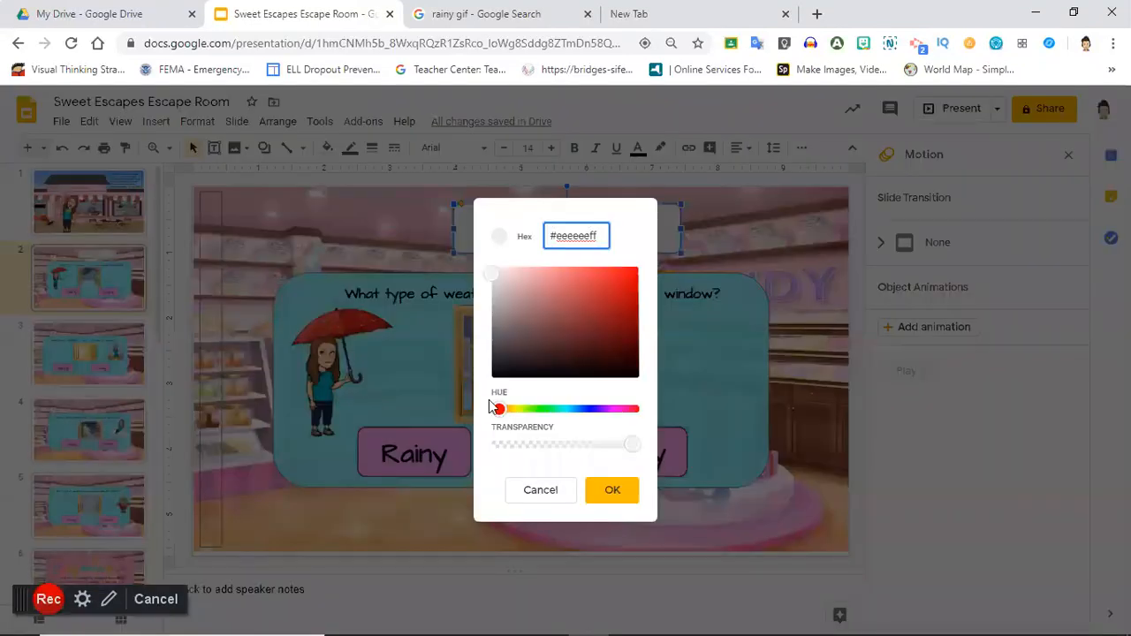
drag(499, 409, 502, 409)
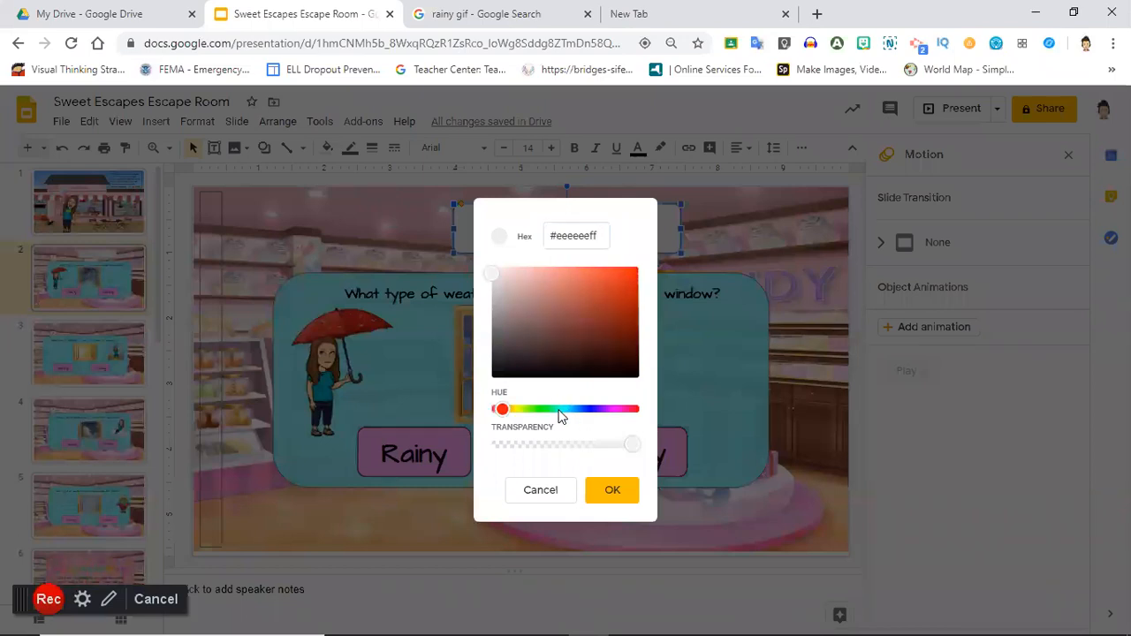
click(558, 409)
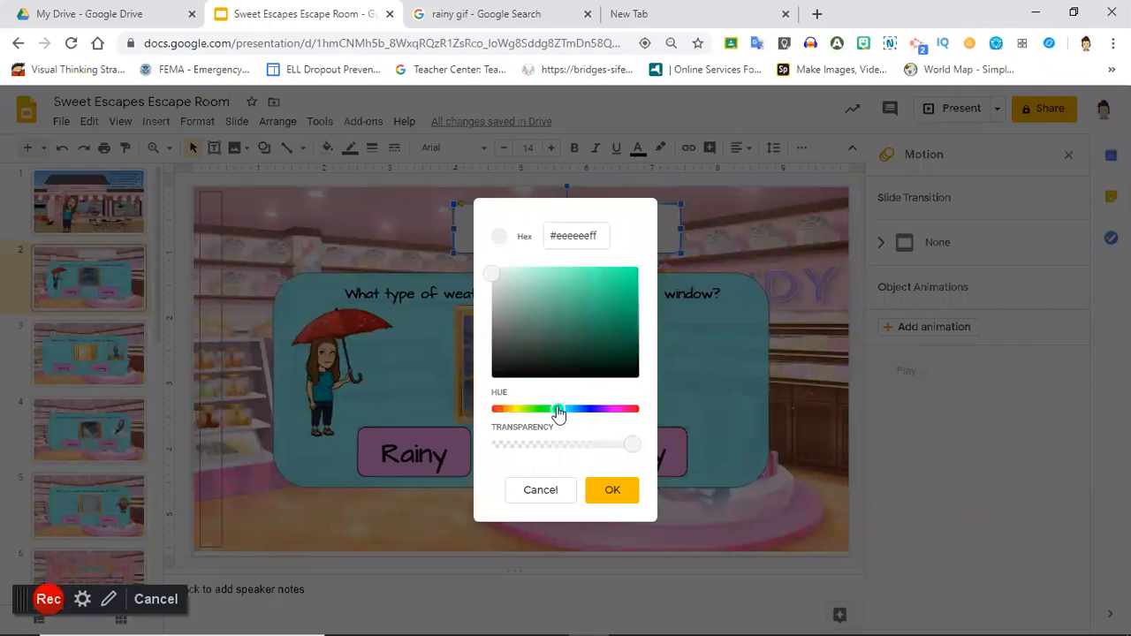
click(566, 276)
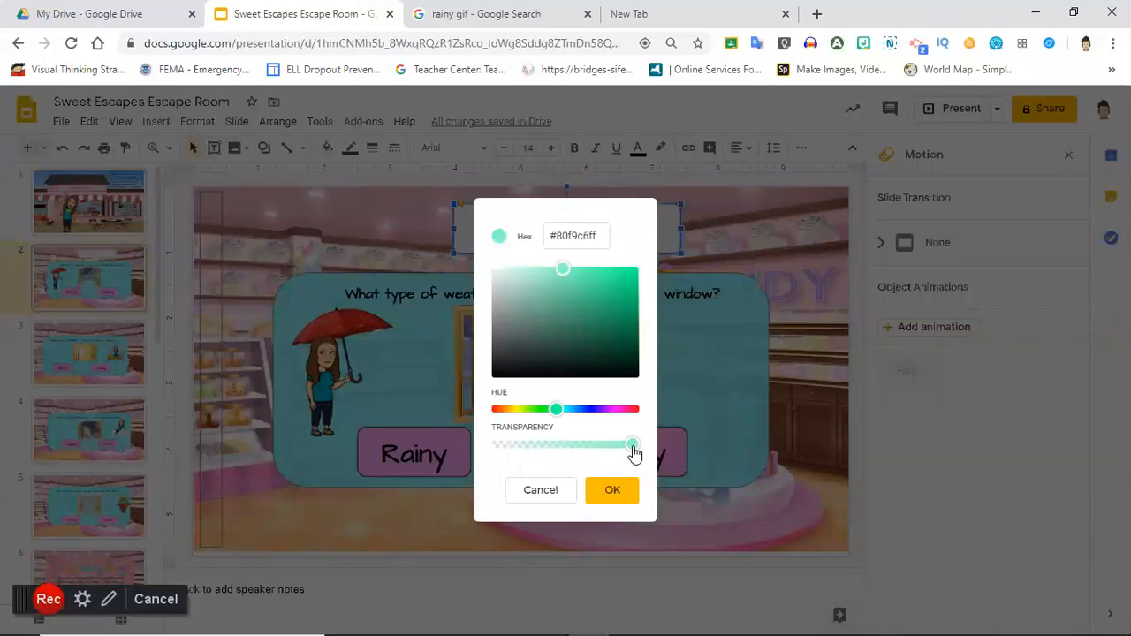
drag(633, 444, 584, 444)
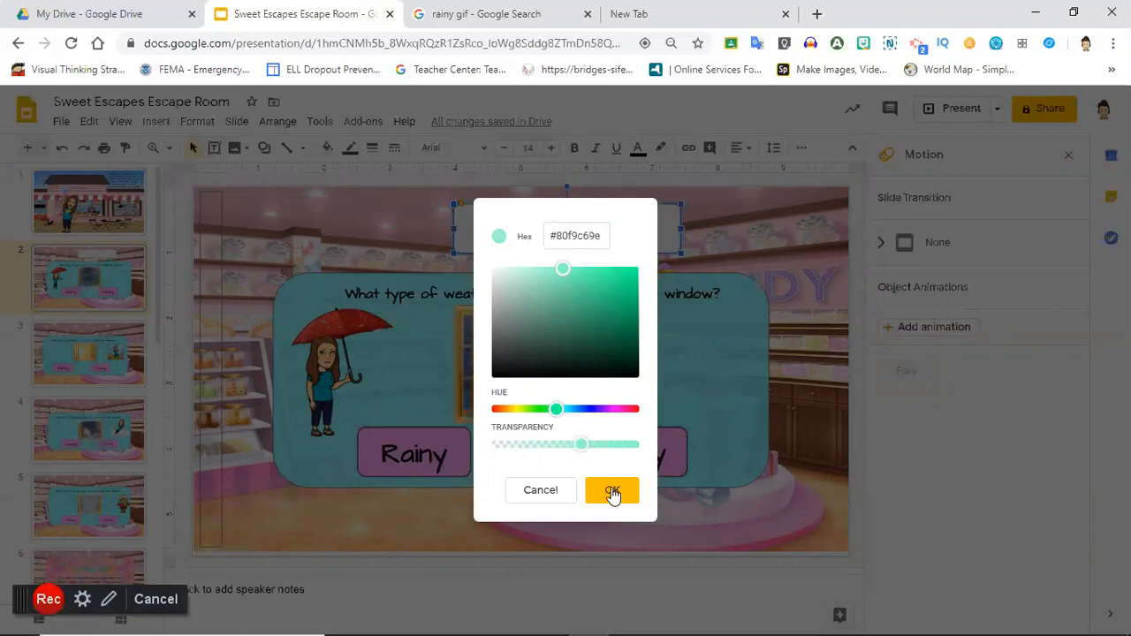
click(612, 491)
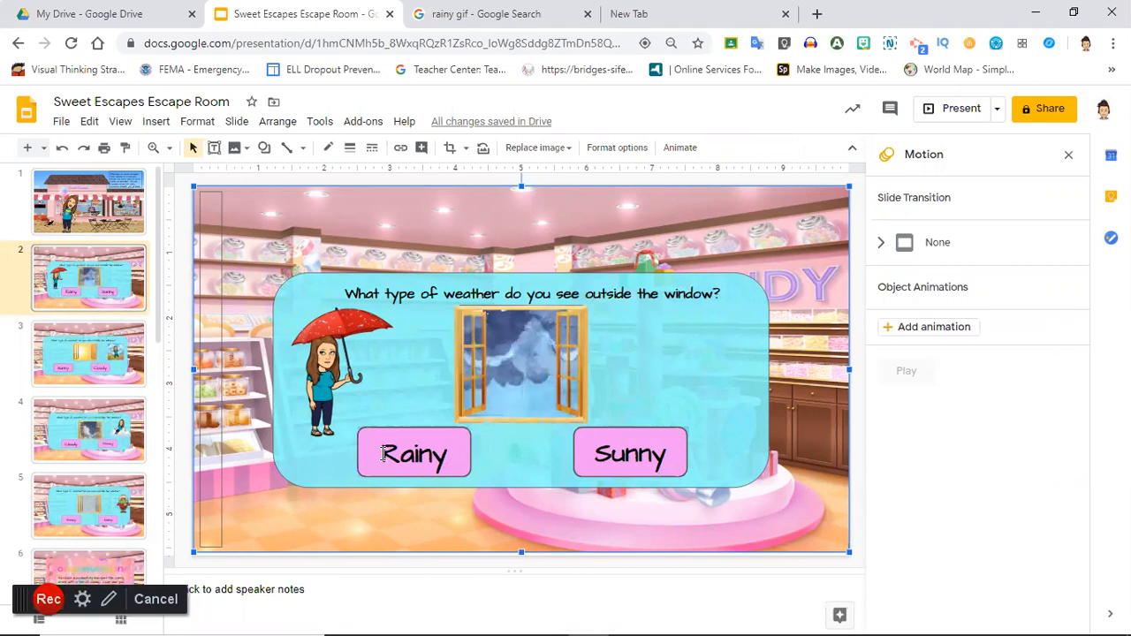
click(413, 452)
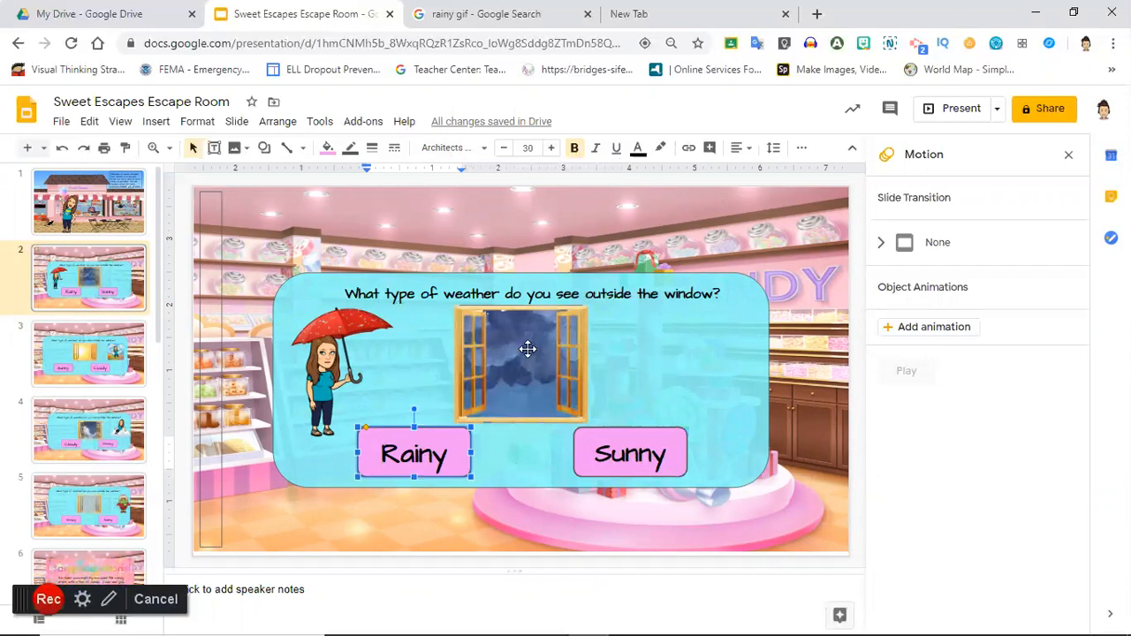
mouse_move(468, 354)
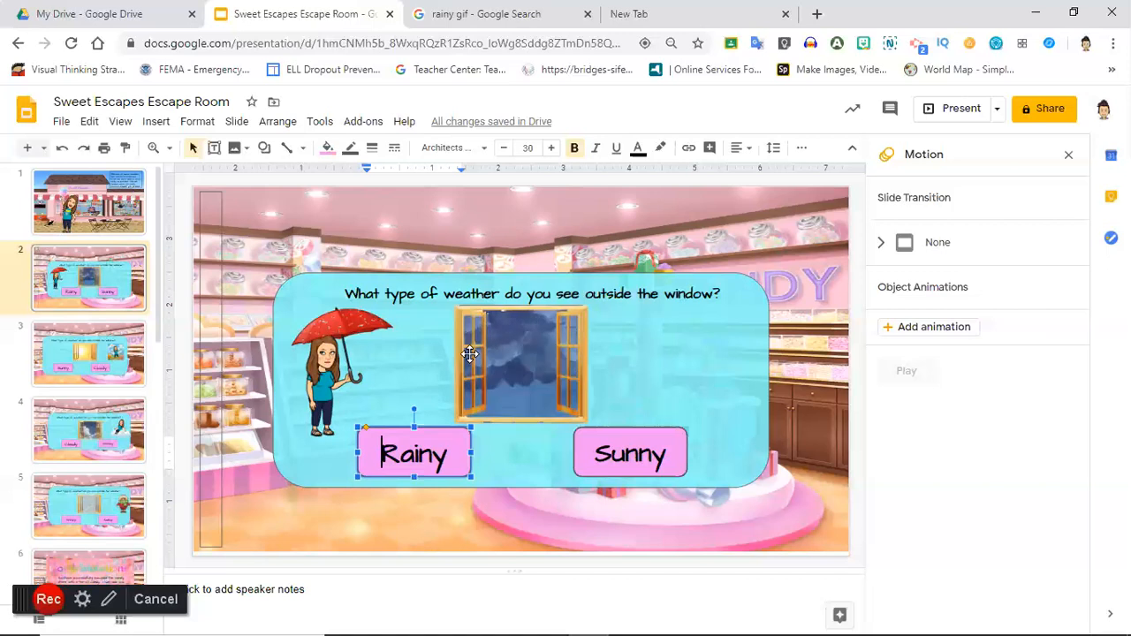
click(522, 366)
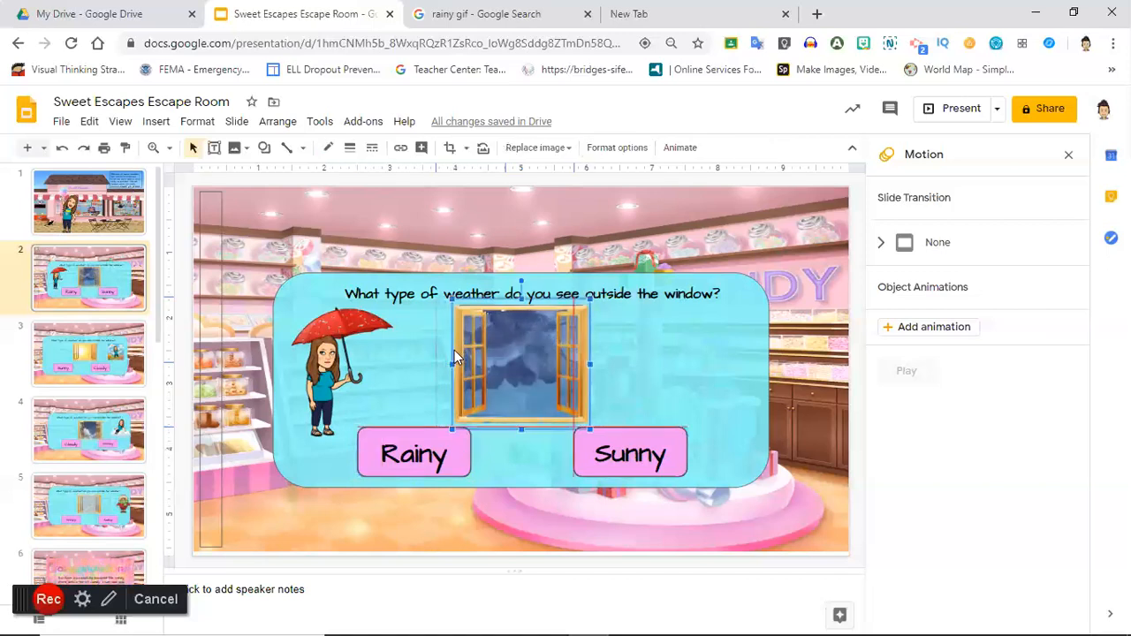
drag(521, 363, 504, 362)
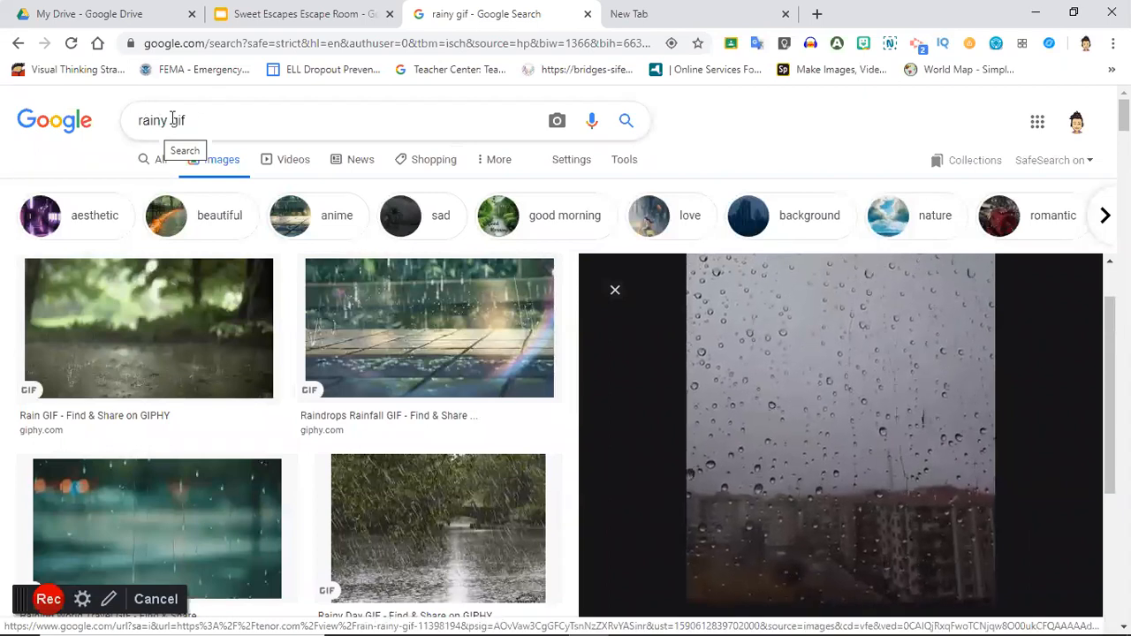
Step: Preview the windows rainy and anime scenery rainfall GIFs, then return to the Slides deck
scroll(down, 3)
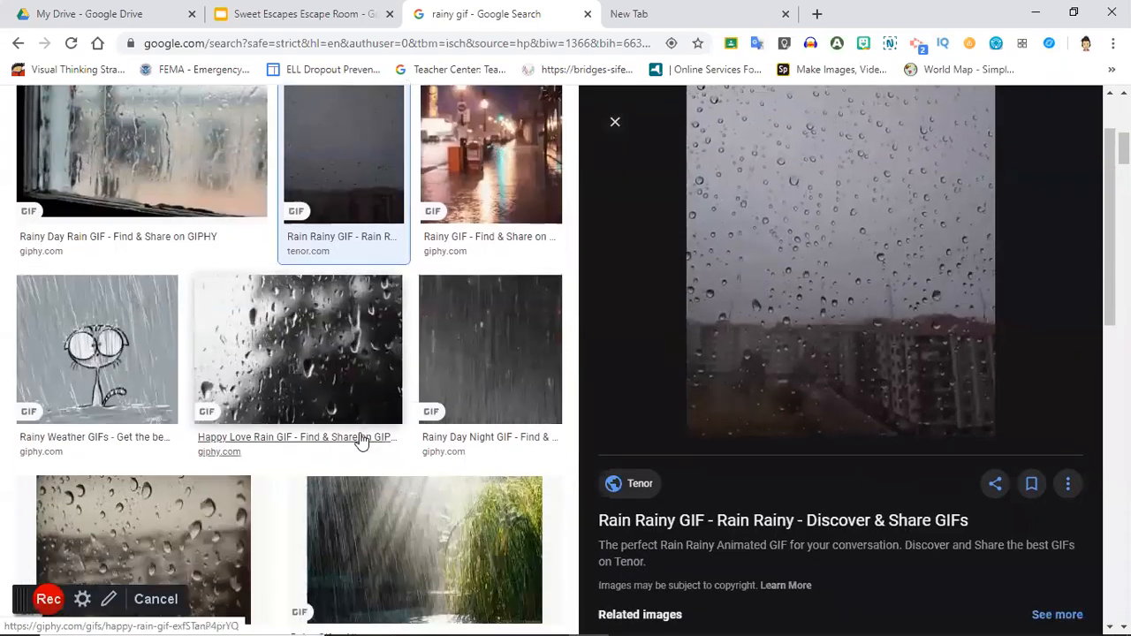
scroll(down, 3)
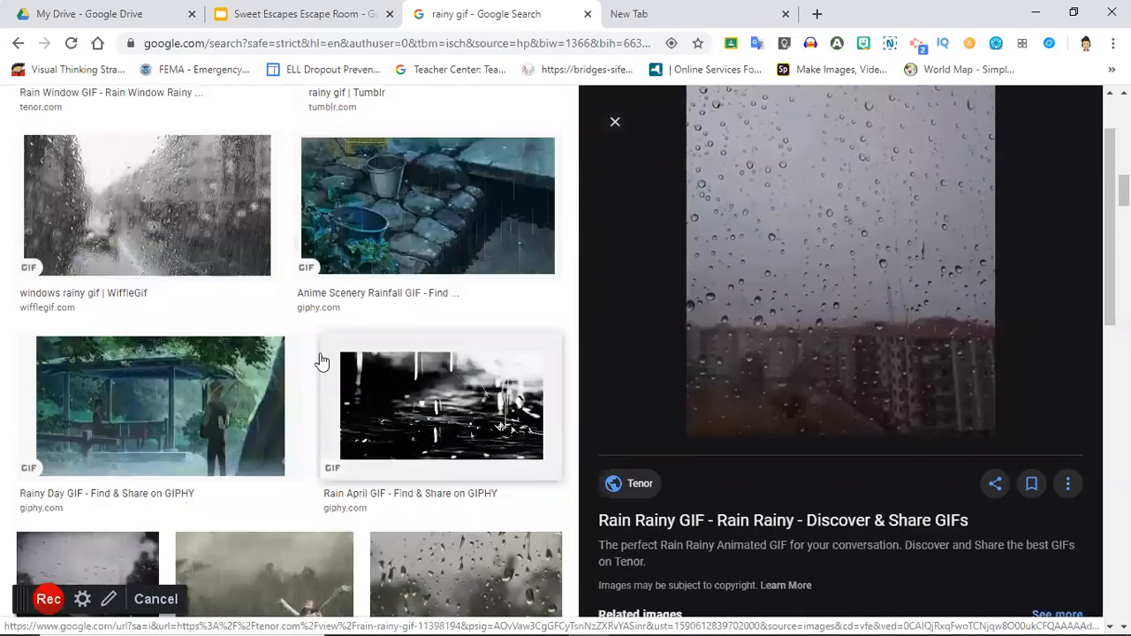
click(149, 205)
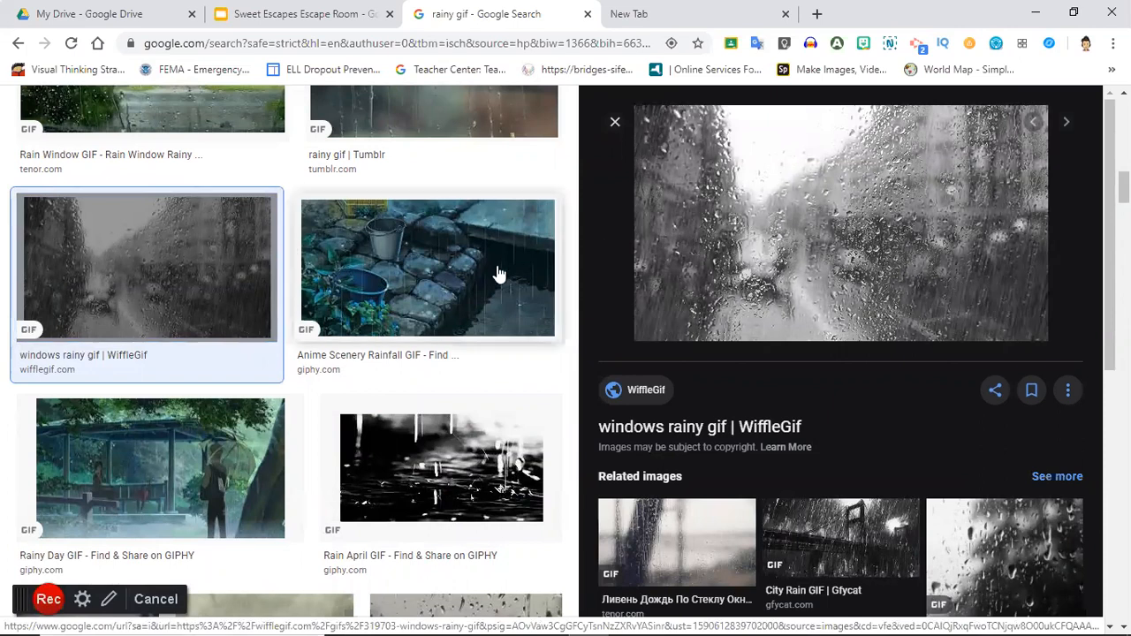
click(428, 267)
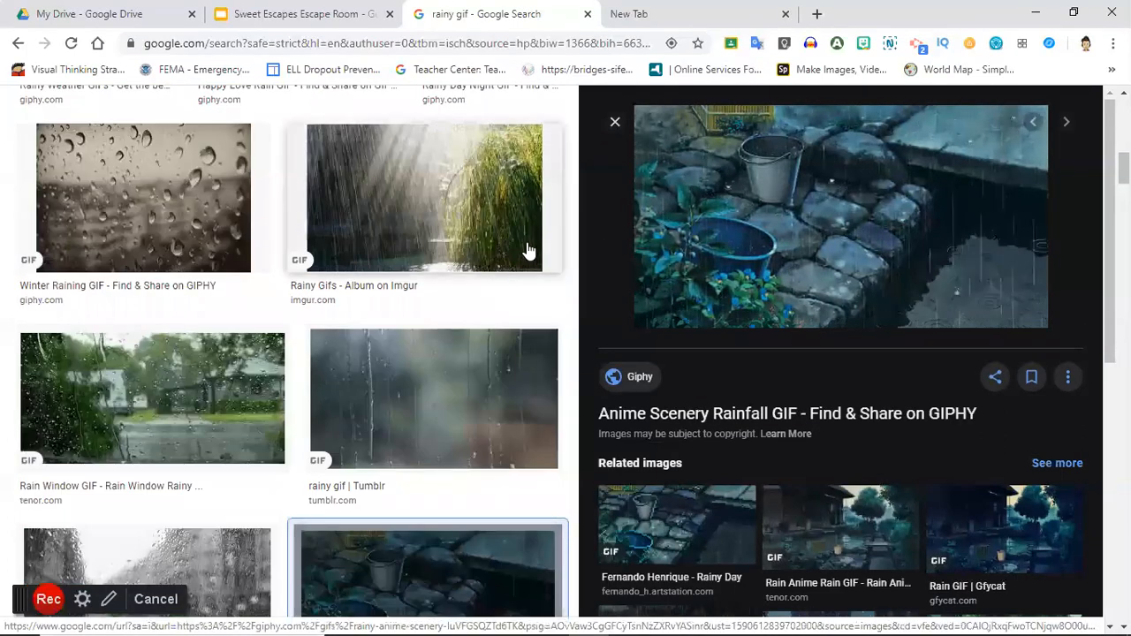
right_click(798, 211)
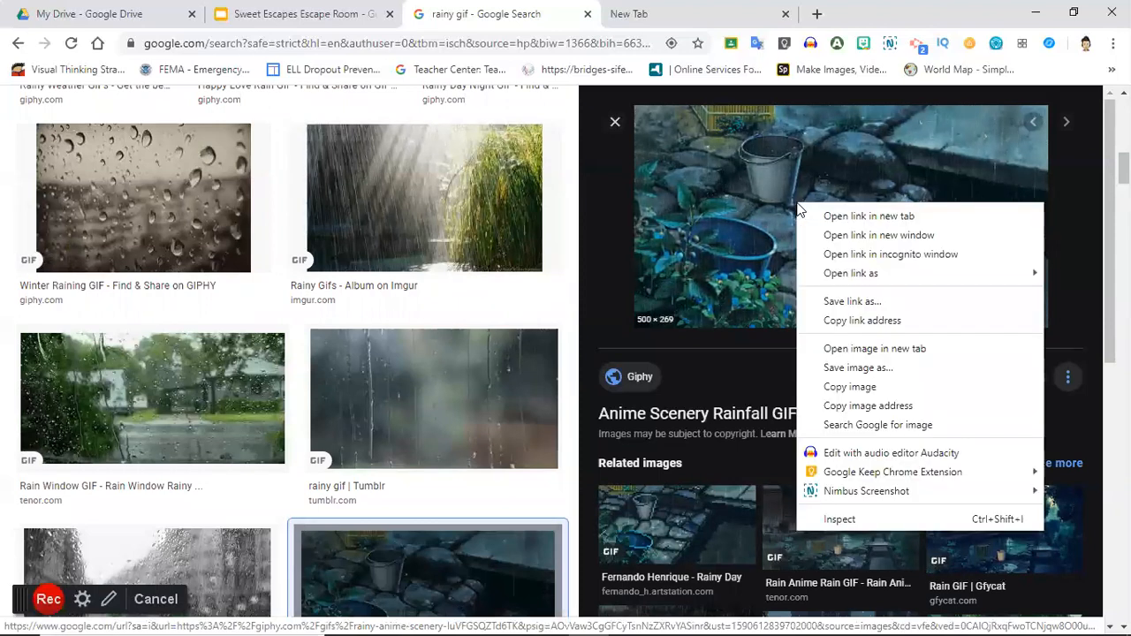
mouse_move(859, 368)
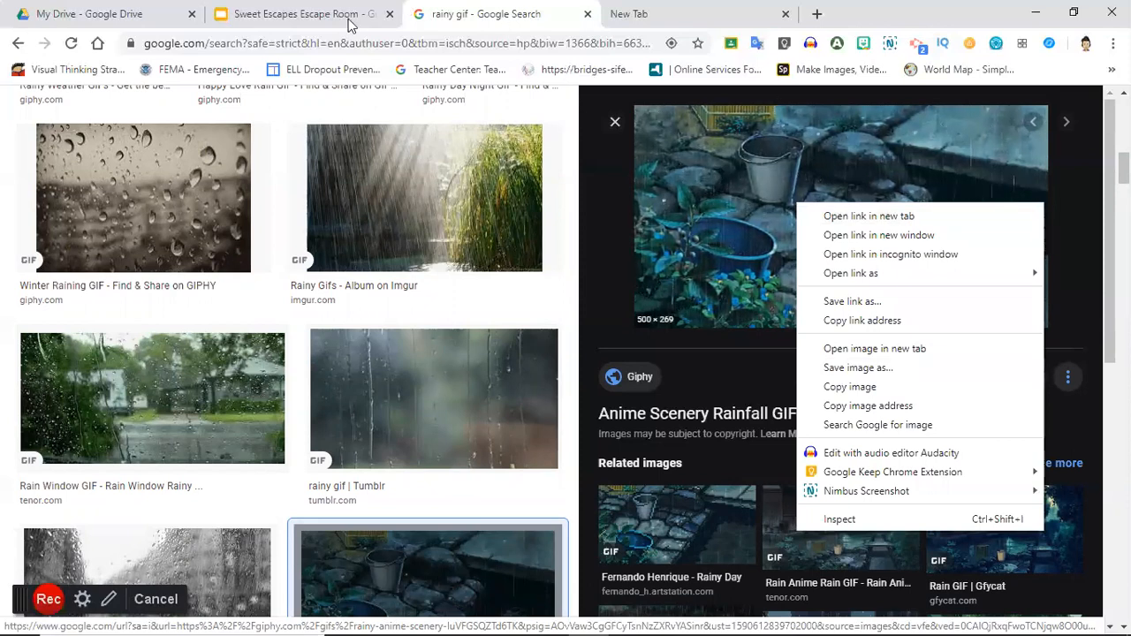
click(301, 14)
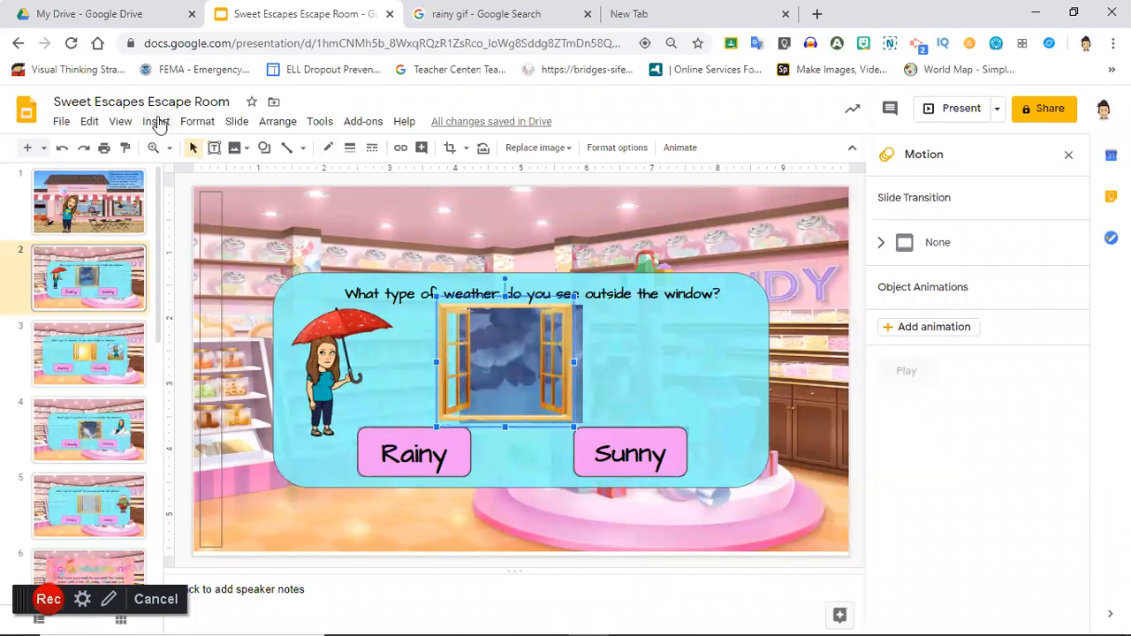
click(155, 121)
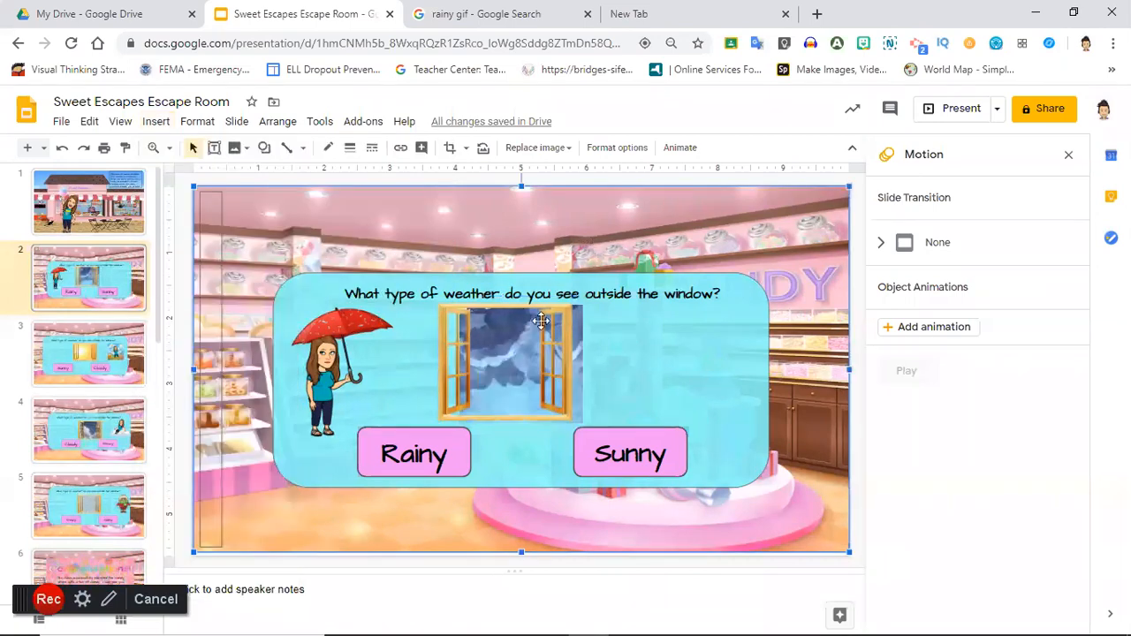
click(521, 362)
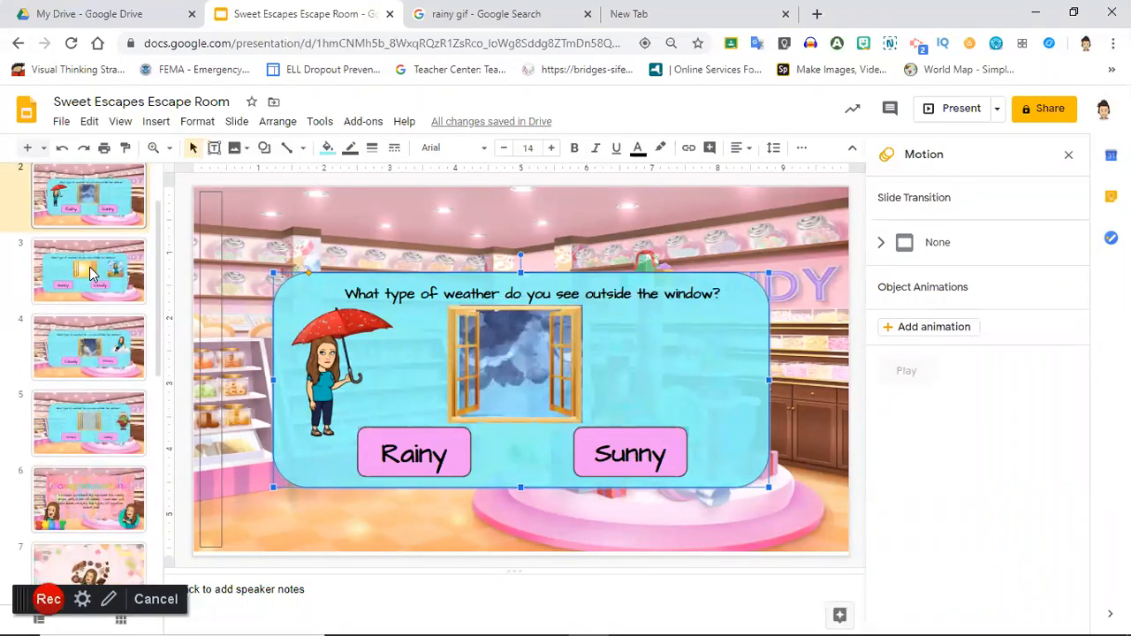
mouse_move(92, 425)
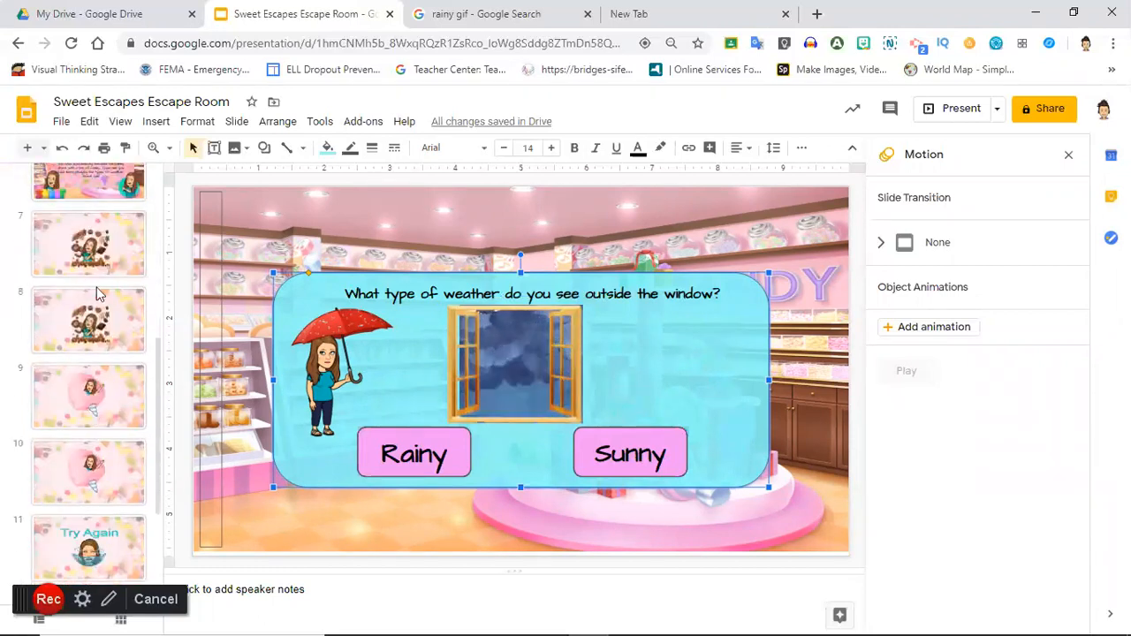
scroll(down, 3)
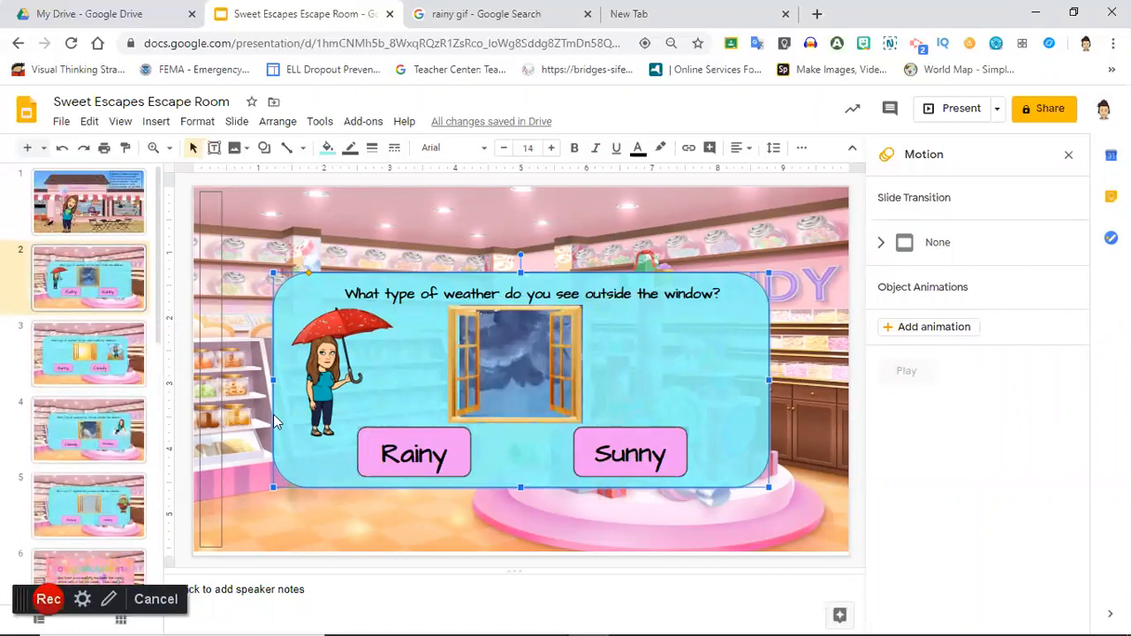
click(630, 452)
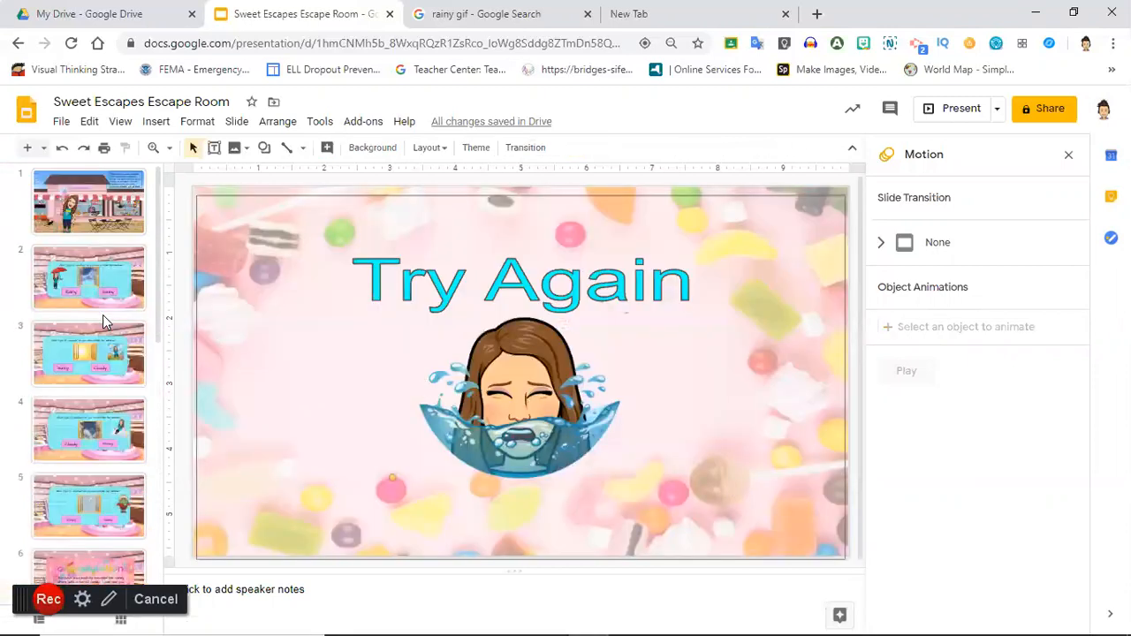
scroll(down, 3)
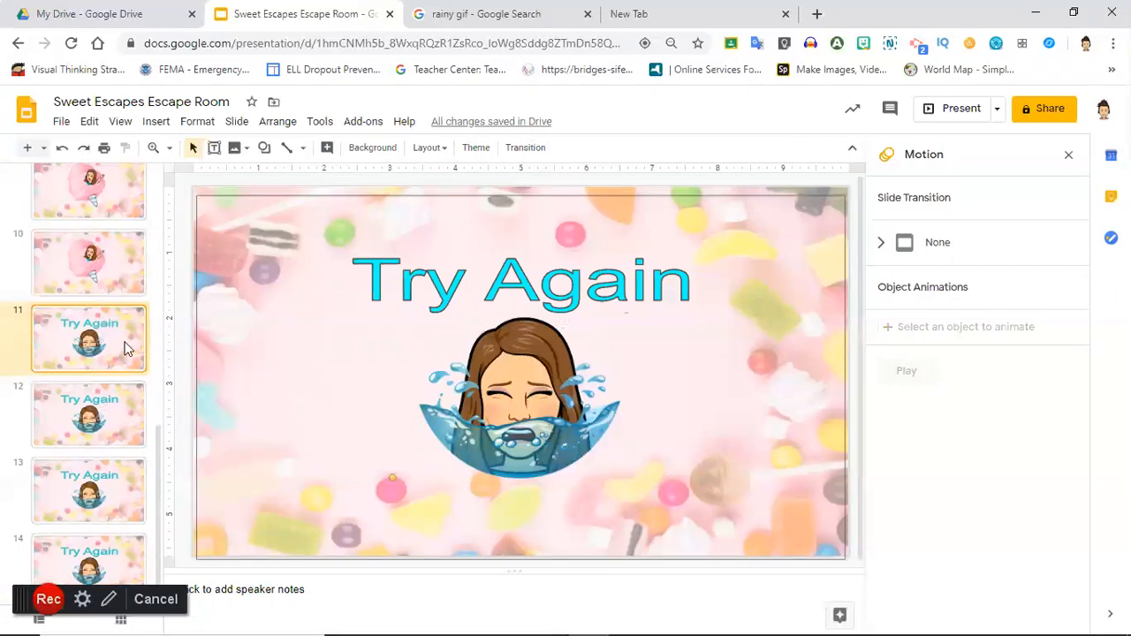
mouse_move(85, 345)
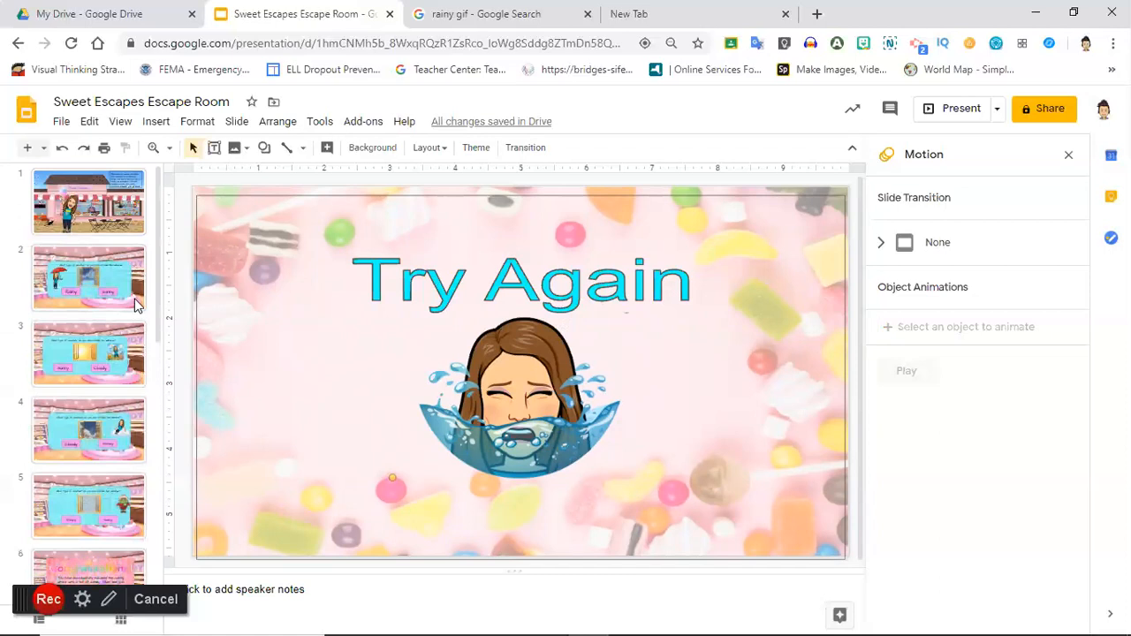
click(89, 279)
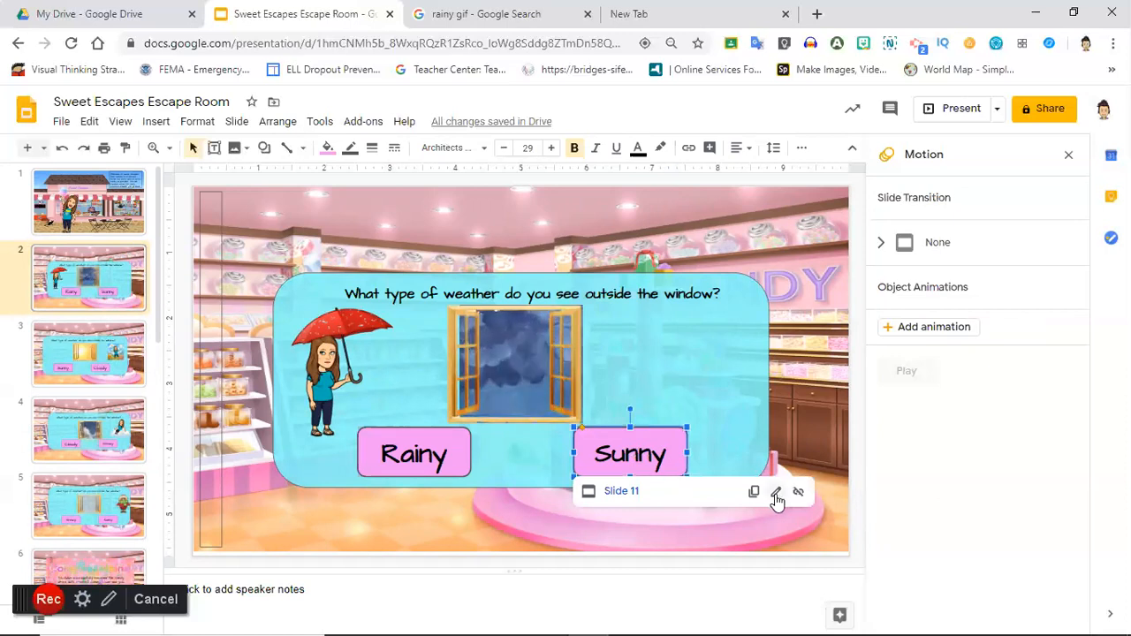
Step: Re-point the Sunny answer box link to Slide 11, the Try Again slide
click(776, 491)
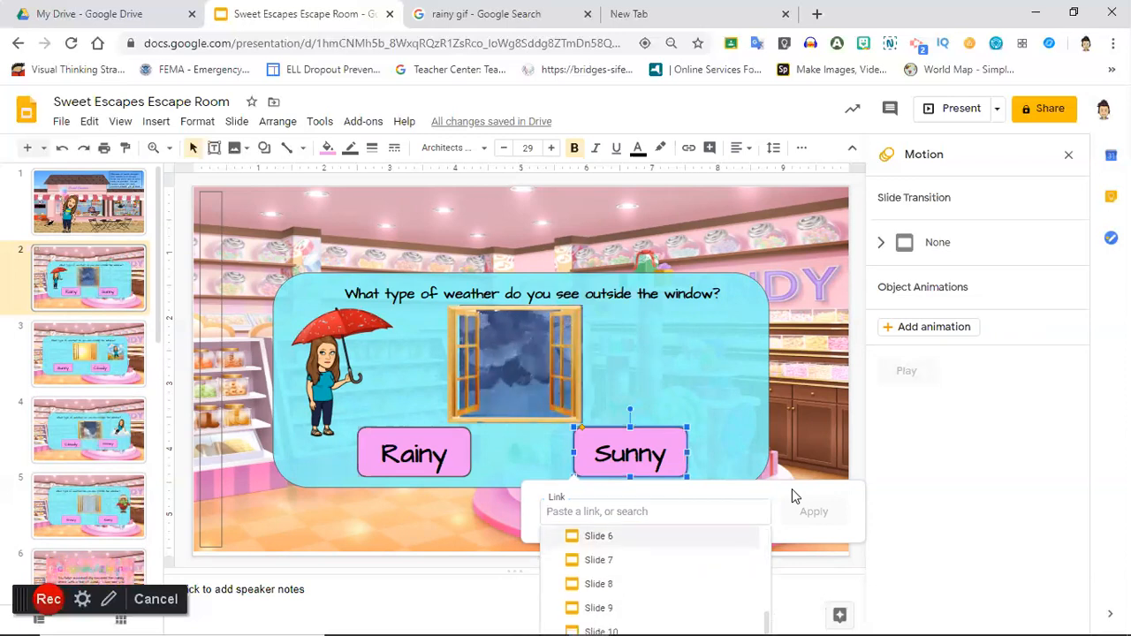
scroll(down, 3)
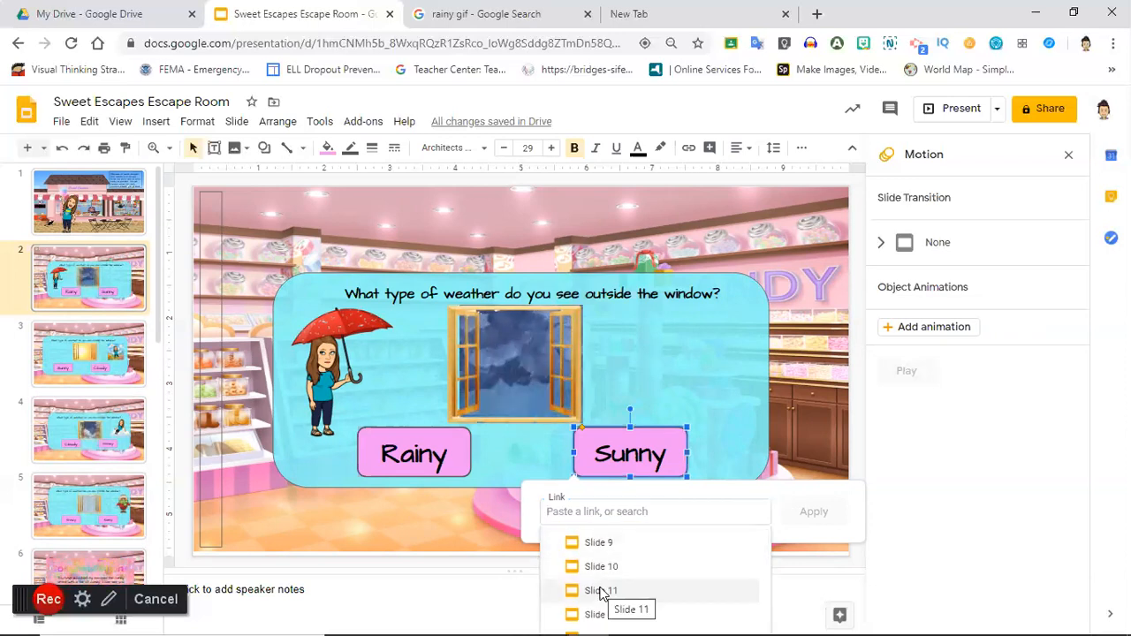
click(601, 591)
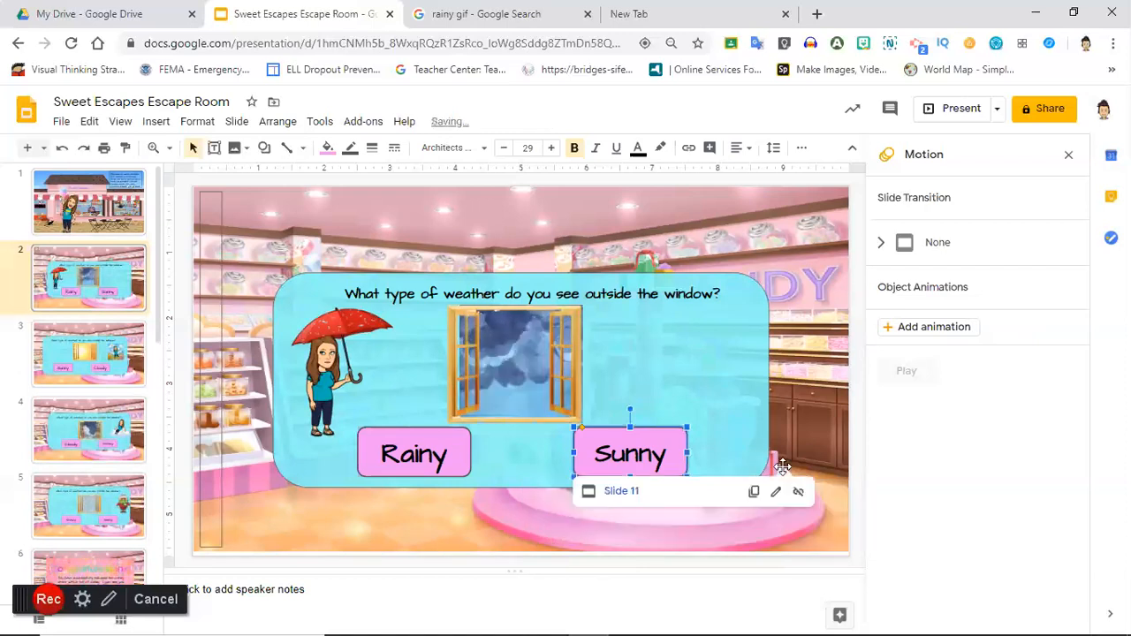
mouse_move(653, 499)
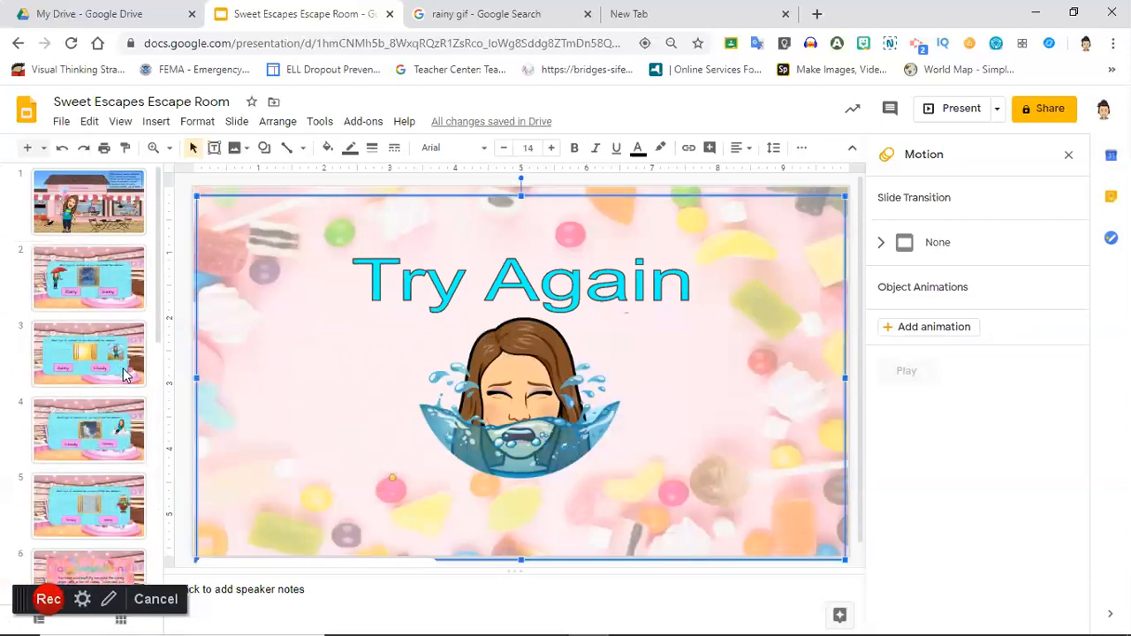
Step: Back on the rainy weather slide, start drawing a rectangle near the top
click(88, 280)
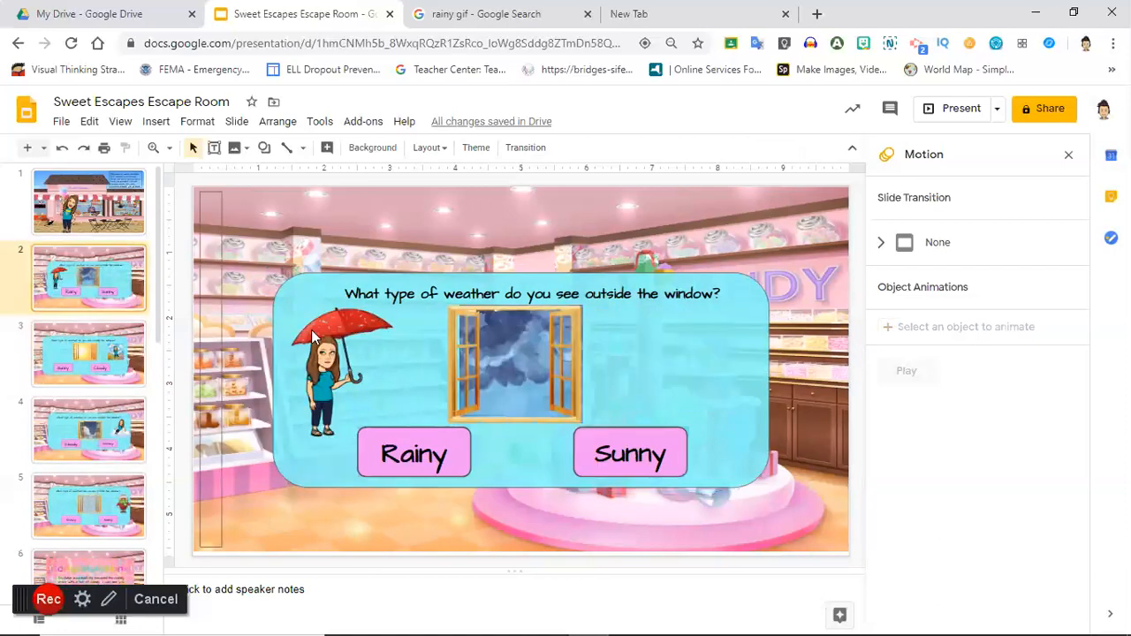
mouse_move(646, 470)
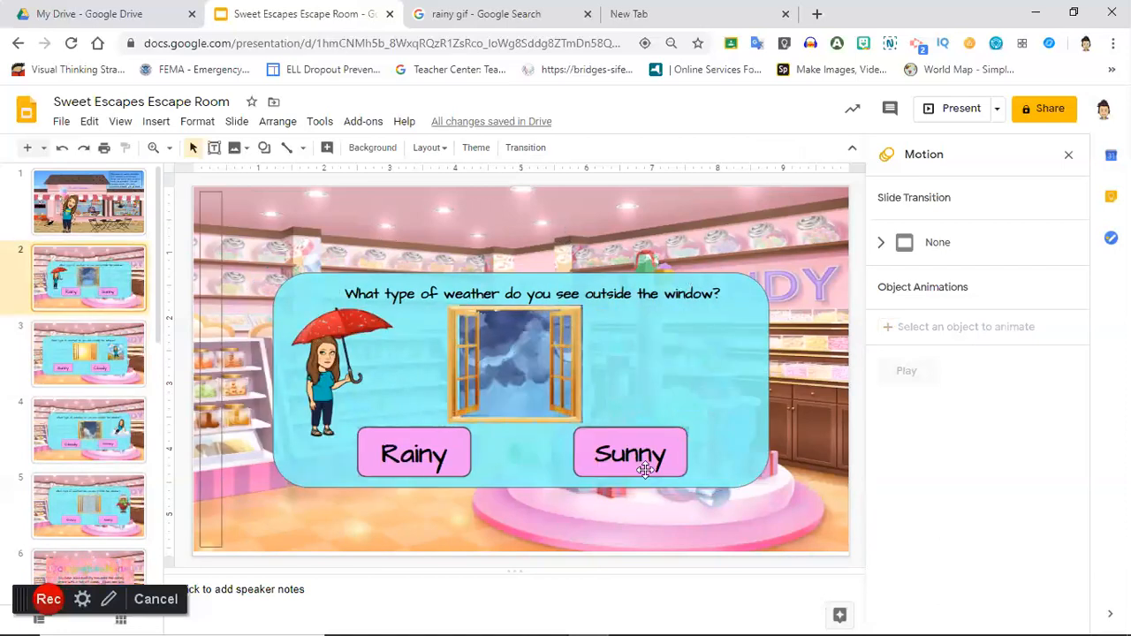
mouse_move(410, 481)
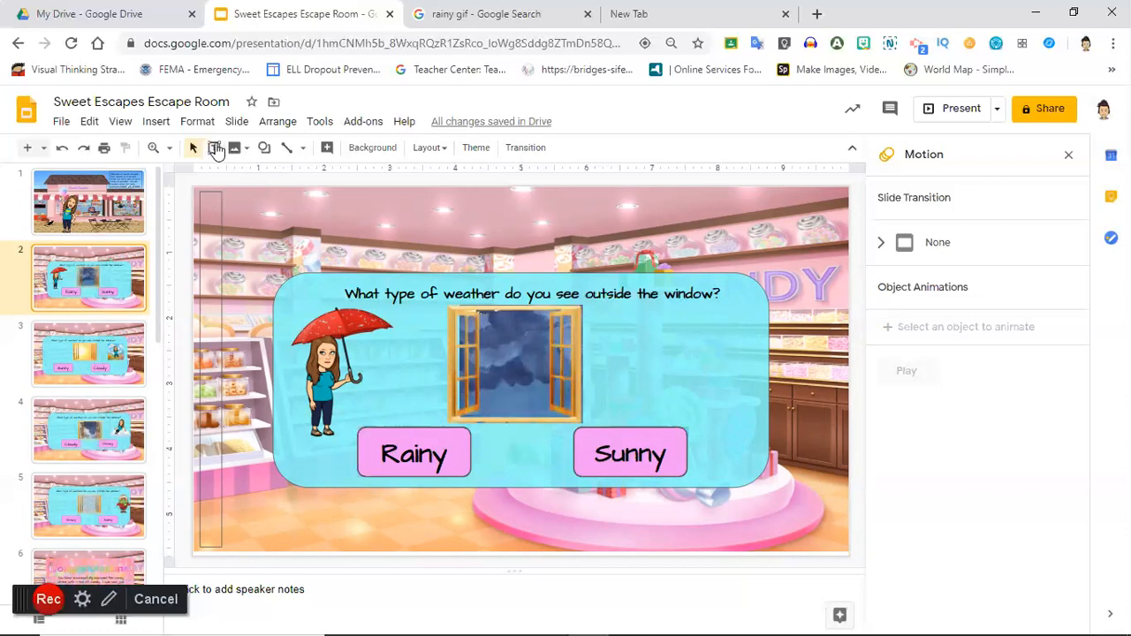
click(214, 148)
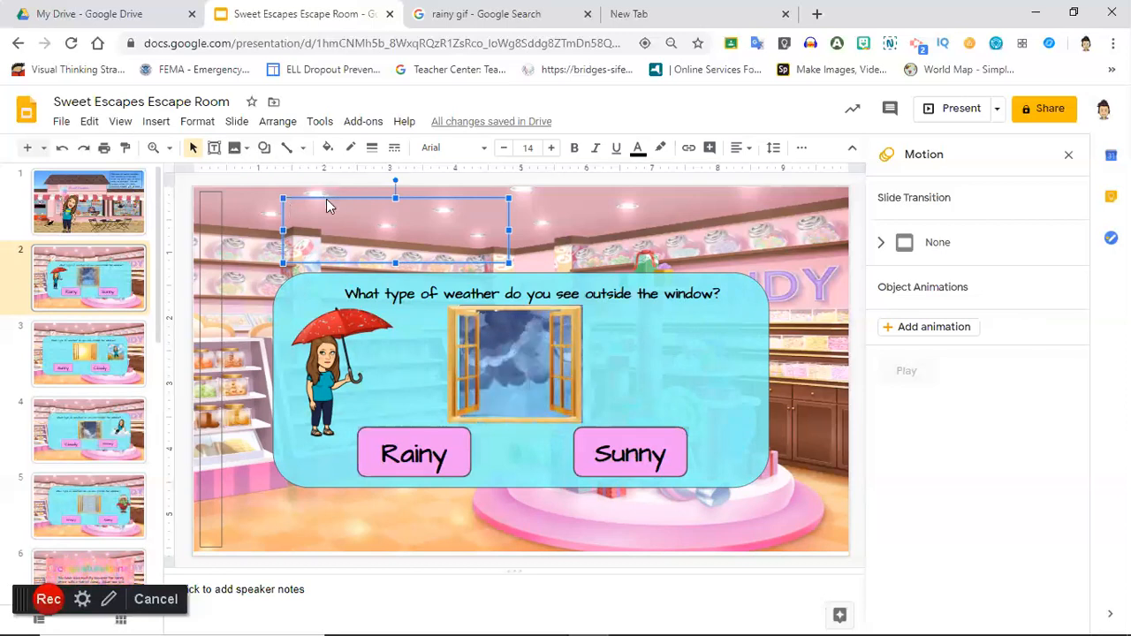
Step: Stretch the rectangle as a wide banner across the top and set its fill to Transparent
click(266, 149)
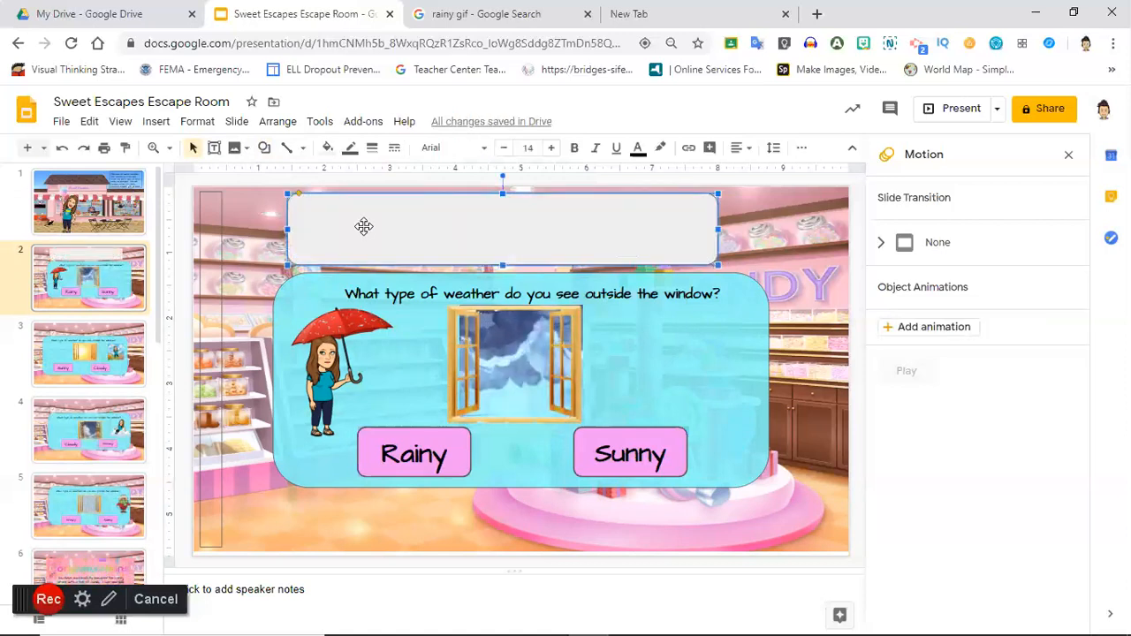
click(336, 149)
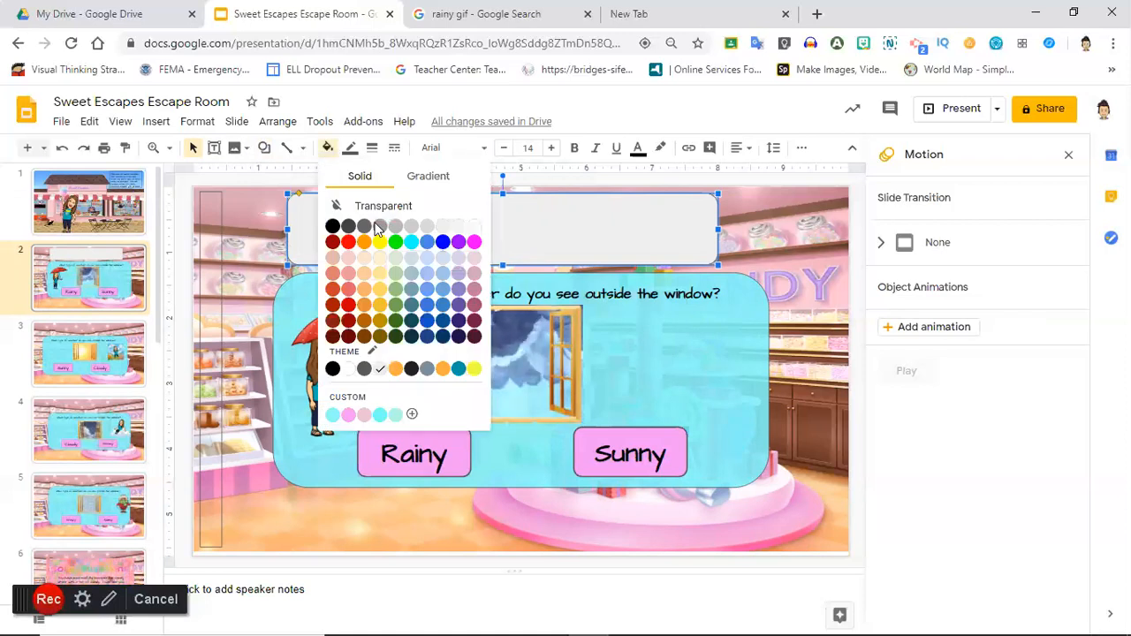
click(382, 205)
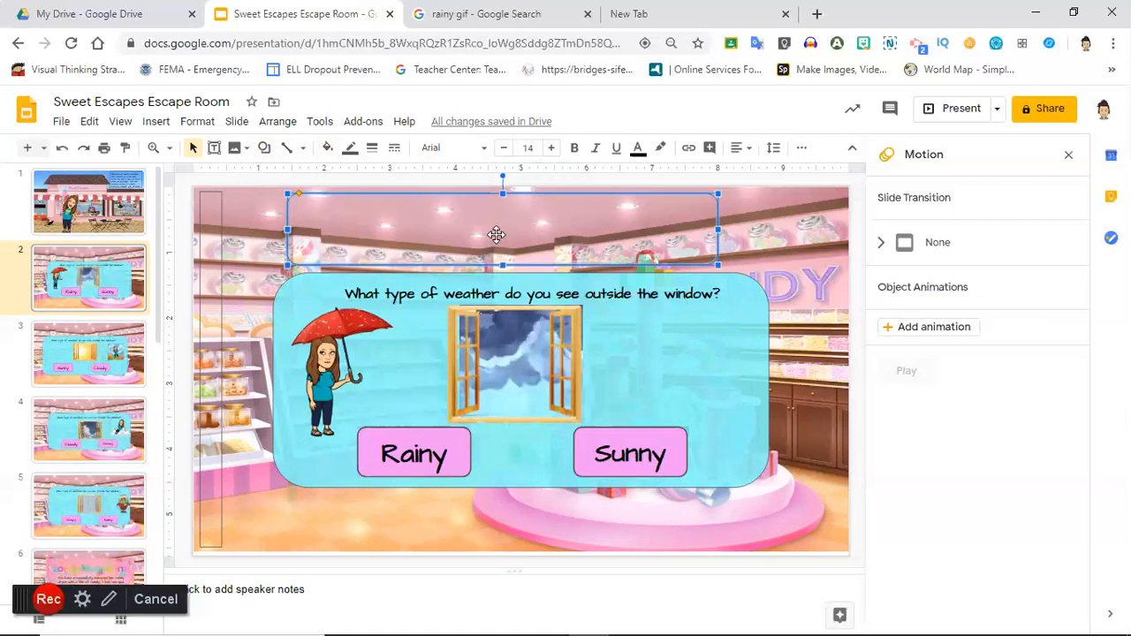
Step: Send the transparent rectangle one layer backward over the question card
right_click(495, 235)
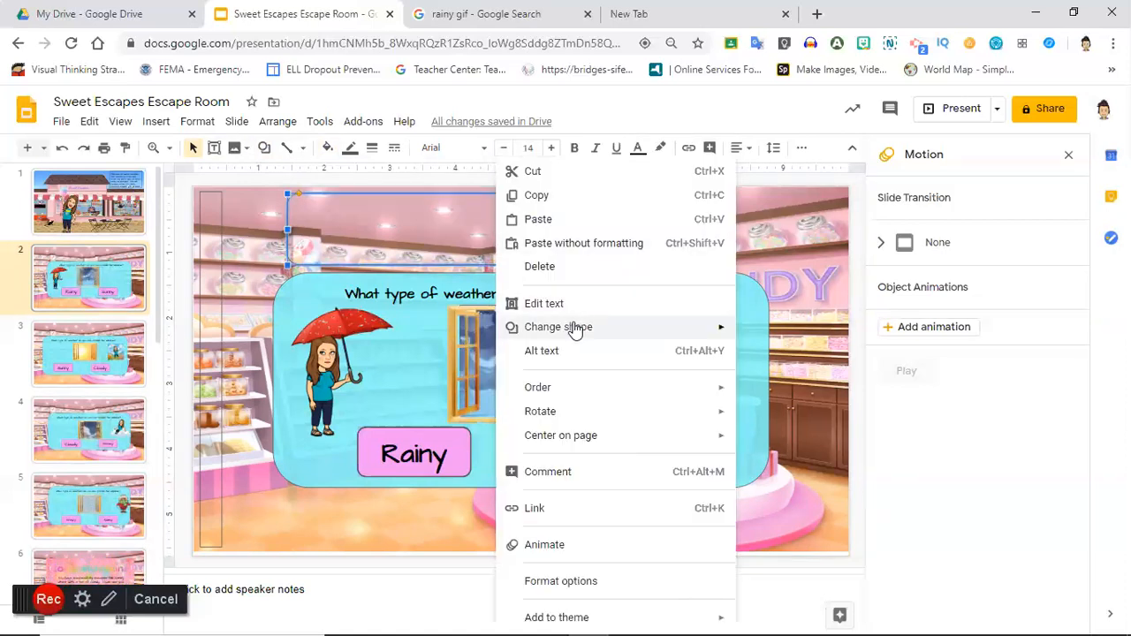
mouse_move(538, 388)
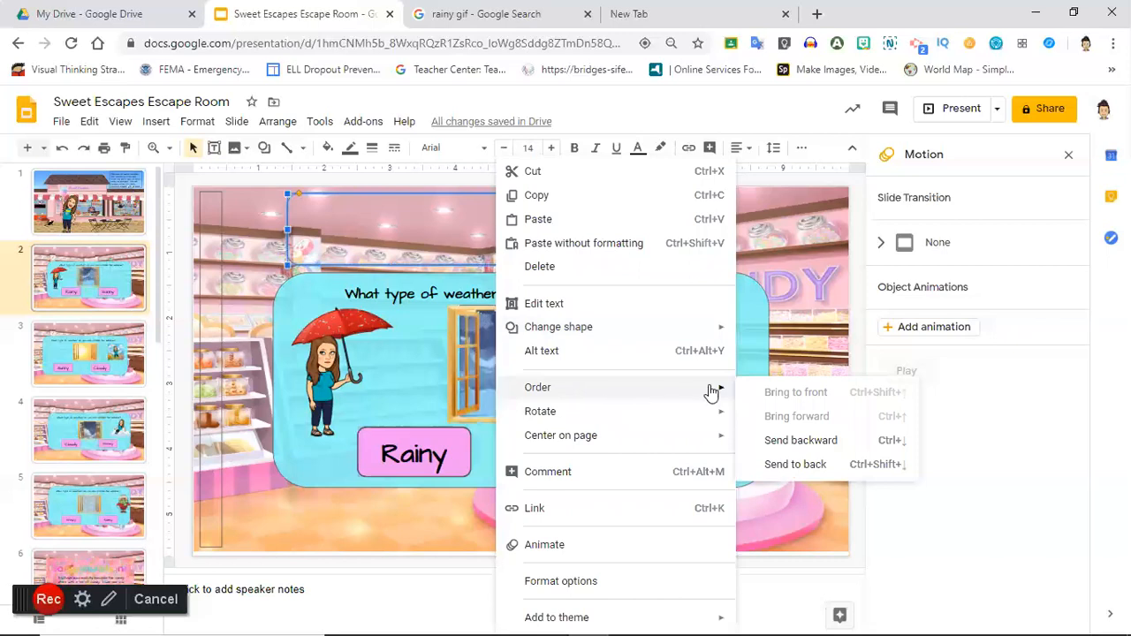
mouse_move(650, 400)
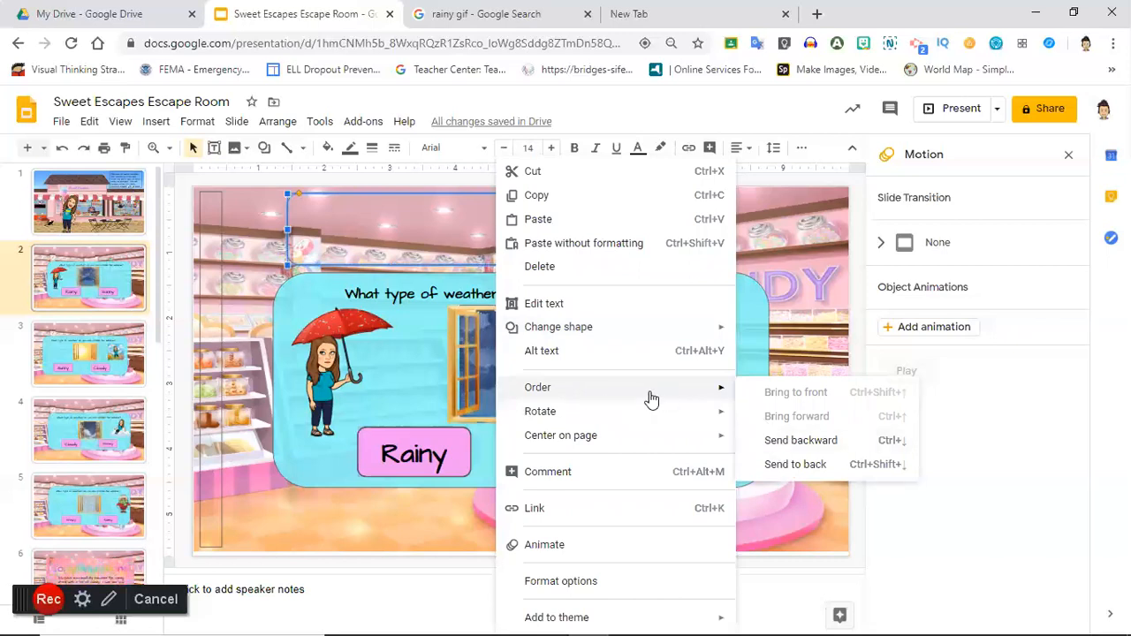
mouse_move(800, 441)
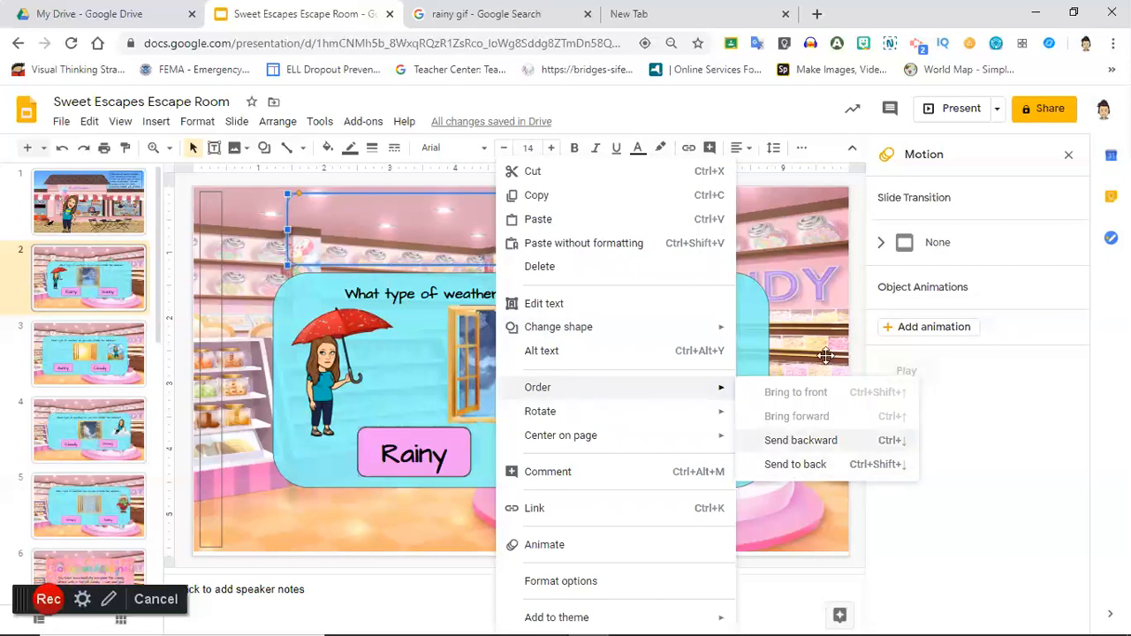
click(803, 440)
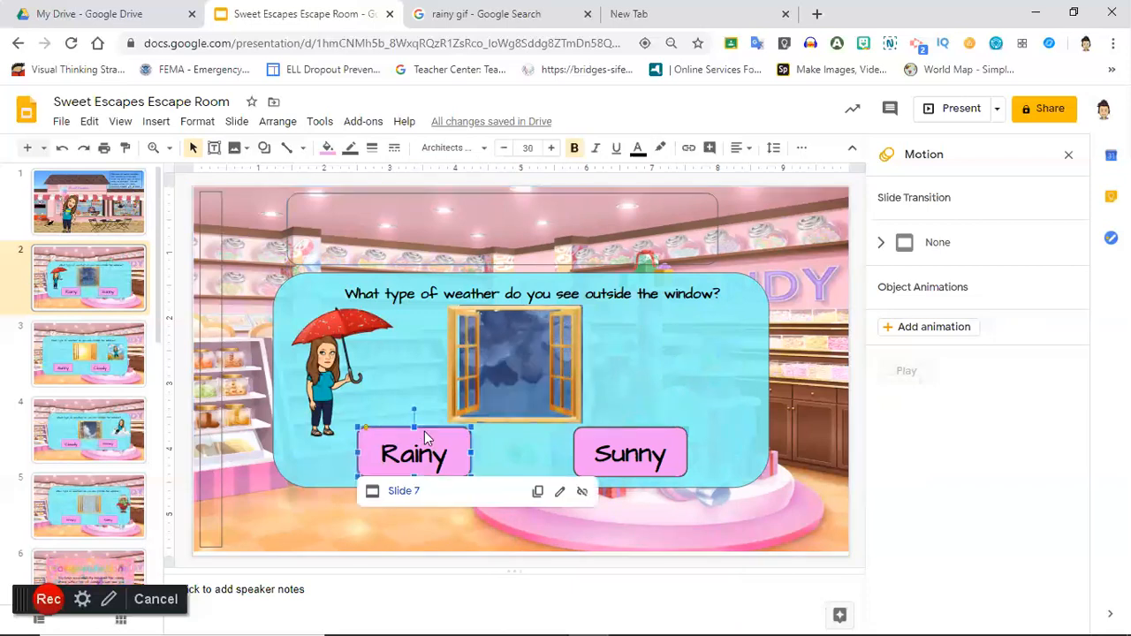
Step: Bring the Sunny answer box to the front above the transparent rectangle
right_click(414, 452)
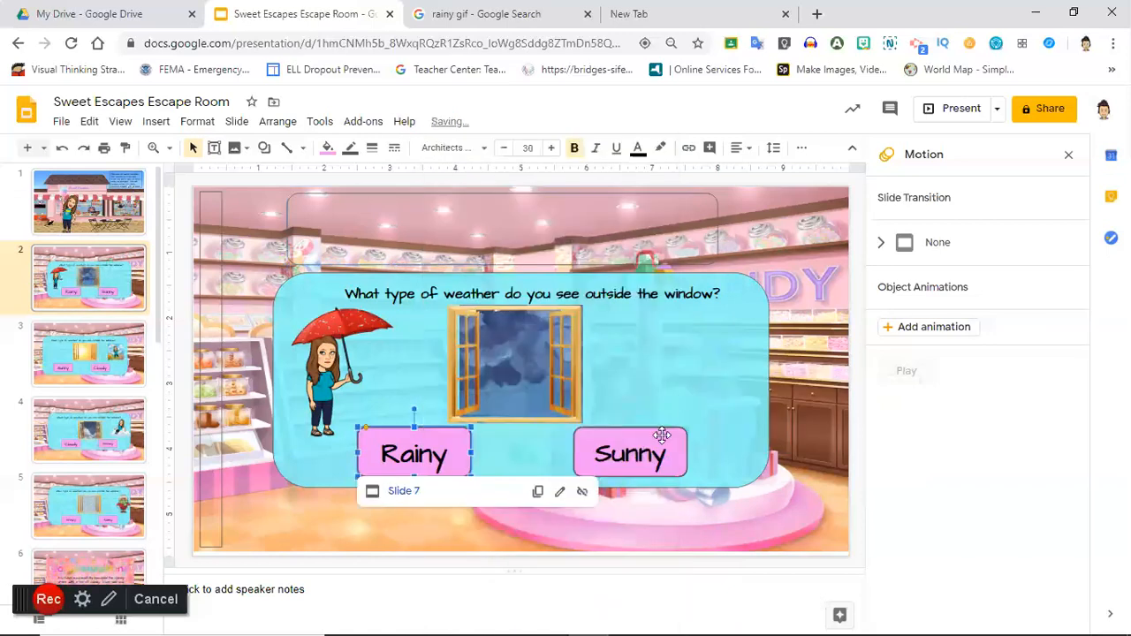
click(629, 453)
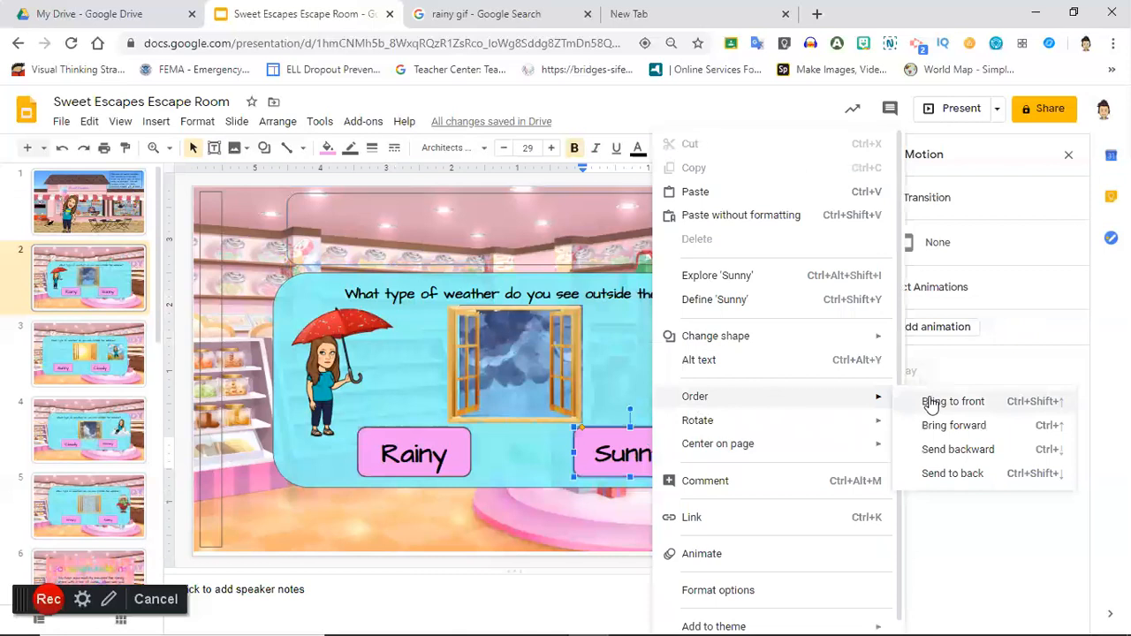
click(955, 402)
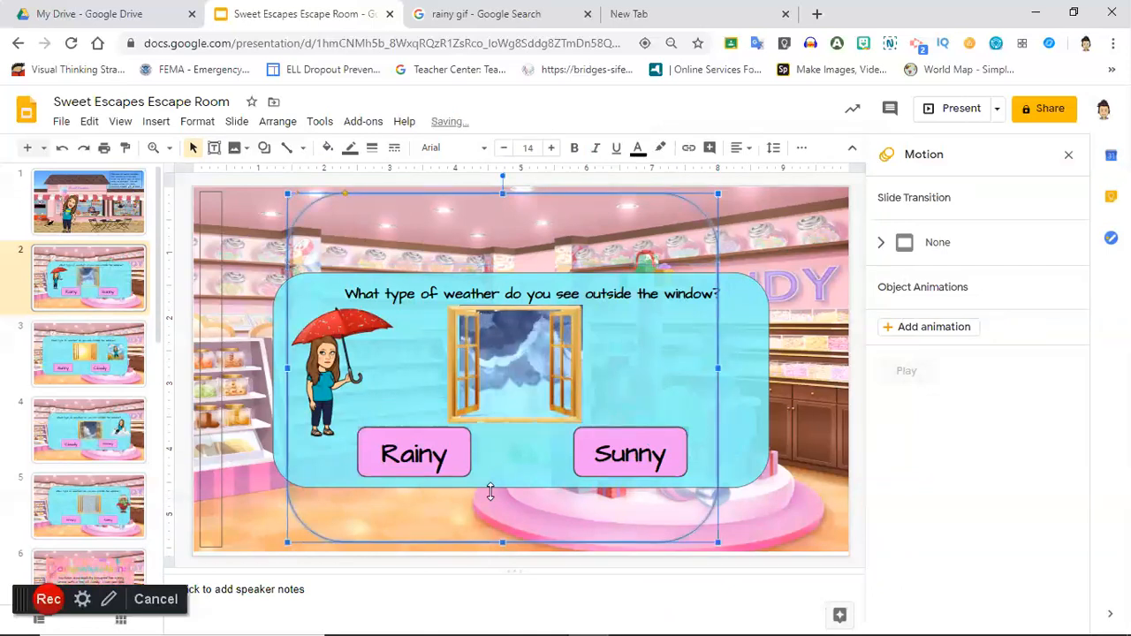
mouse_move(761, 269)
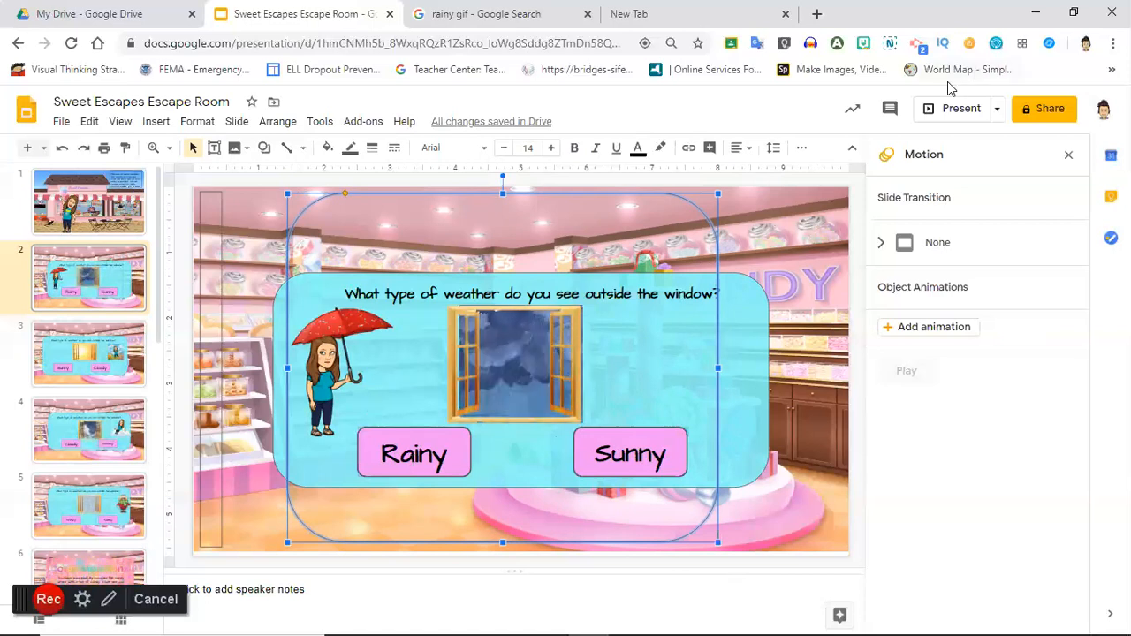
Step: Present the slideshow and advance to the sunny-window question slide
click(958, 108)
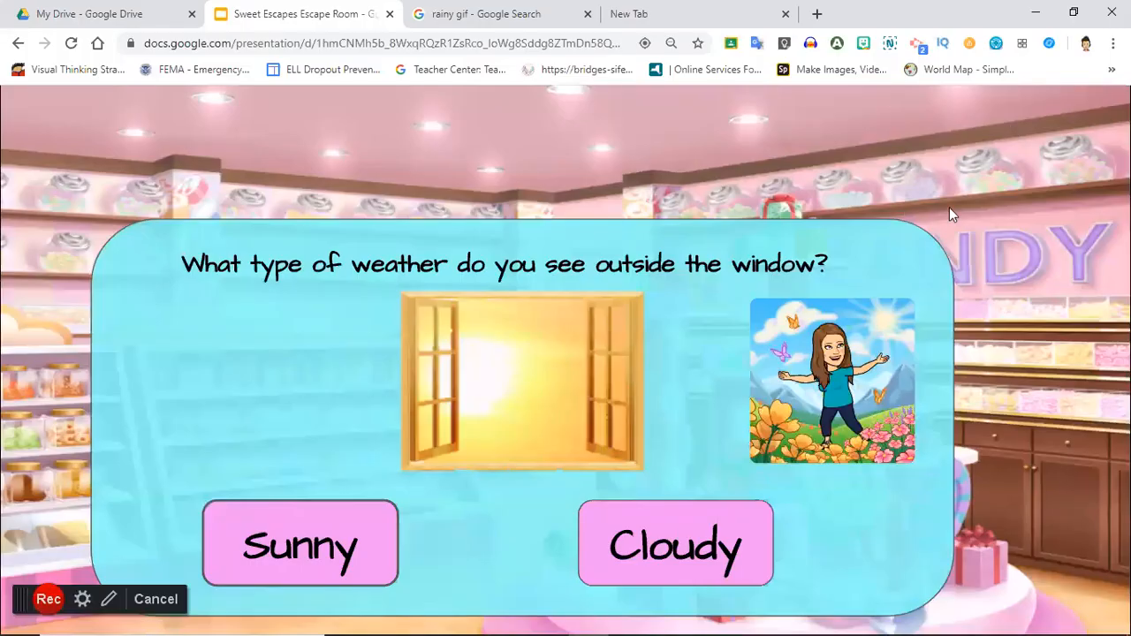
Step: Exit presenting, return to slide 2 and select the transparent shape to stretch it over the whole slide
key(Escape)
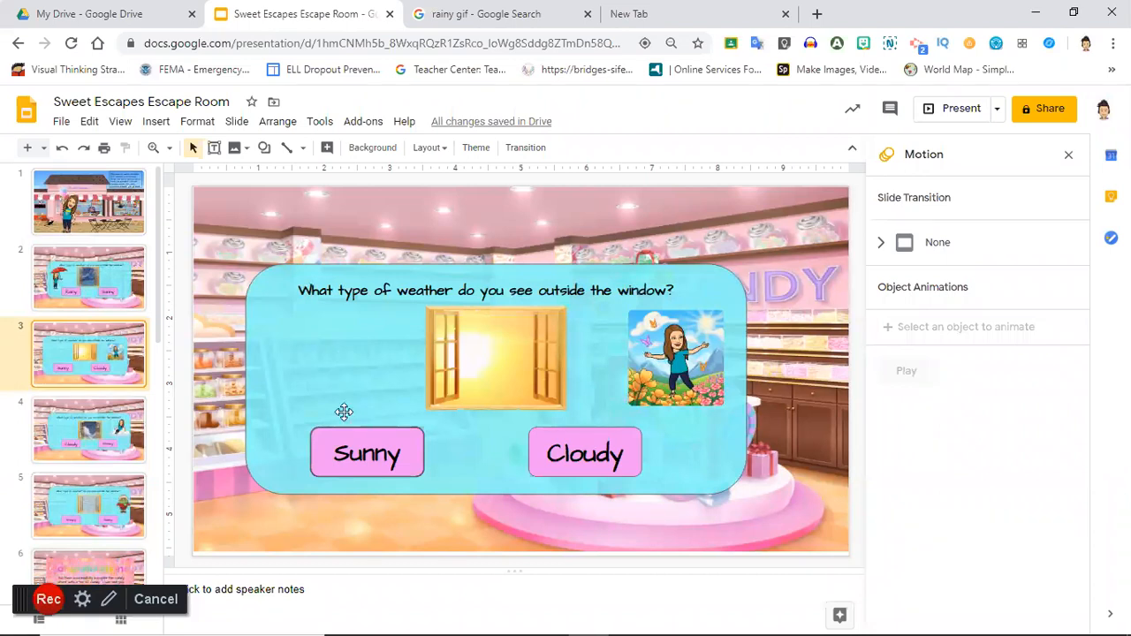
mouse_move(255, 338)
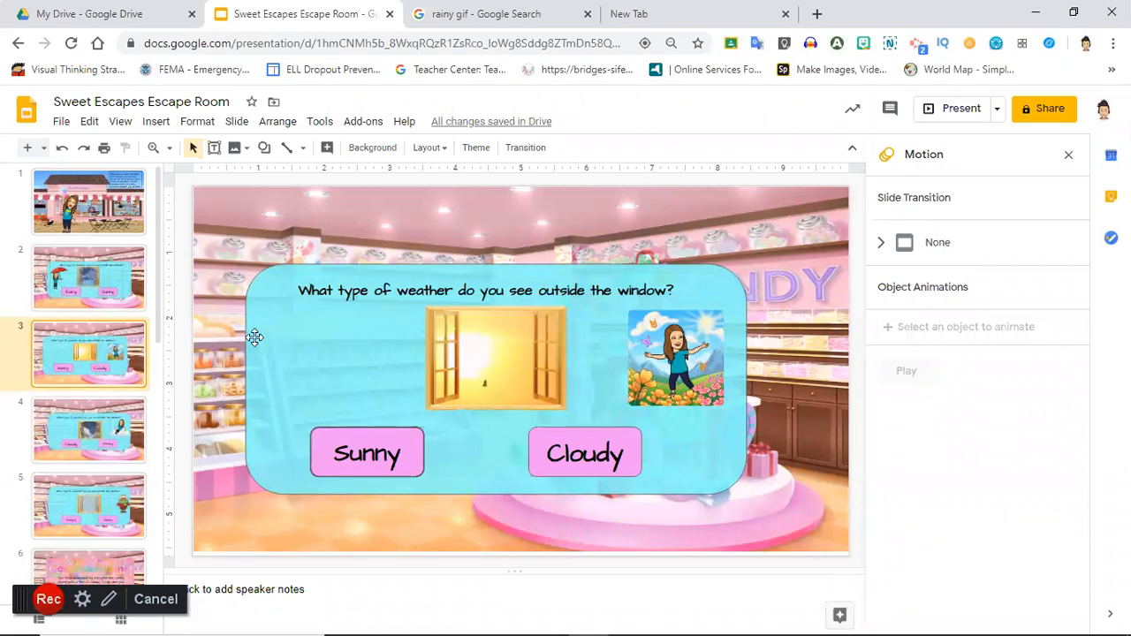
click(88, 278)
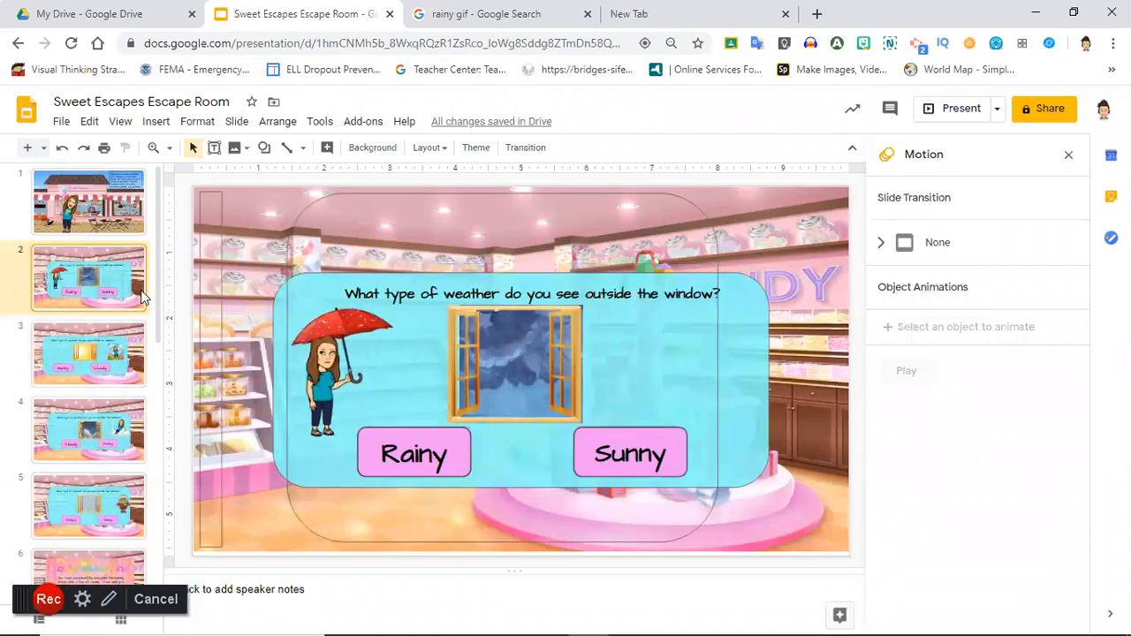
click(286, 249)
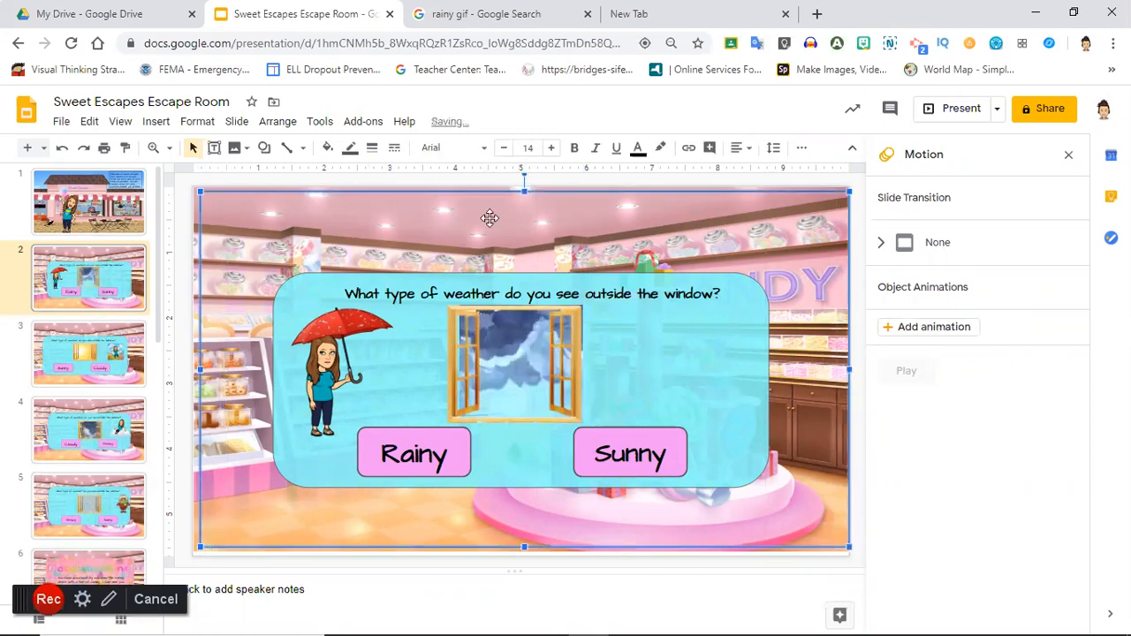
mouse_move(371, 148)
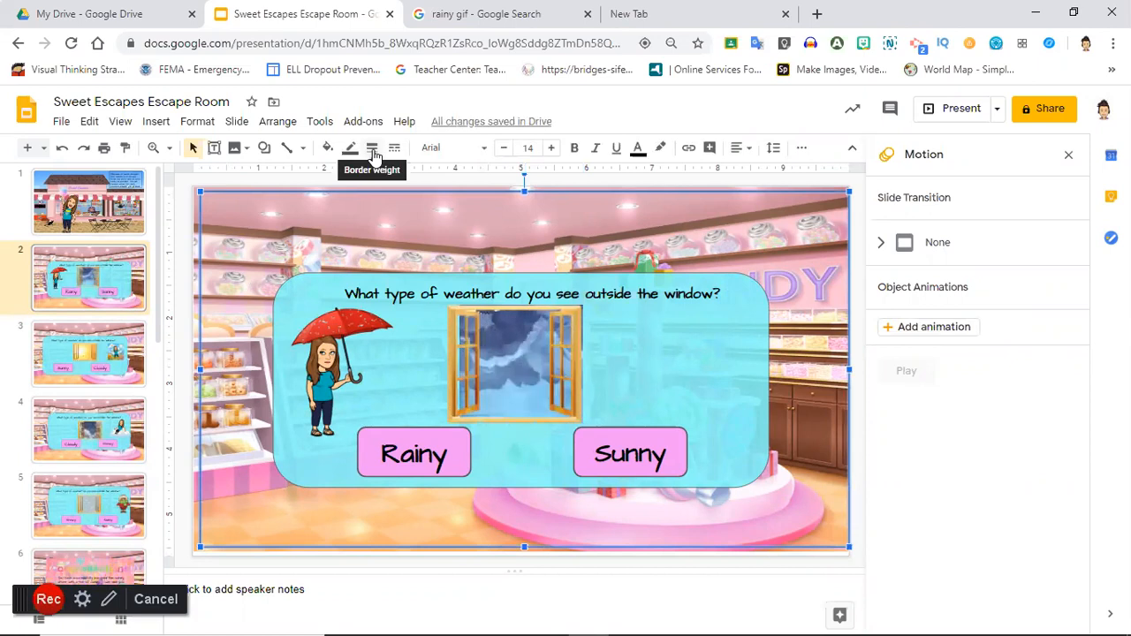
Step: Give the full-slide transparent shape a 1px border weight
click(371, 148)
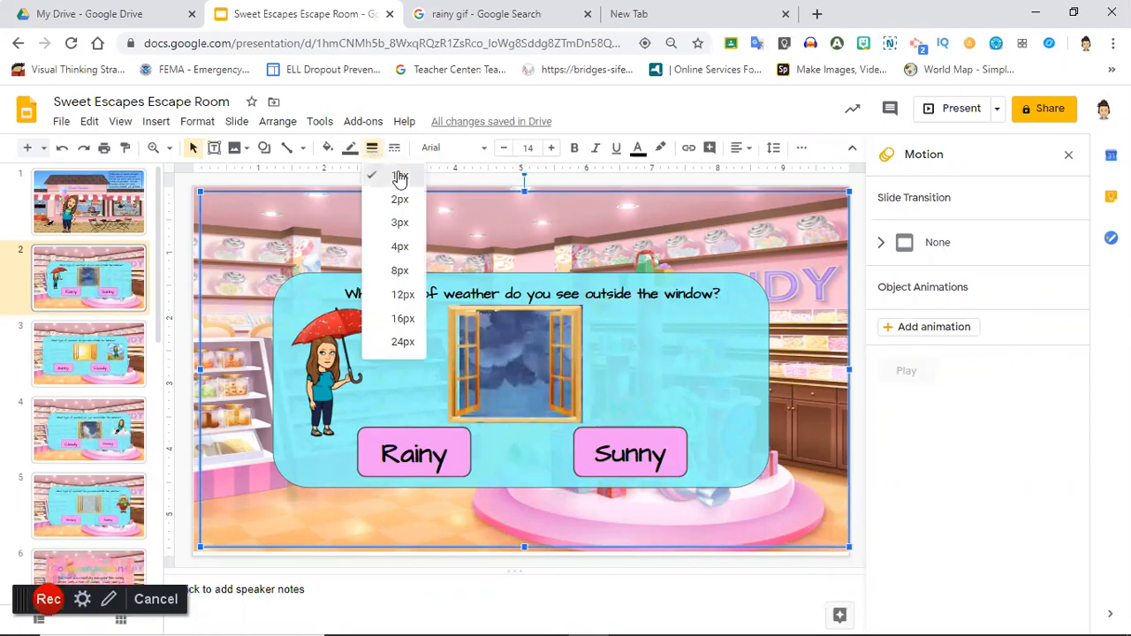
click(398, 177)
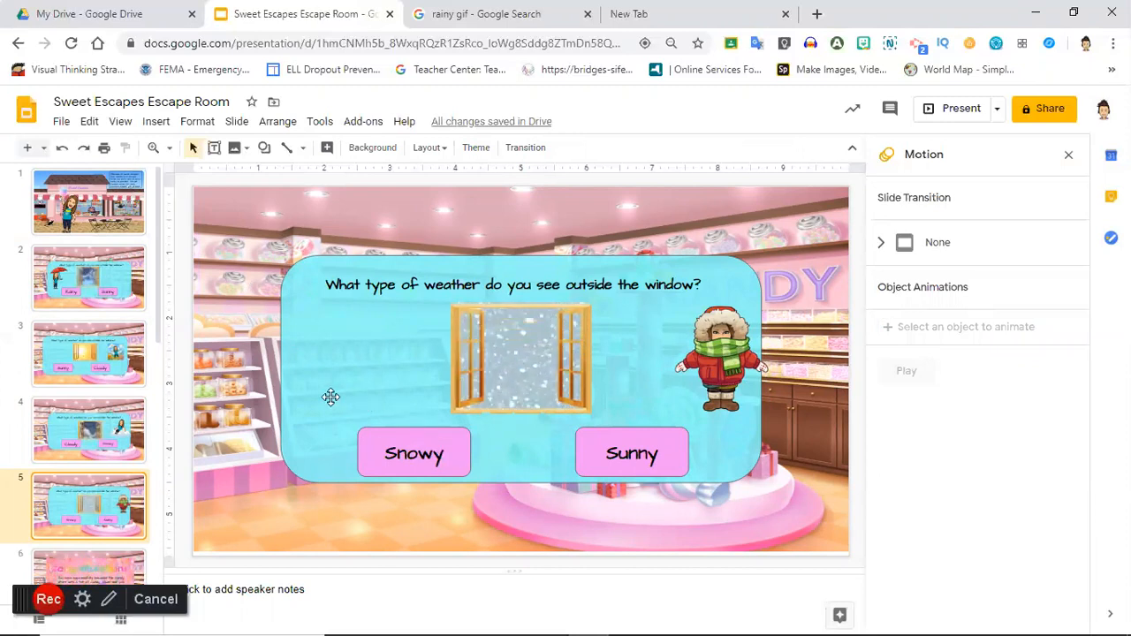
mouse_move(826, 484)
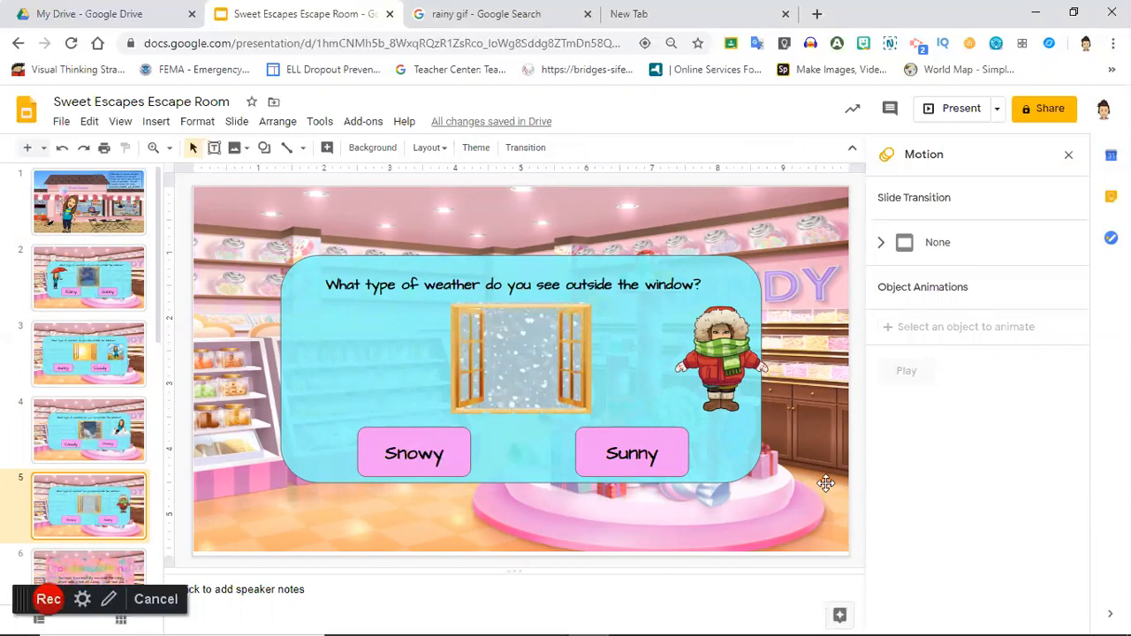
mouse_move(201, 297)
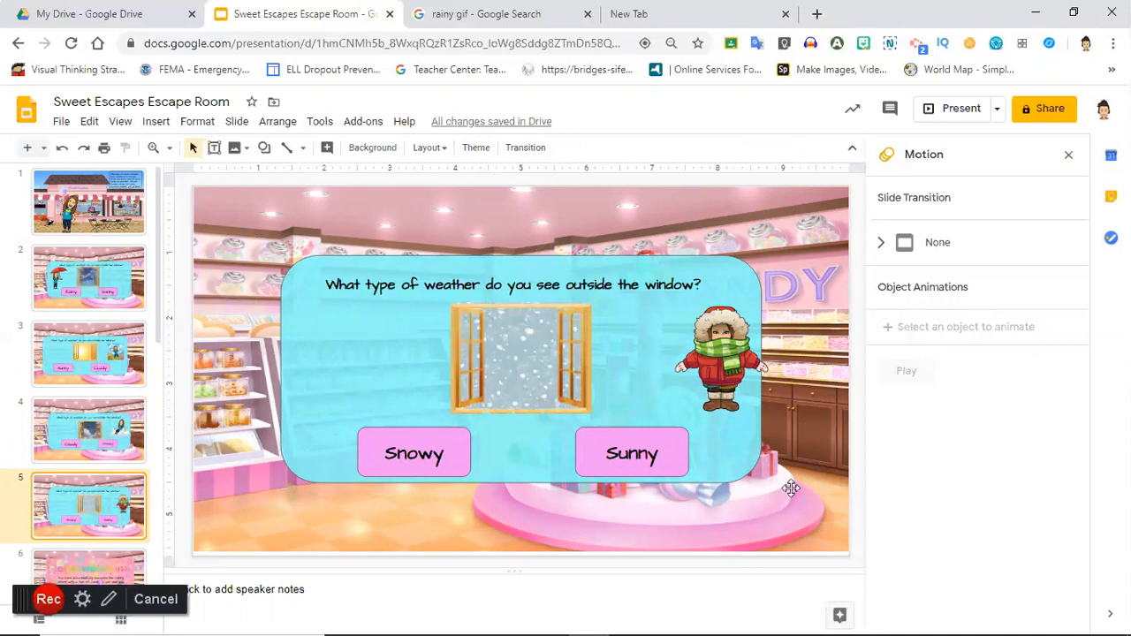
mouse_move(628, 221)
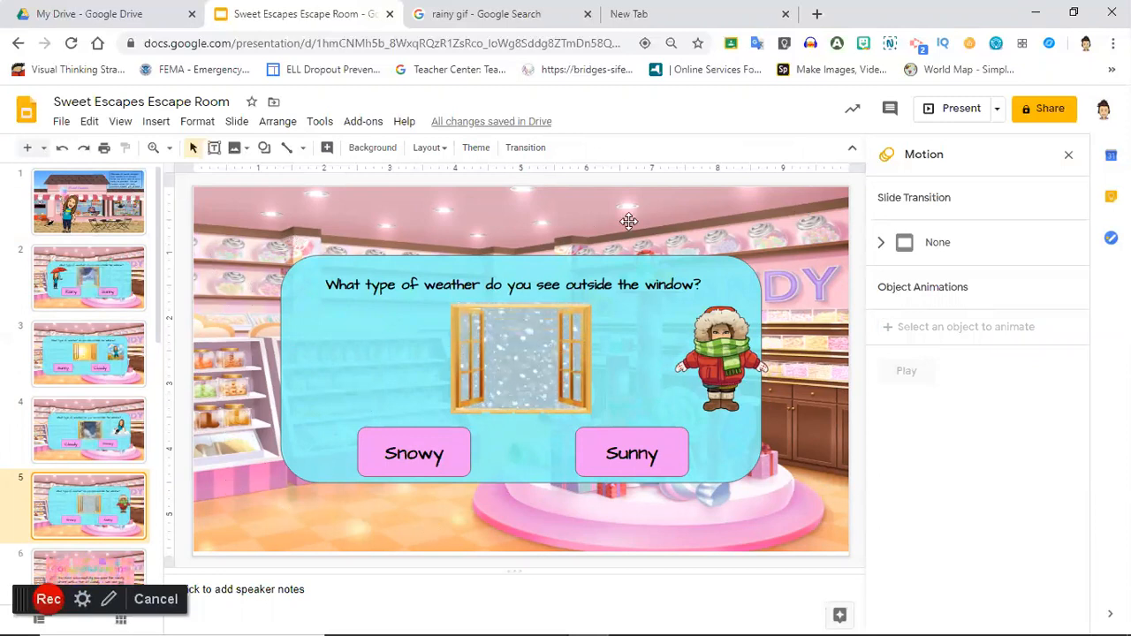
mouse_move(526, 399)
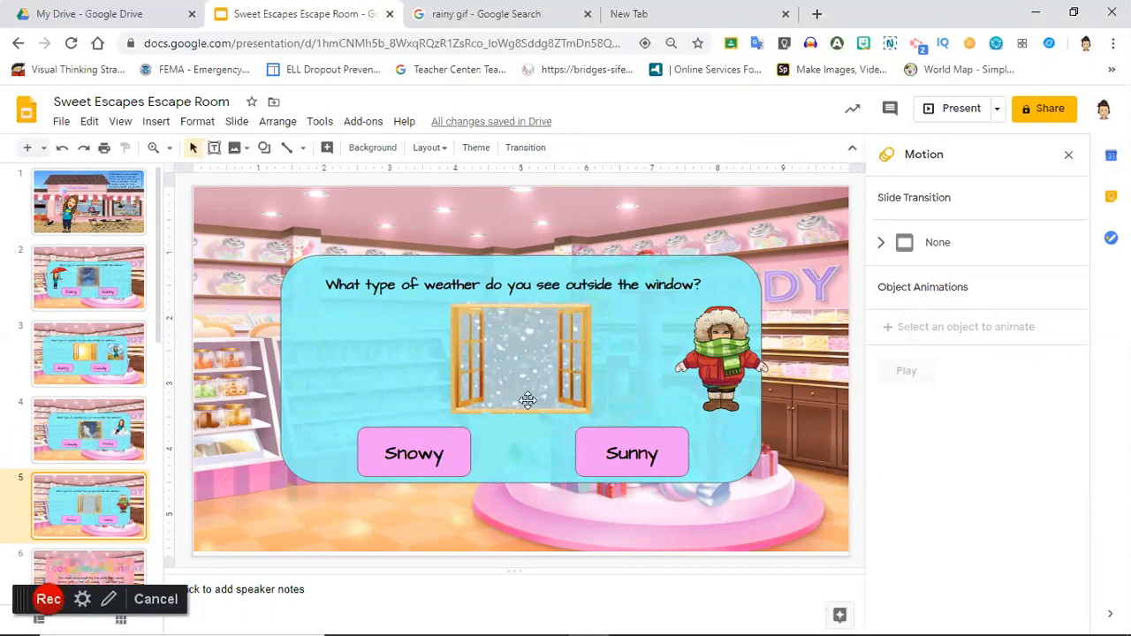